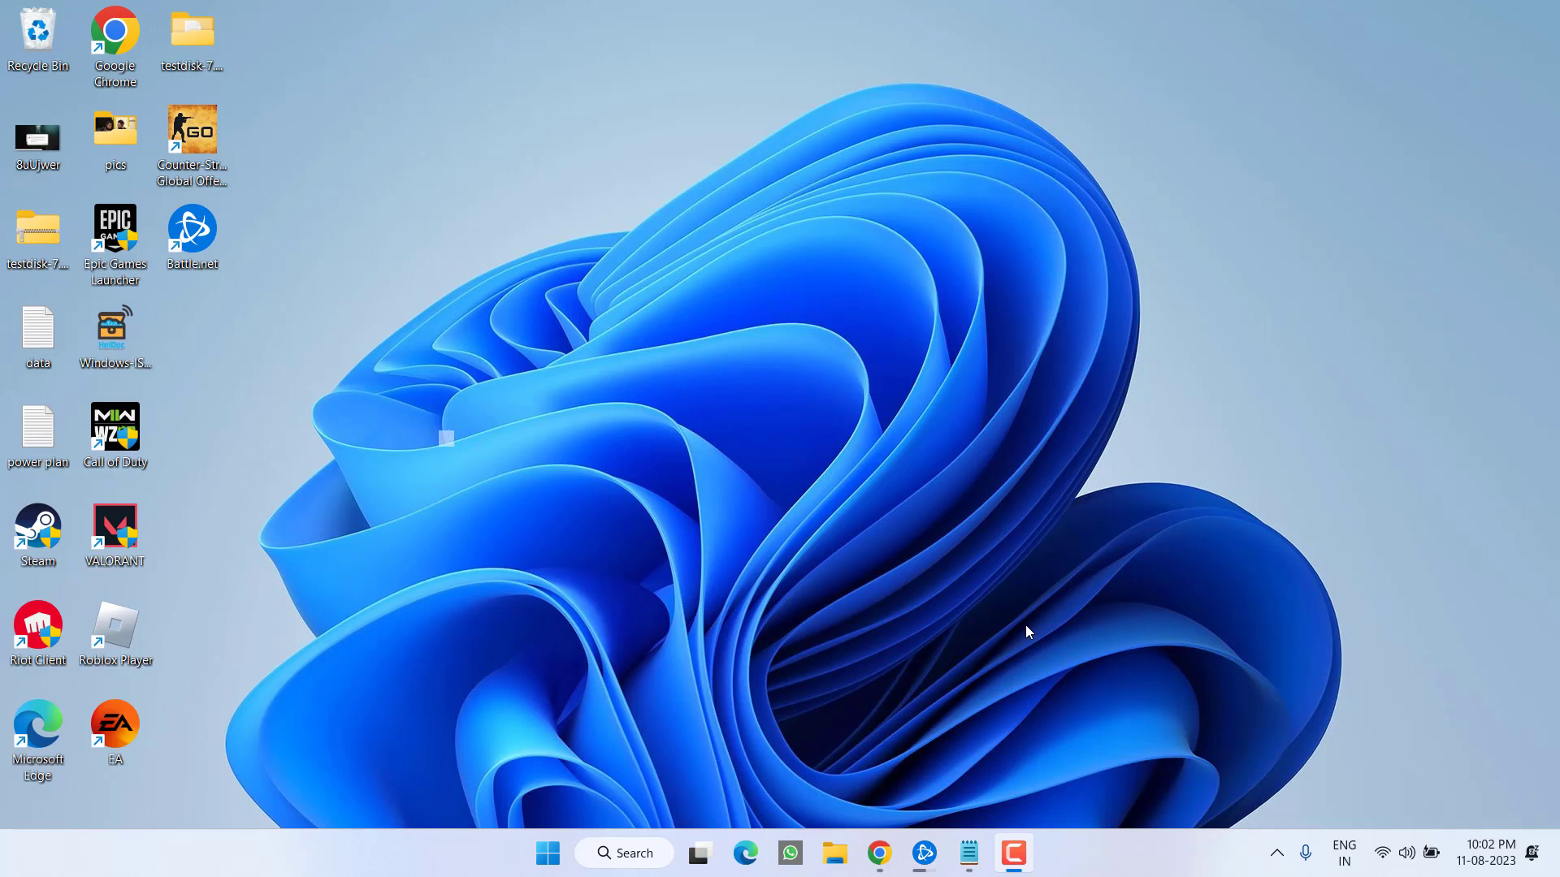
- Launch Call of Duty, dismiss the GPU driver warning, then go to Windows Update
{"action": "double_click", "coordinate": [115, 430]}
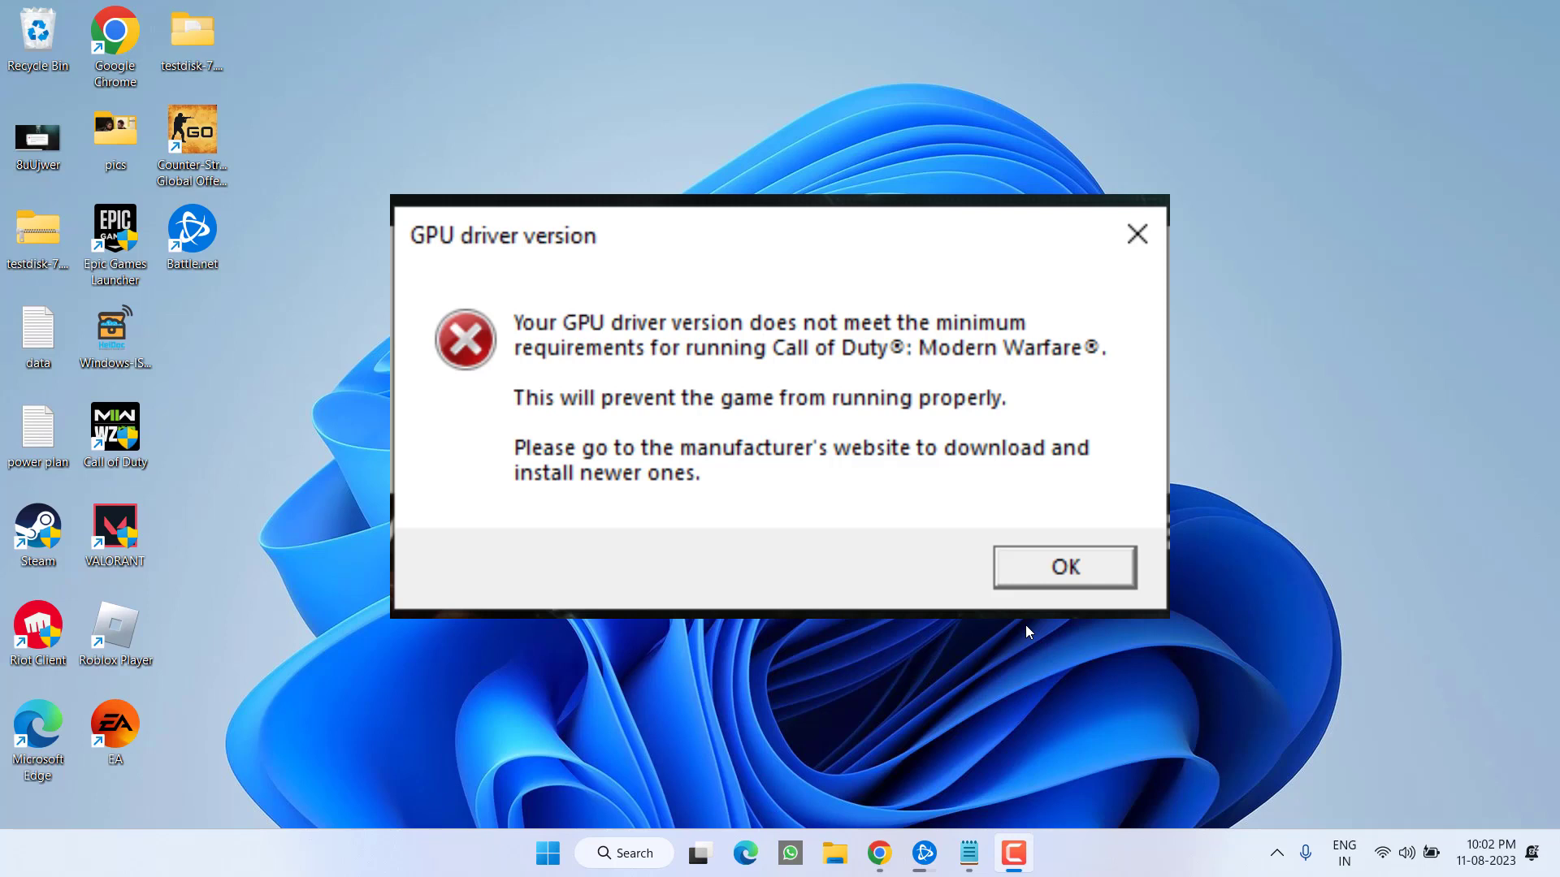
{"action": "left_click", "coordinate": [1063, 566]}
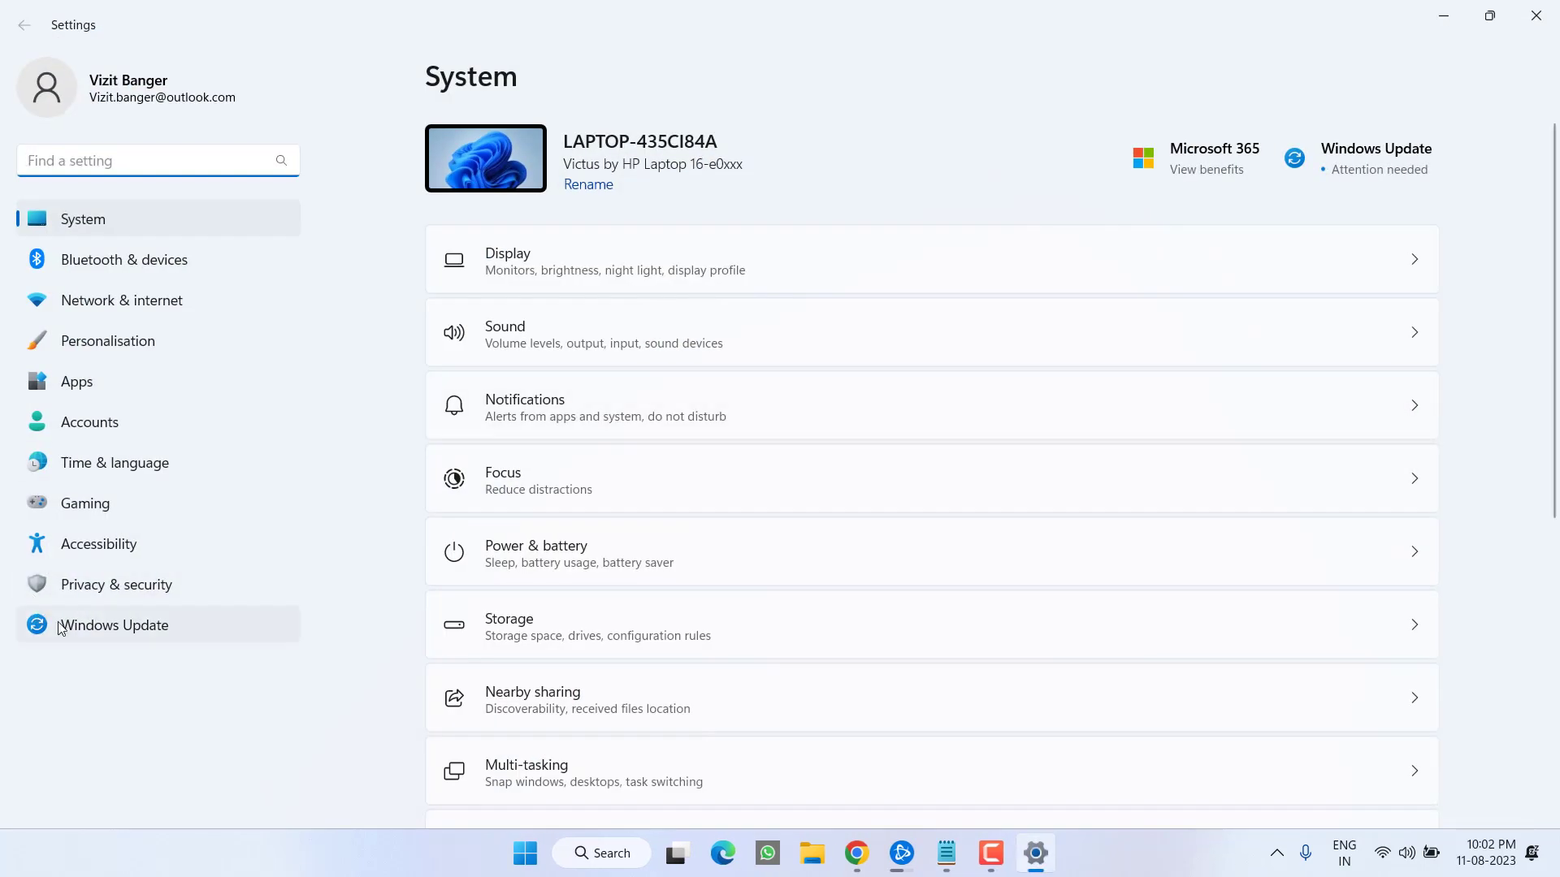
{"action": "left_click", "coordinate": [113, 625]}
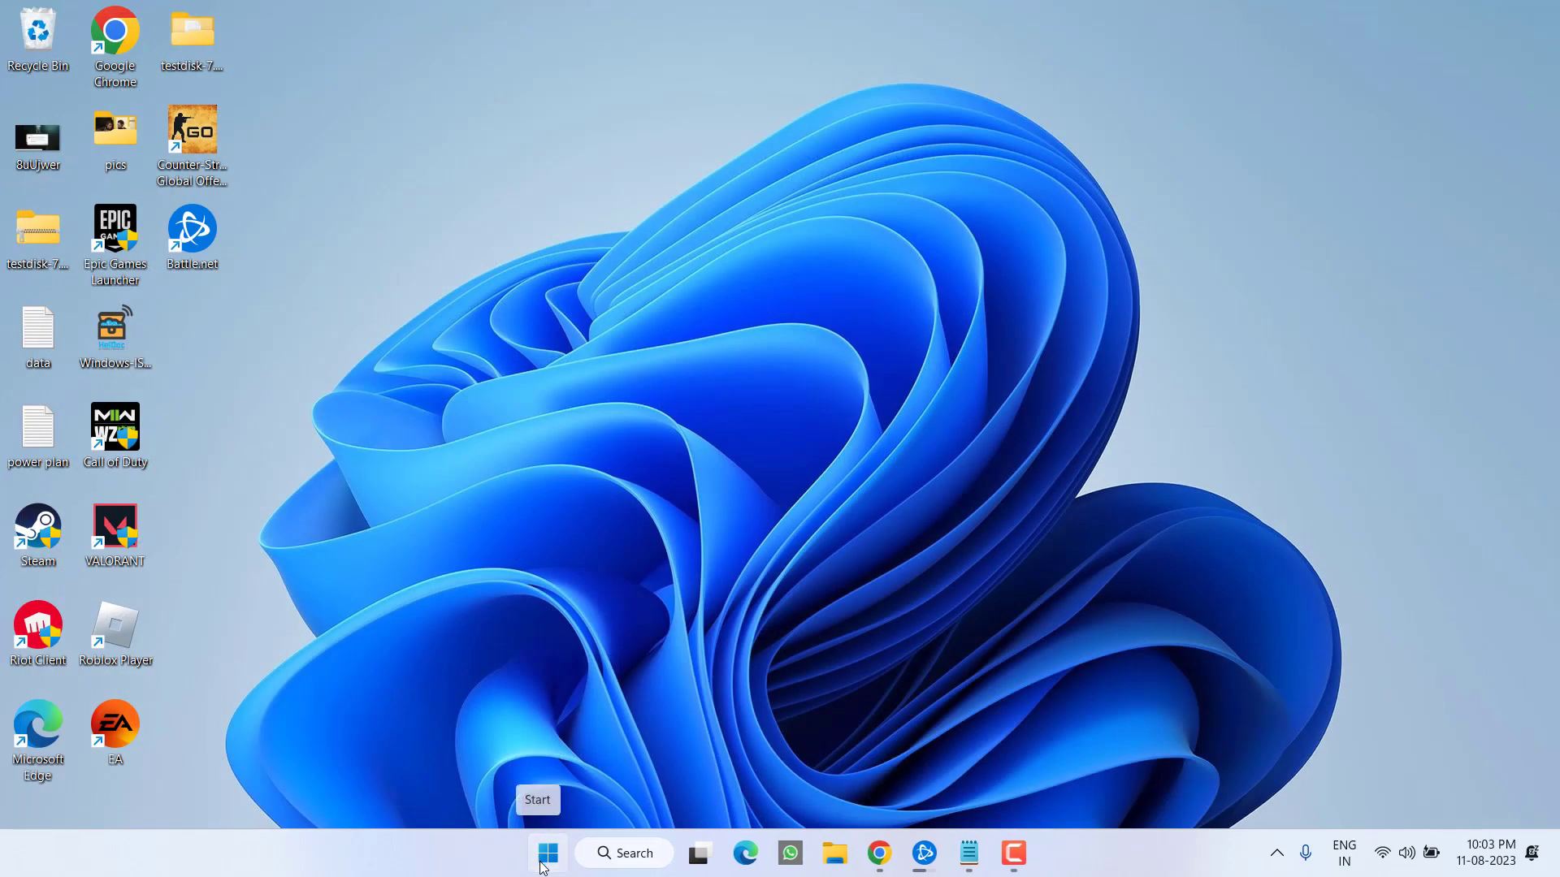
{"action": "mouse_move", "coordinate": [478, 746]}
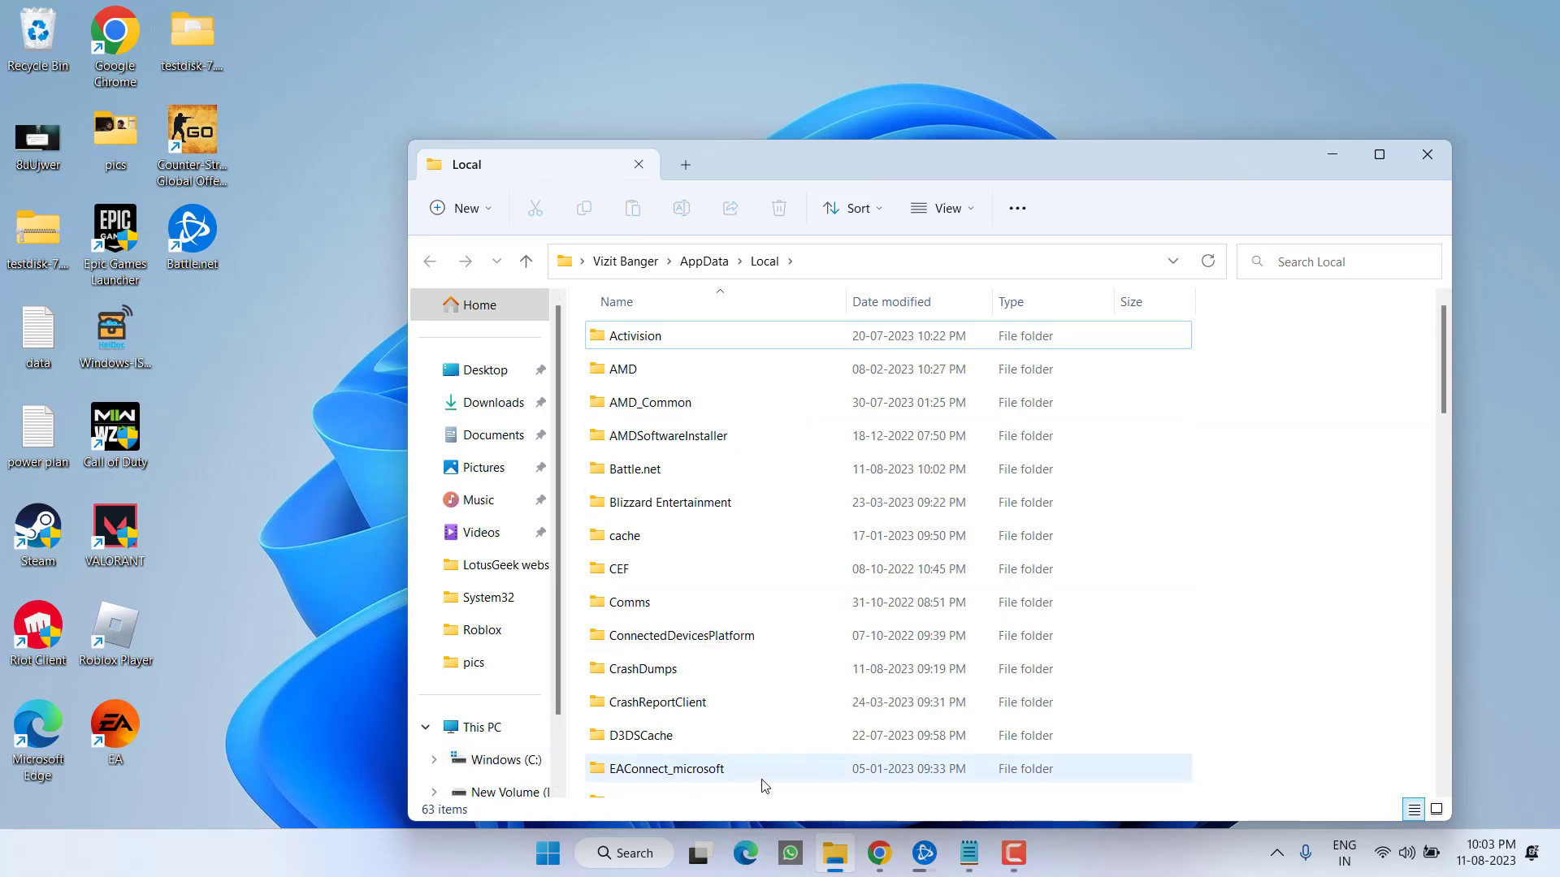
- Delete all files in AMD's DxCache folder, skipping files that are in use
{"action": "left_click", "coordinate": [624, 369]}
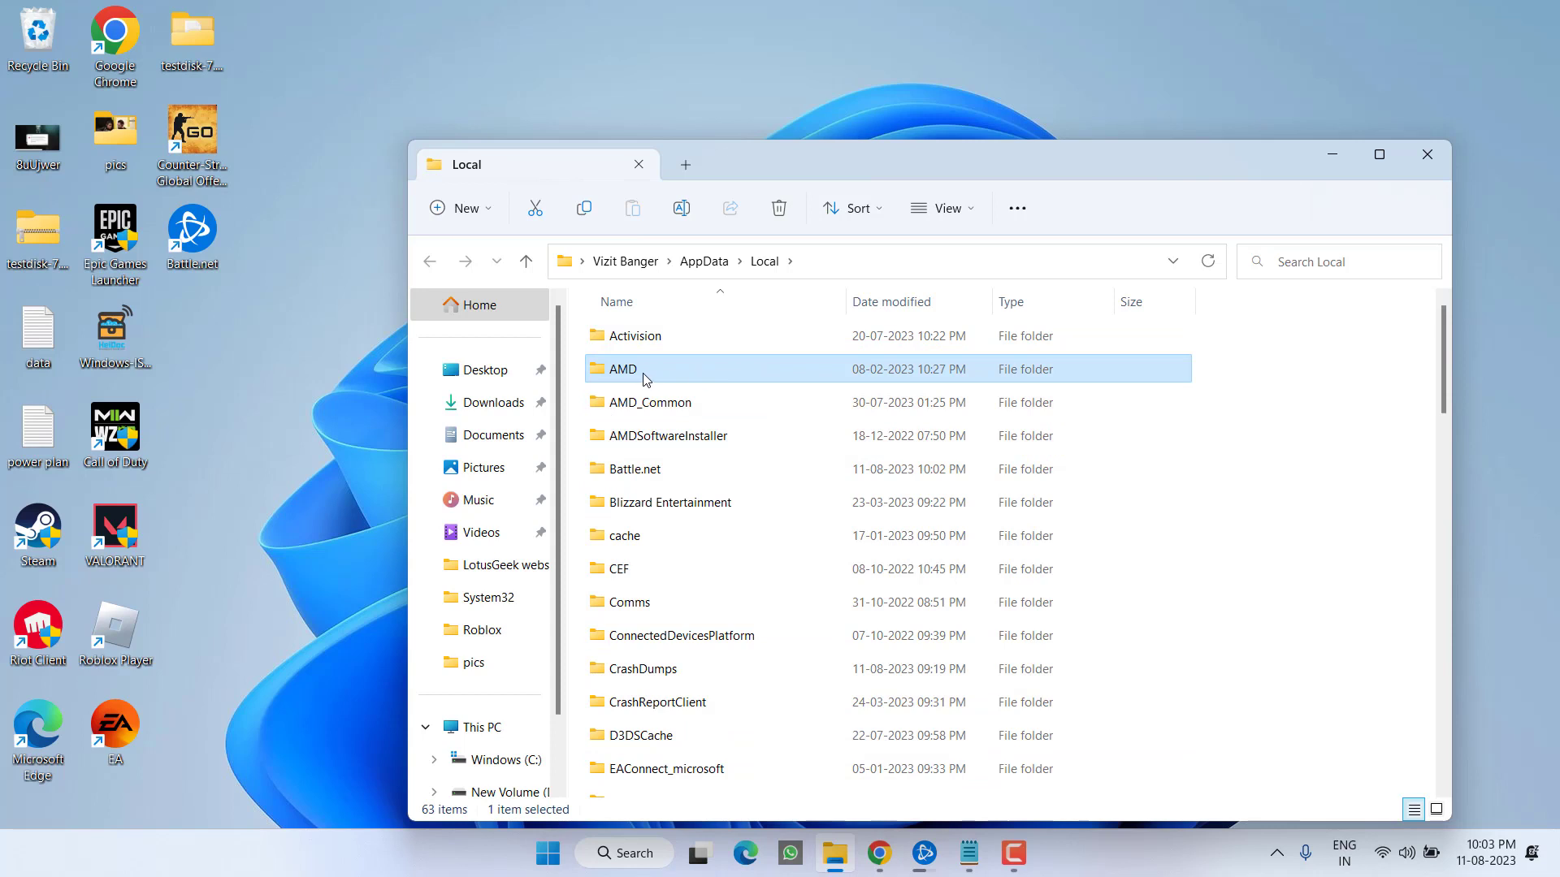
{"action": "mouse_move", "coordinate": [622, 369]}
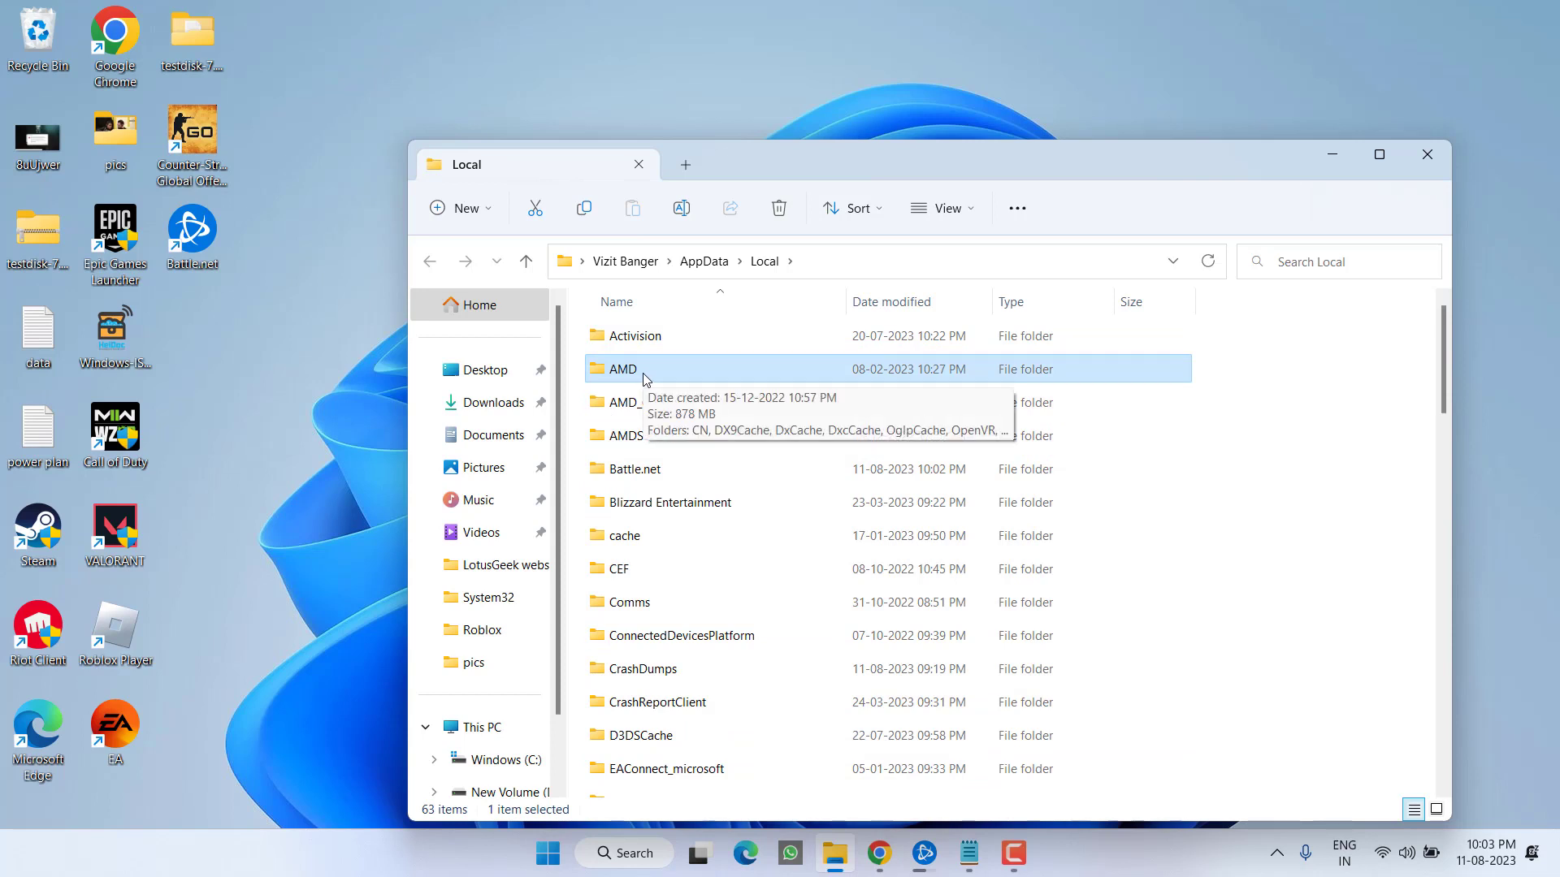
{"action": "mouse_move", "coordinate": [677, 372]}
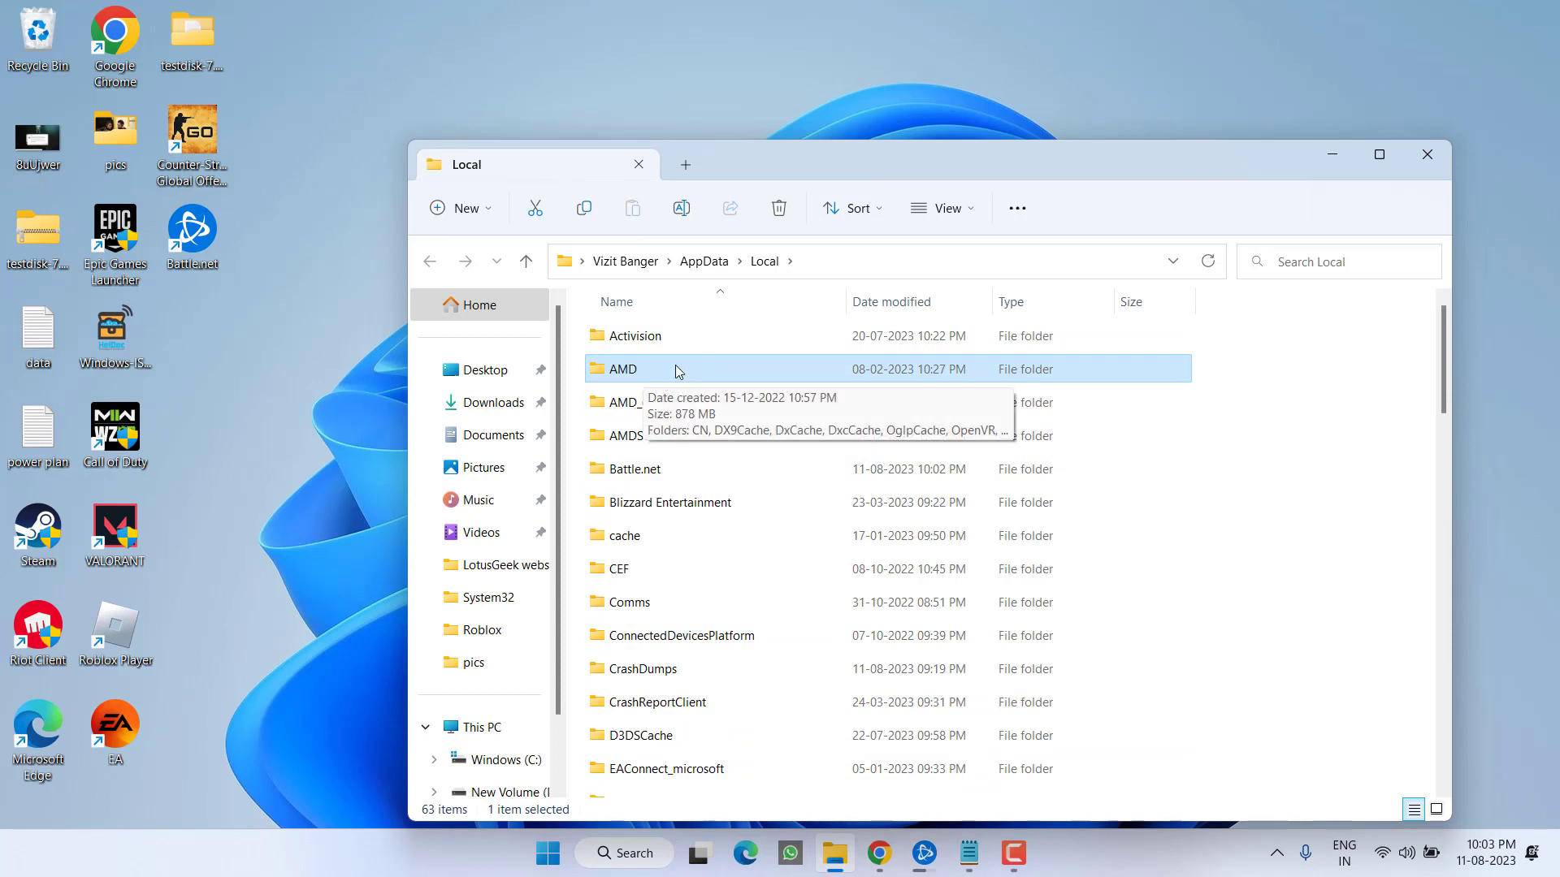
{"action": "double_click", "coordinate": [624, 369]}
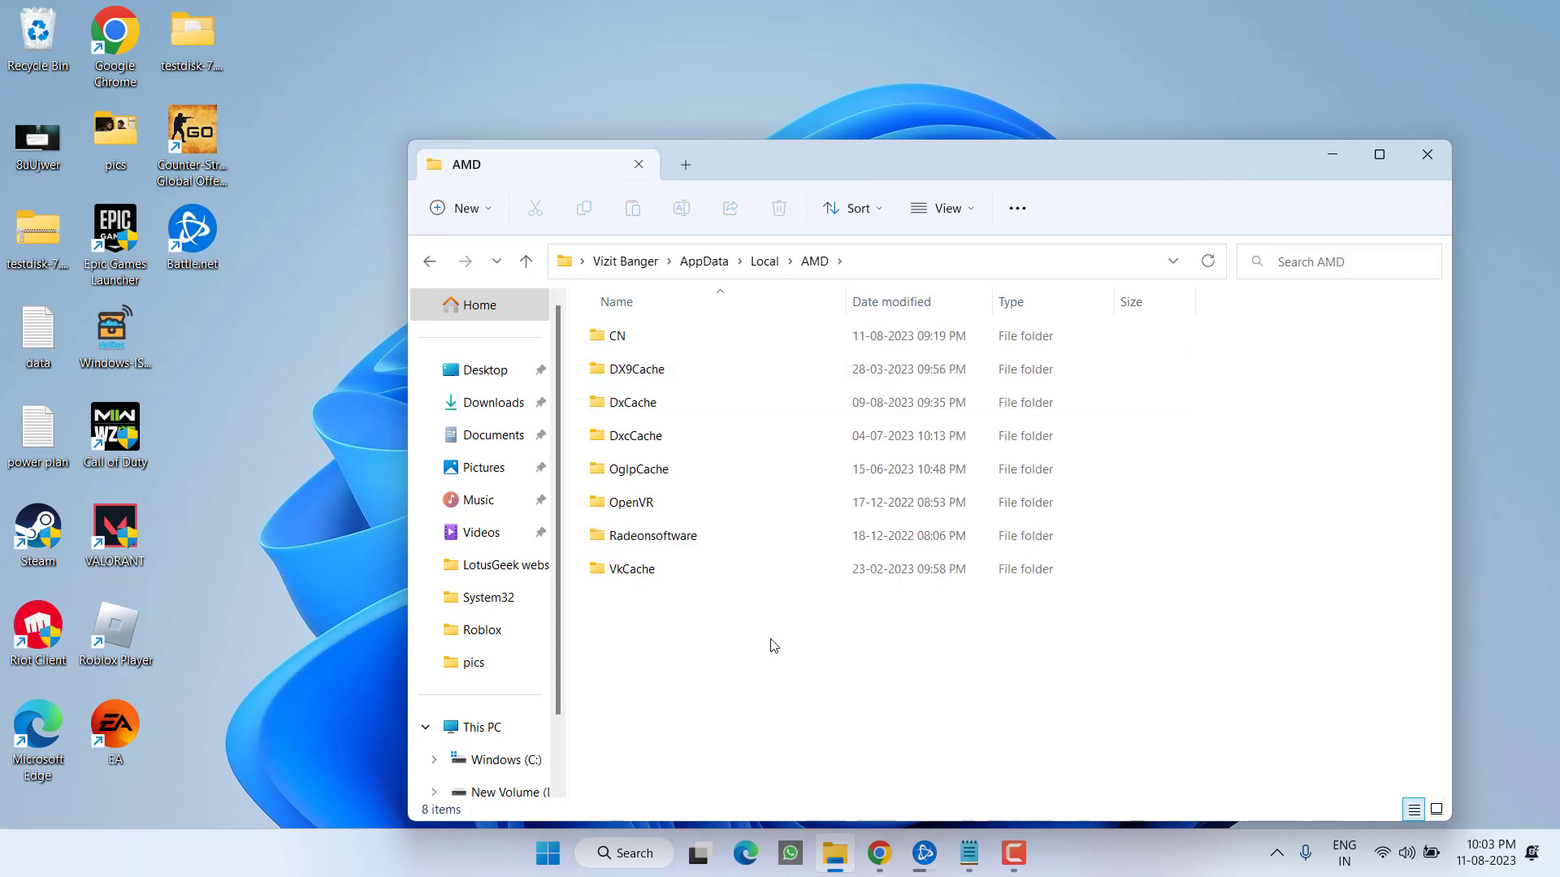
{"action": "mouse_move", "coordinate": [640, 615]}
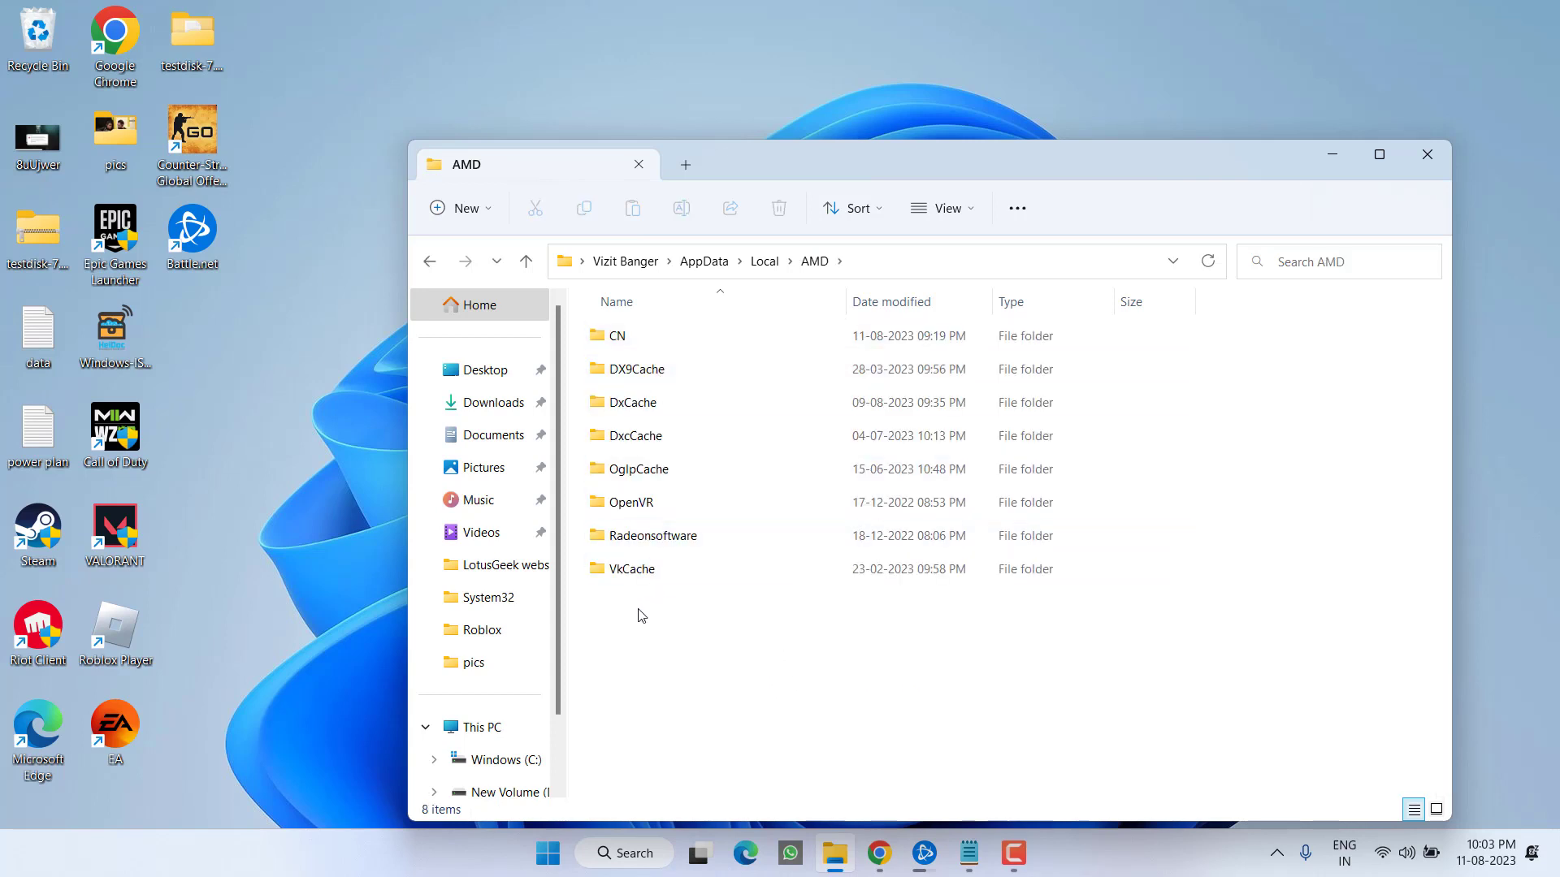
{"action": "double_click", "coordinate": [635, 369]}
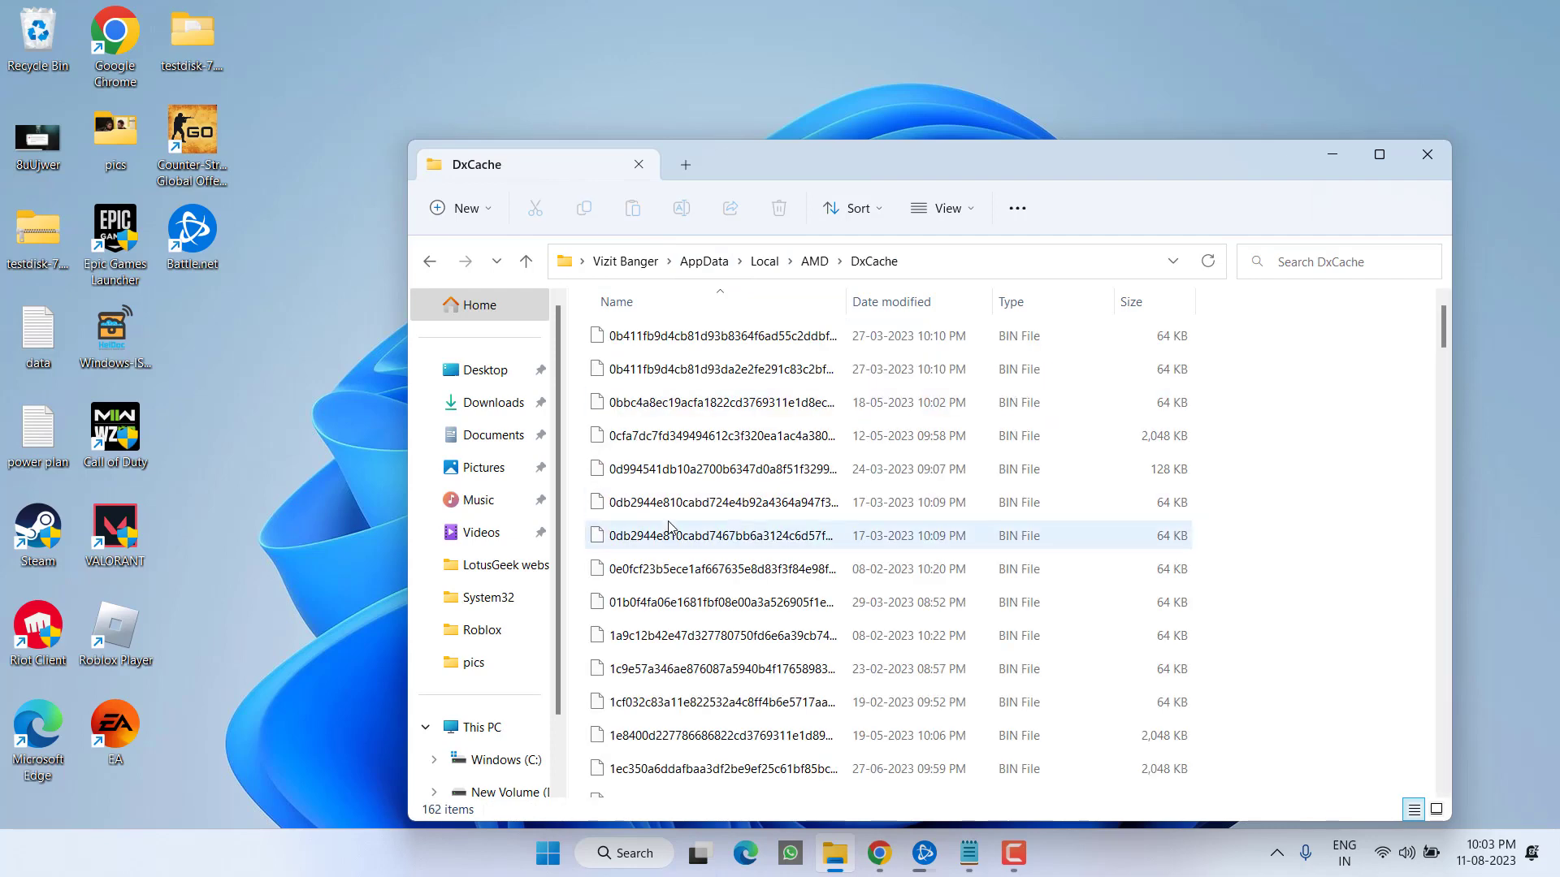
{"action": "key", "text": "ctrl+a"}
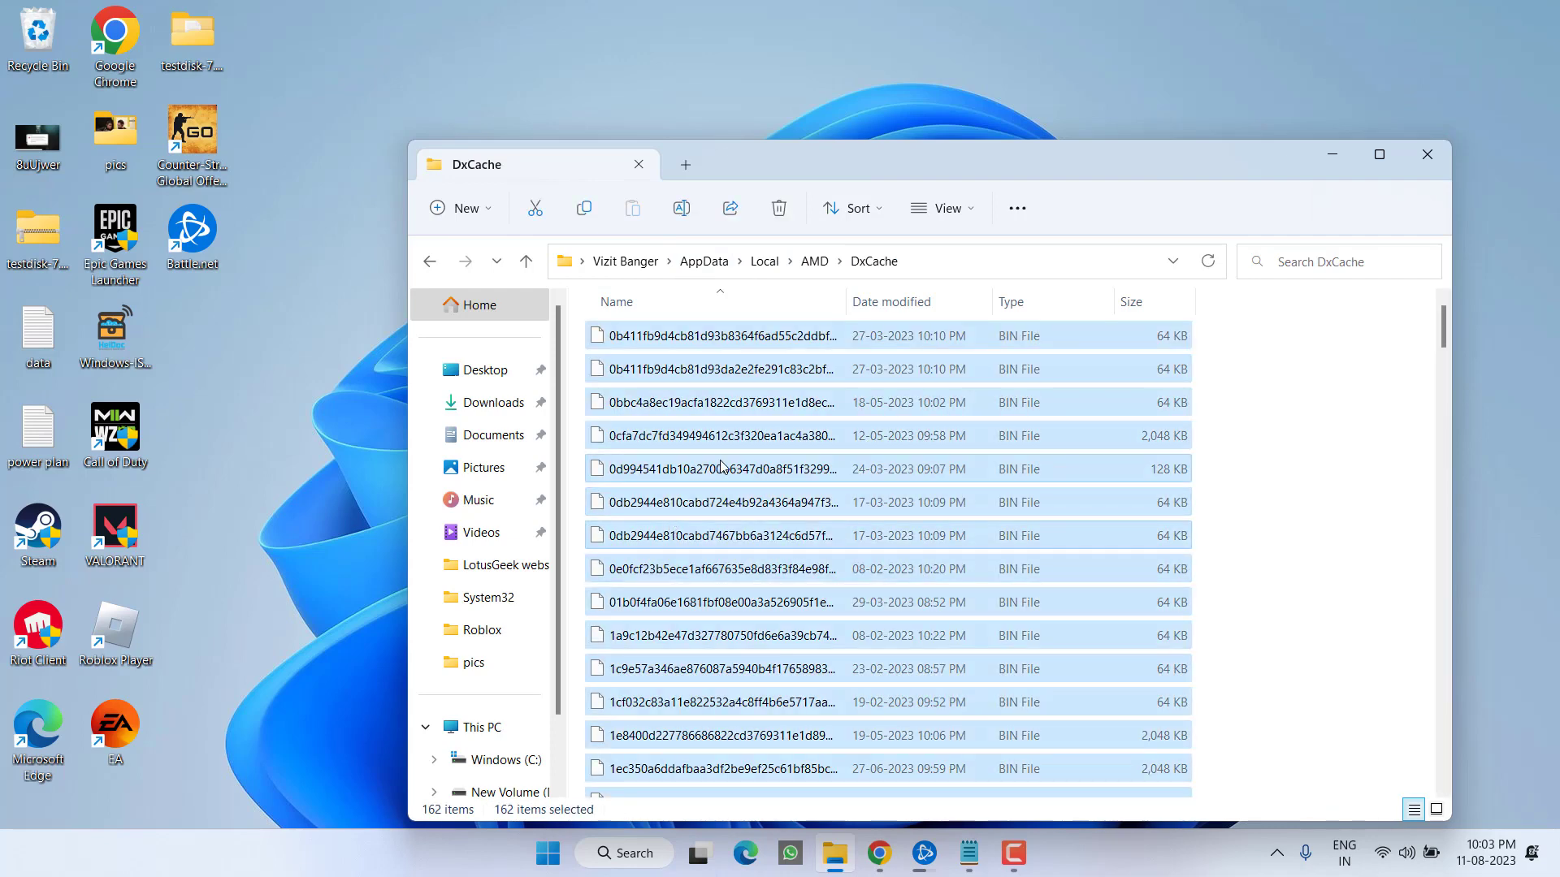
{"action": "left_click", "coordinate": [779, 208]}
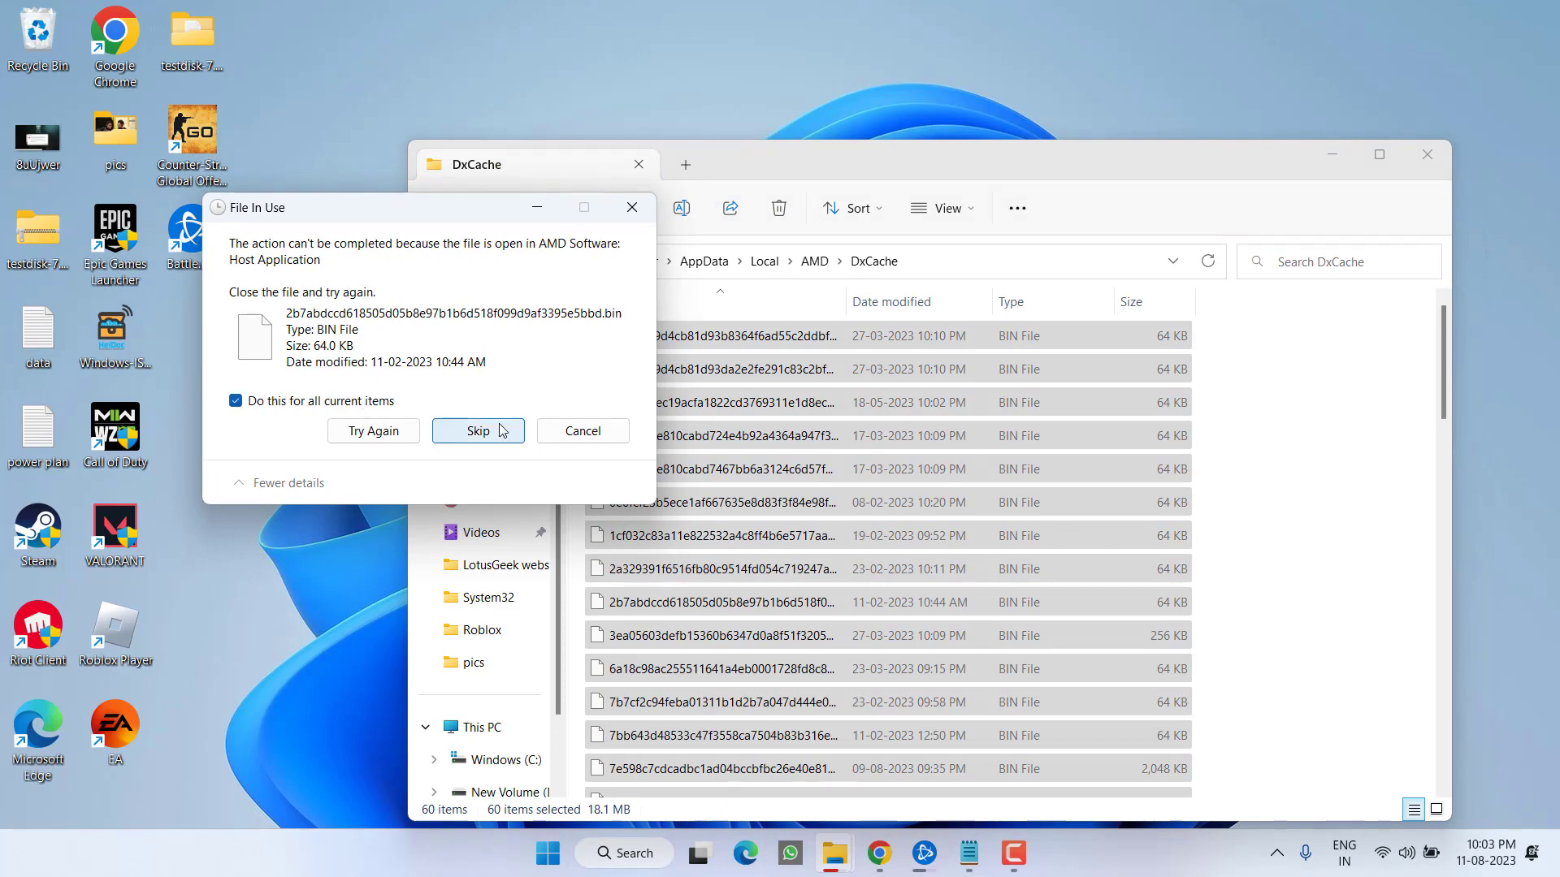
{"action": "left_click", "coordinate": [477, 431]}
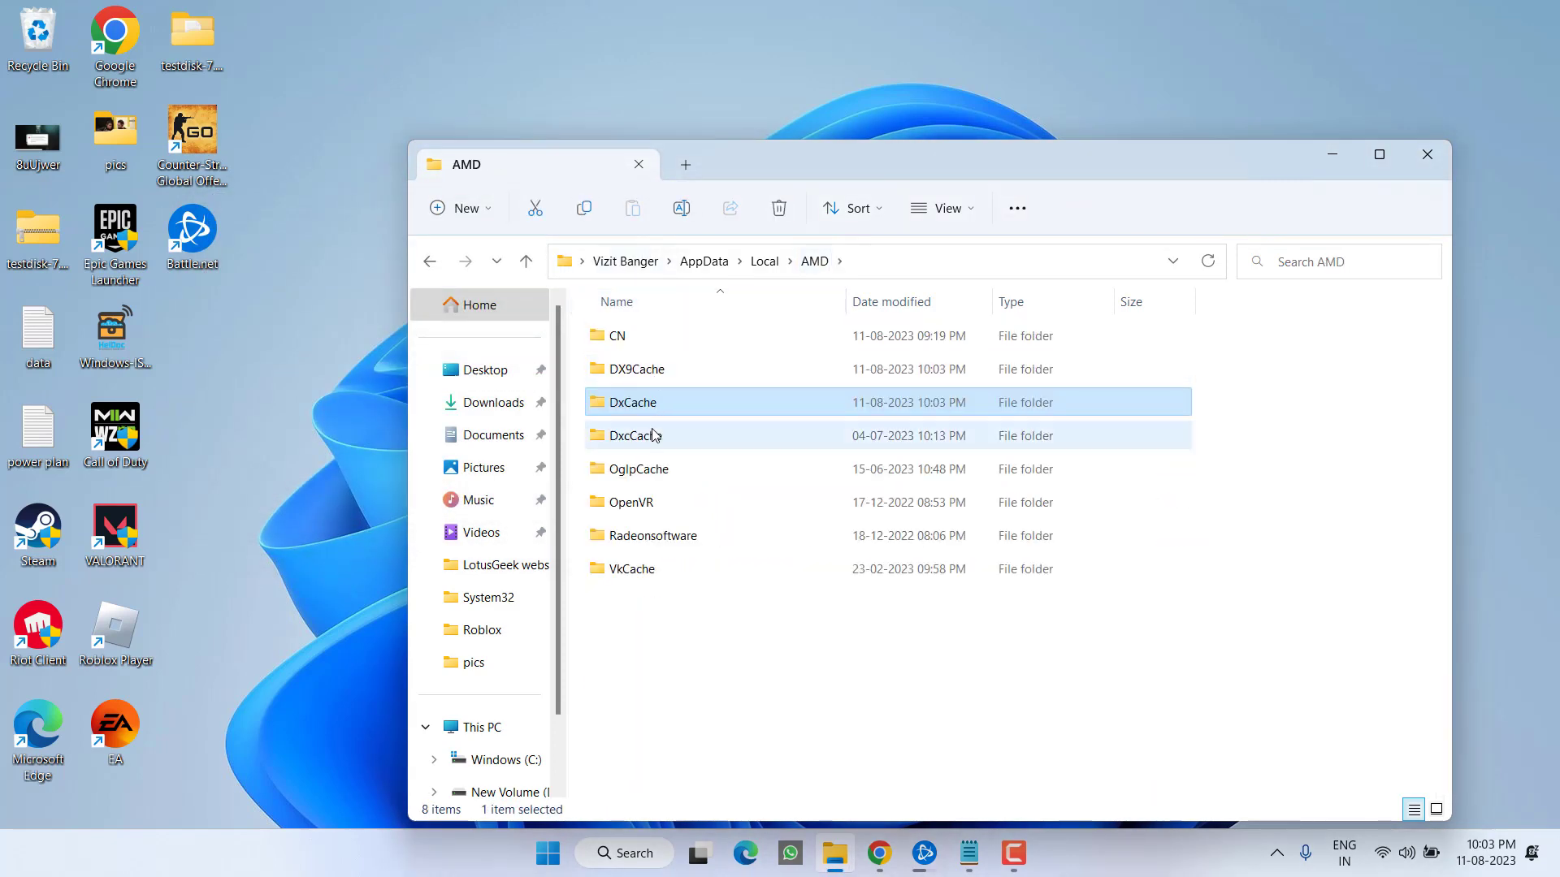
- Delete the DxcCache files, skipping those needing administrator permission, and check VkCache
{"action": "double_click", "coordinate": [633, 435]}
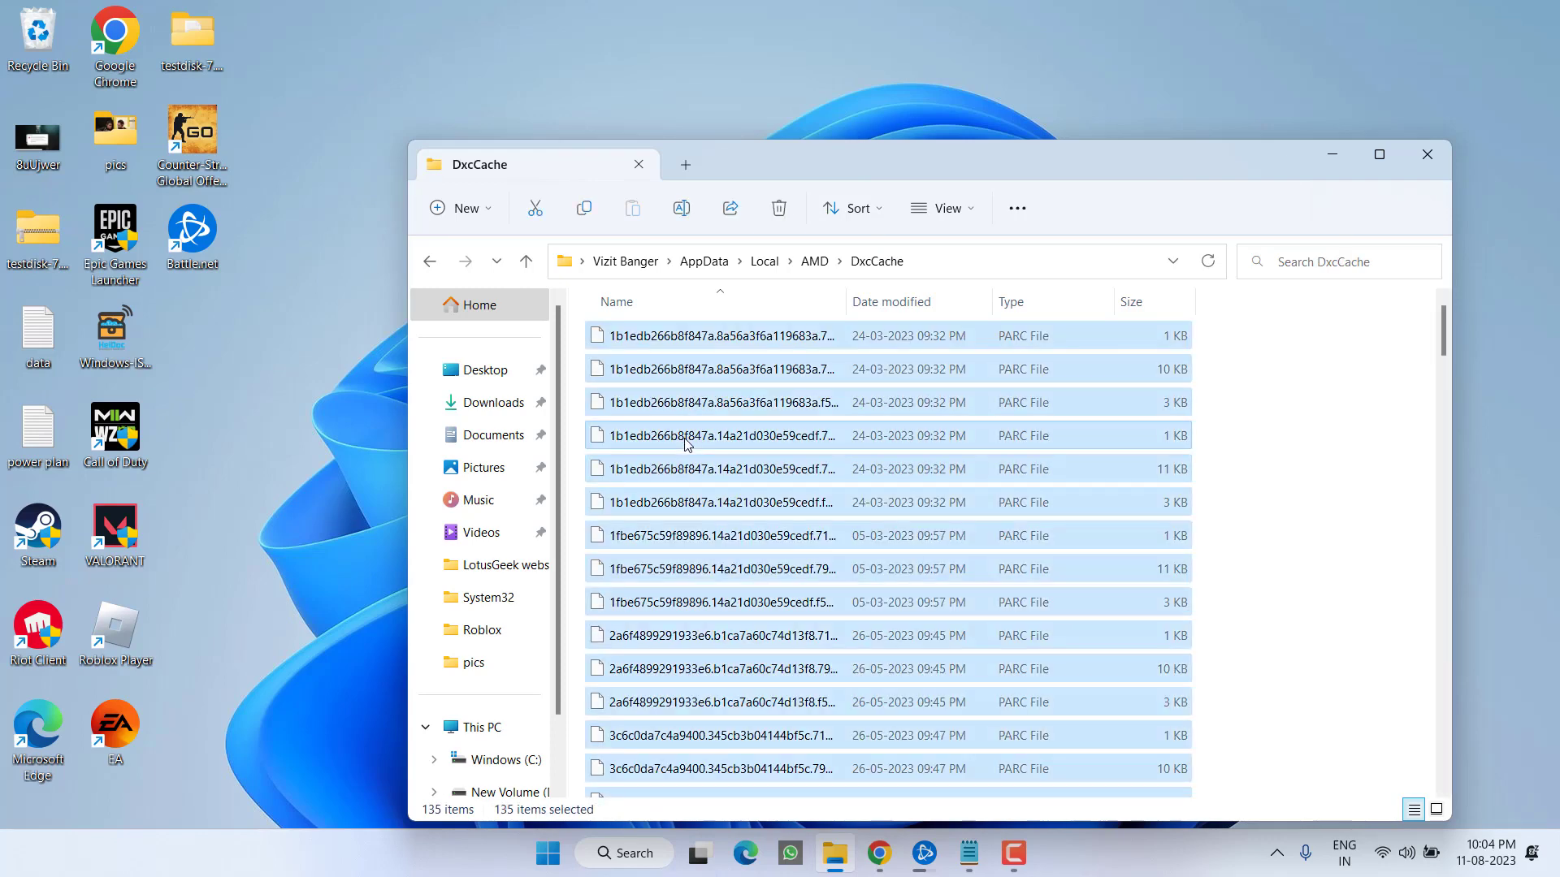
{"action": "left_click", "coordinate": [779, 208]}
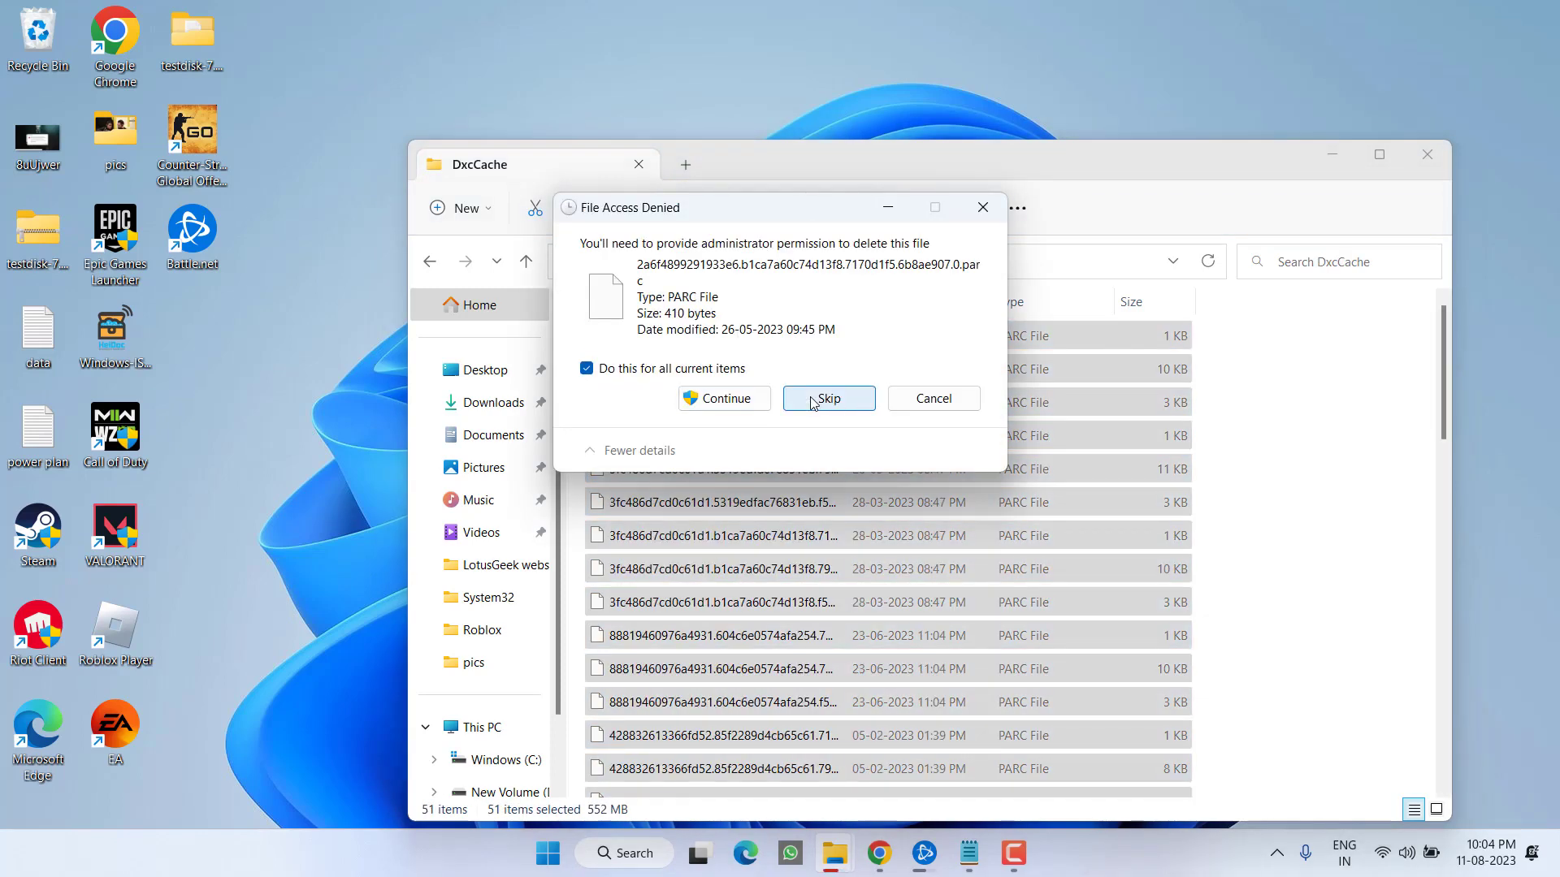
{"action": "left_click", "coordinate": [829, 398]}
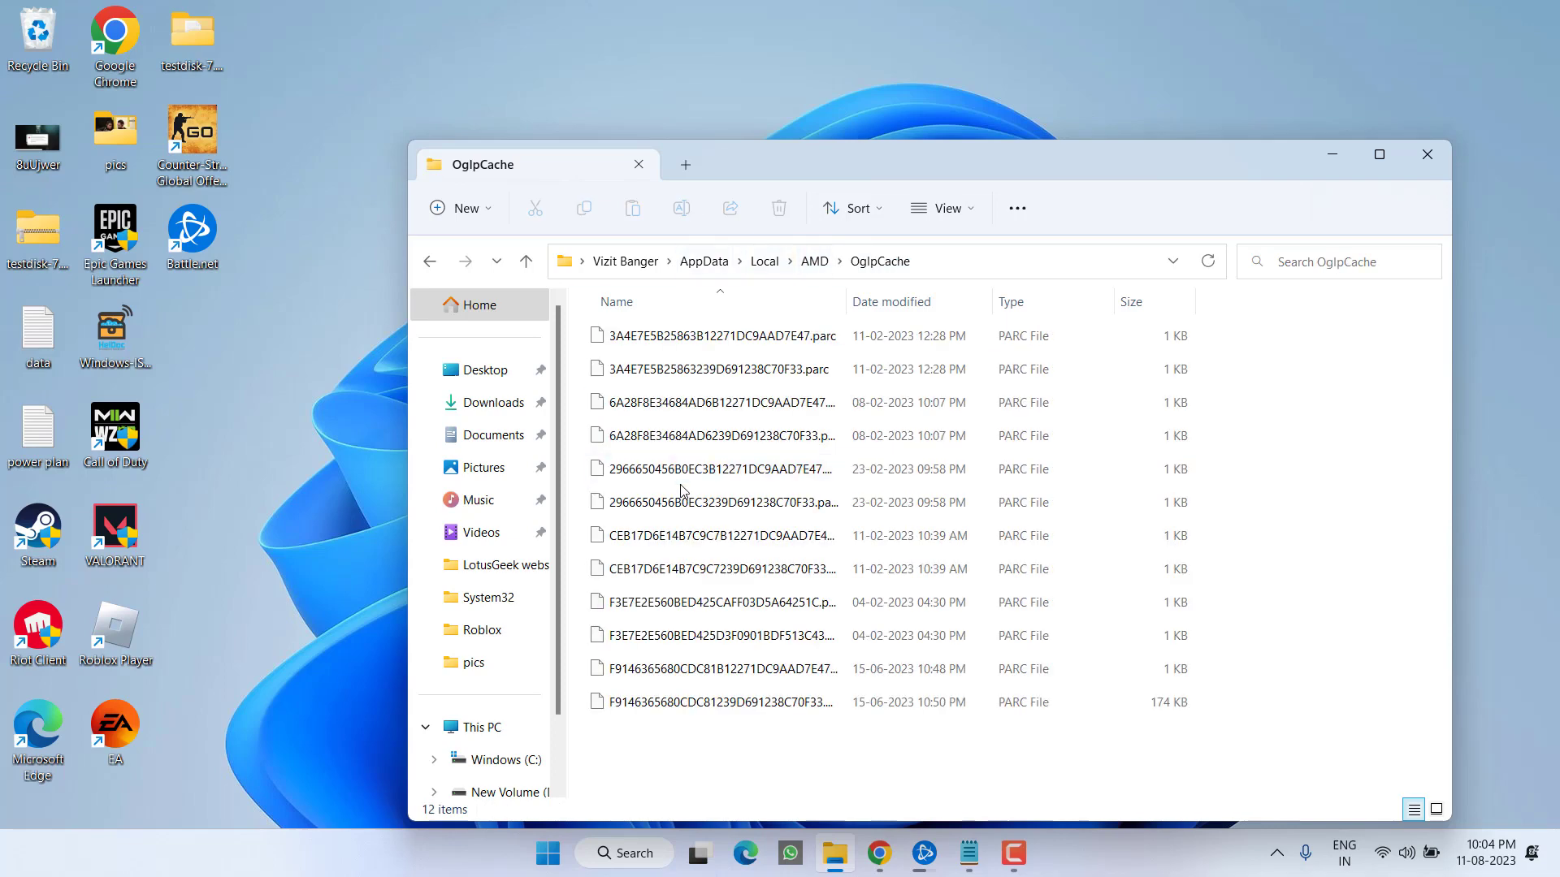
{"action": "left_click", "coordinate": [778, 208]}
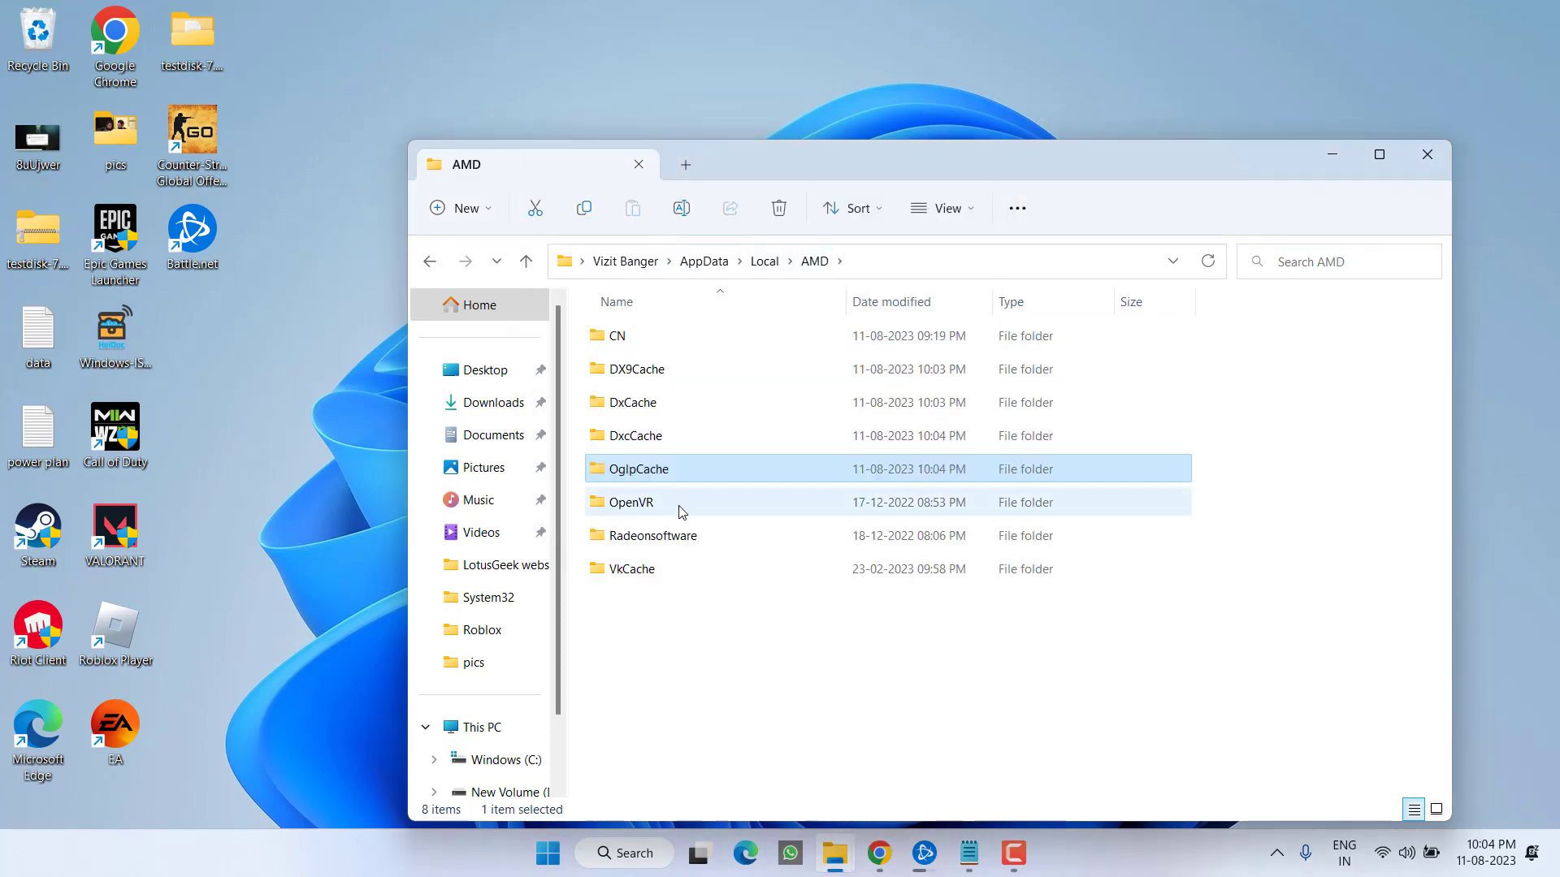
{"action": "double_click", "coordinate": [630, 568]}
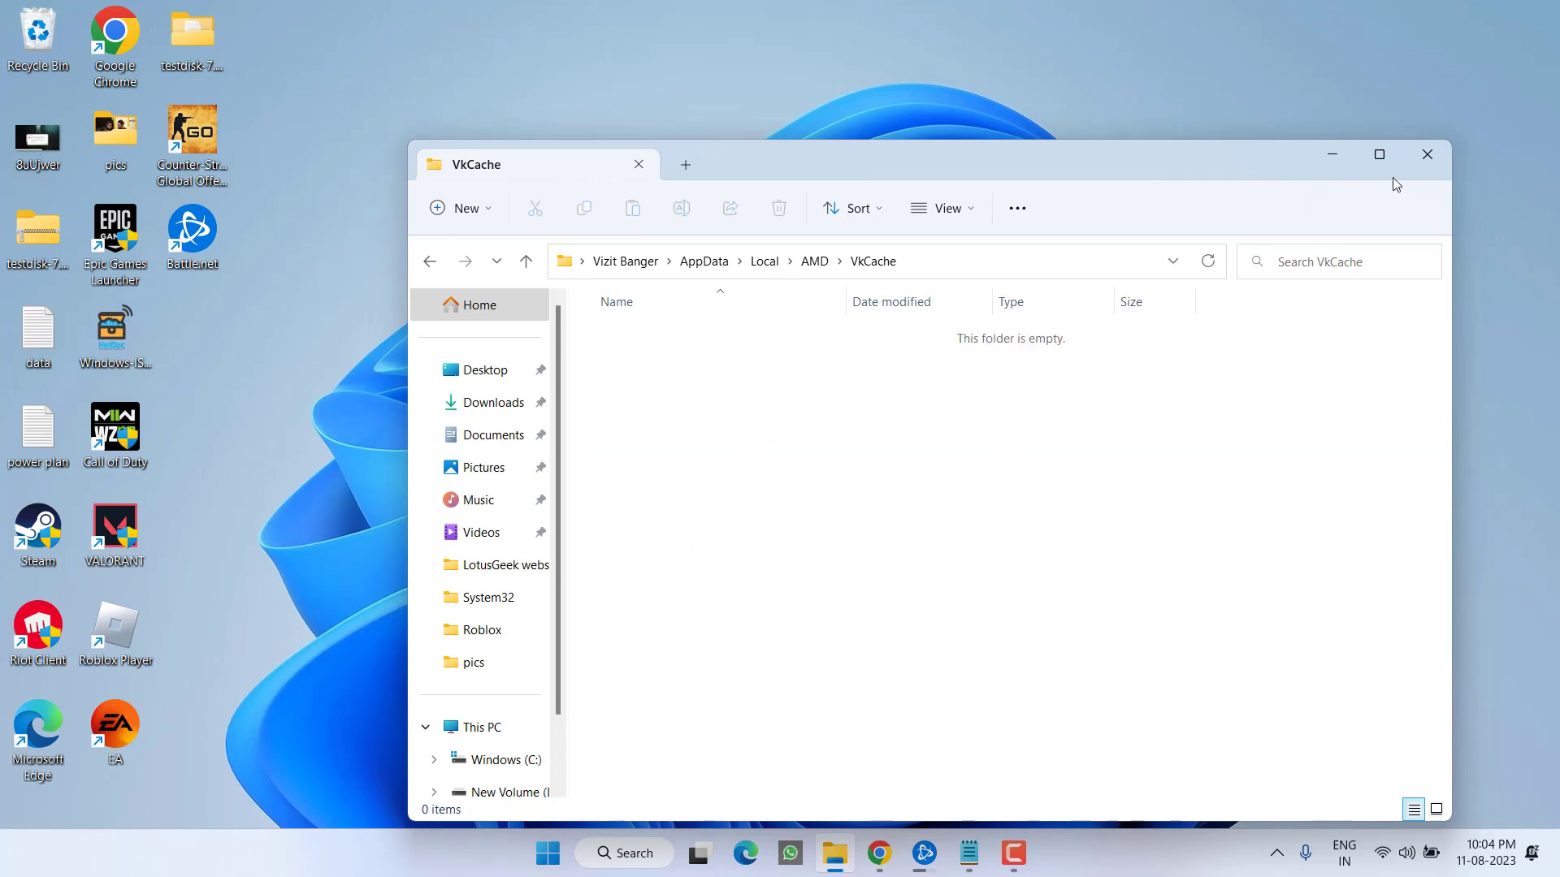
{"action": "left_click", "coordinate": [1426, 154]}
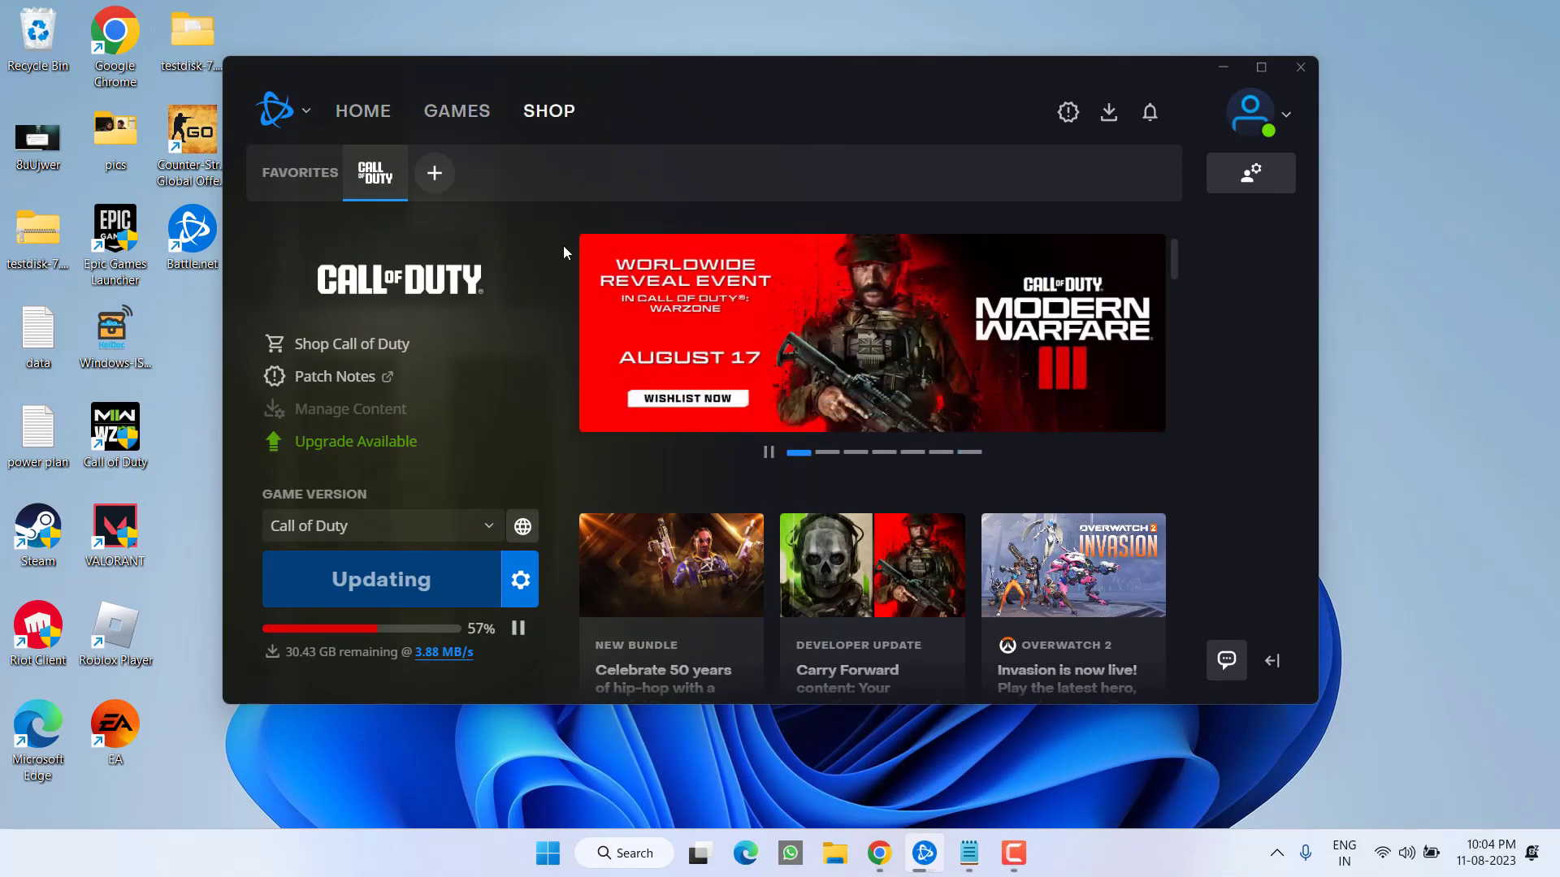
{"action": "mouse_move", "coordinate": [367, 629]}
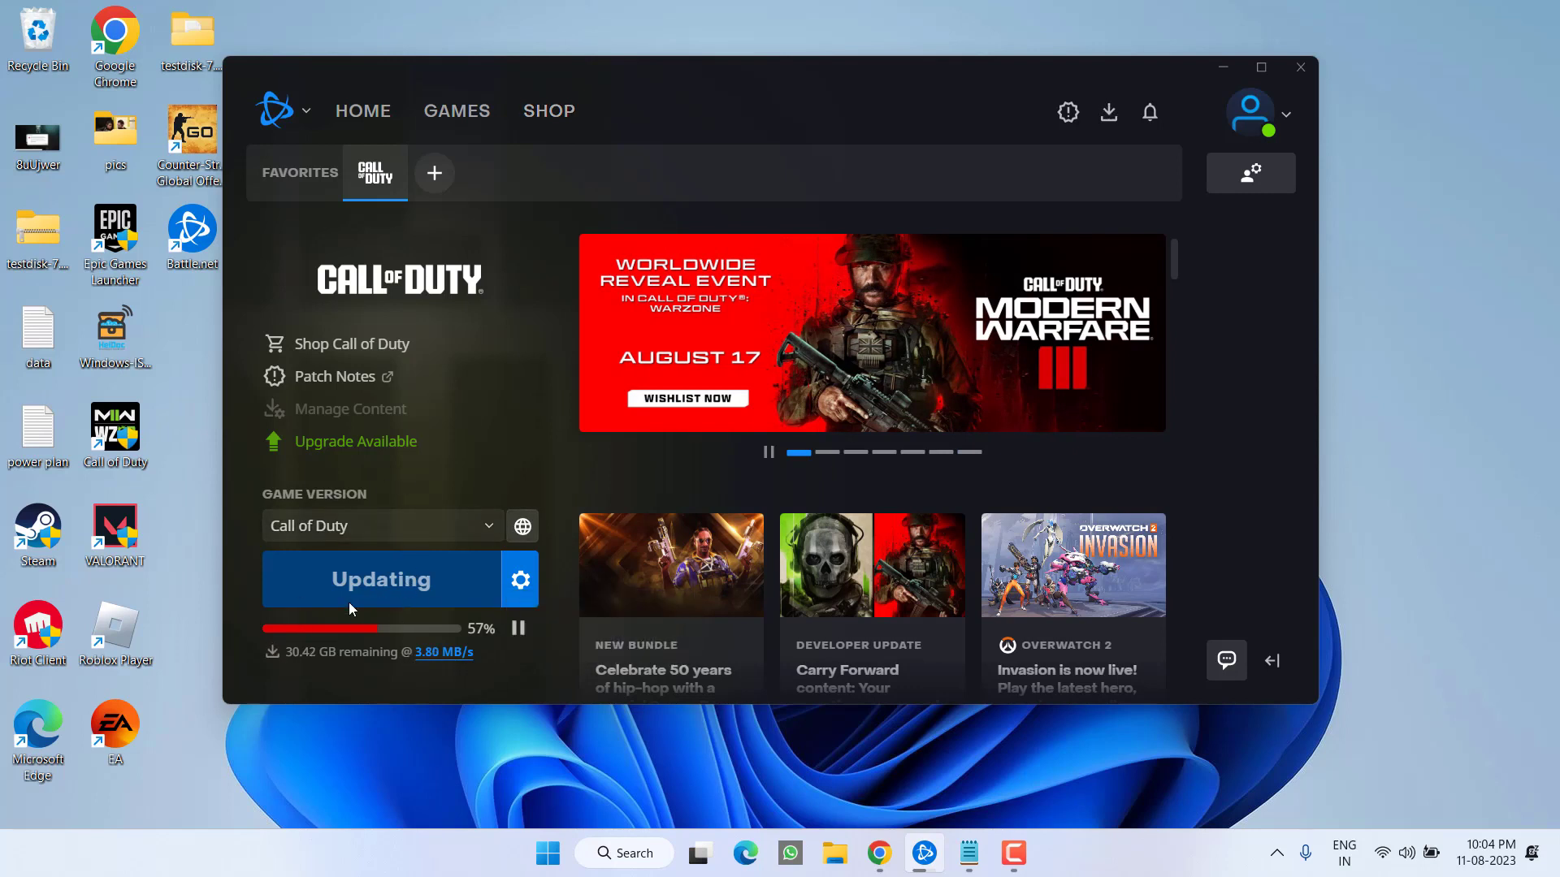
{"action": "mouse_move", "coordinate": [465, 497]}
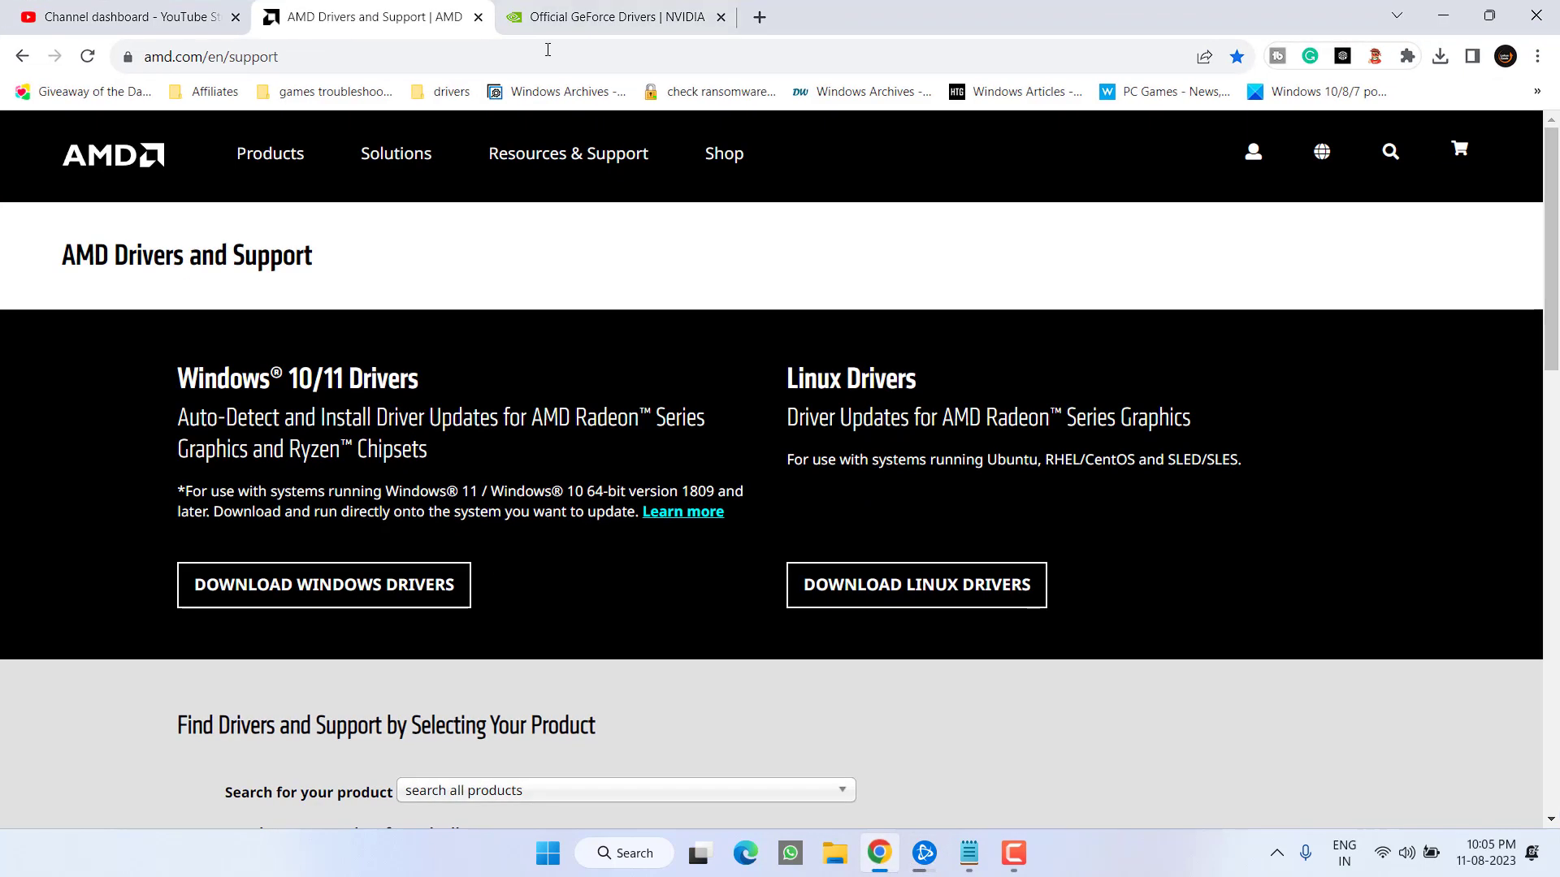
{"action": "mouse_move", "coordinate": [541, 391]}
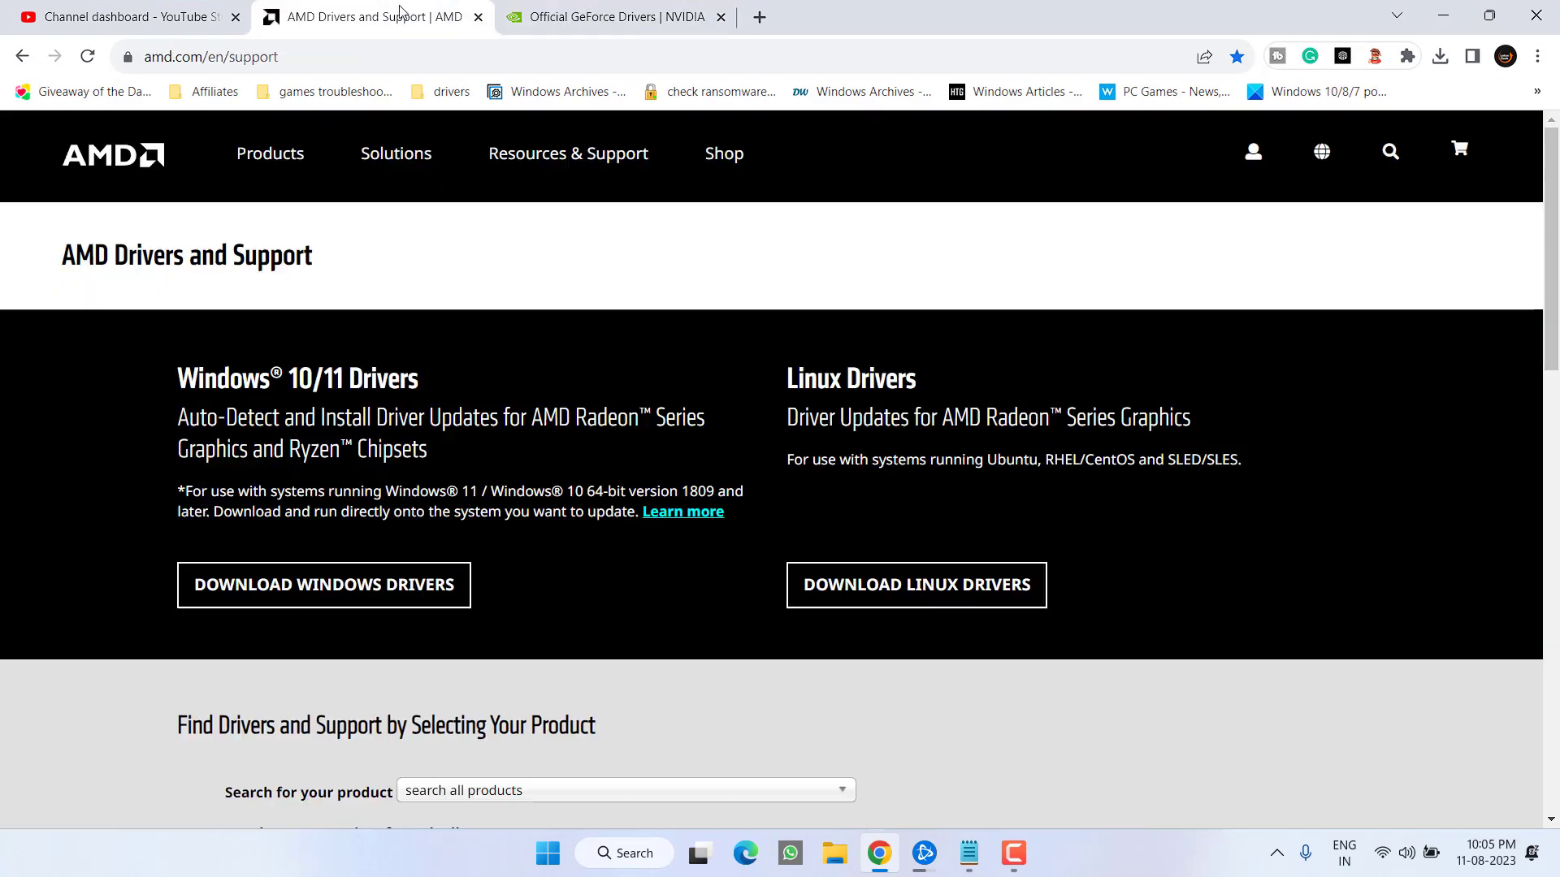
- Scroll to the AMD product finder and bring up the Start quick-links menu
{"action": "scroll", "scroll_direction": "down", "scroll_amount": 3}
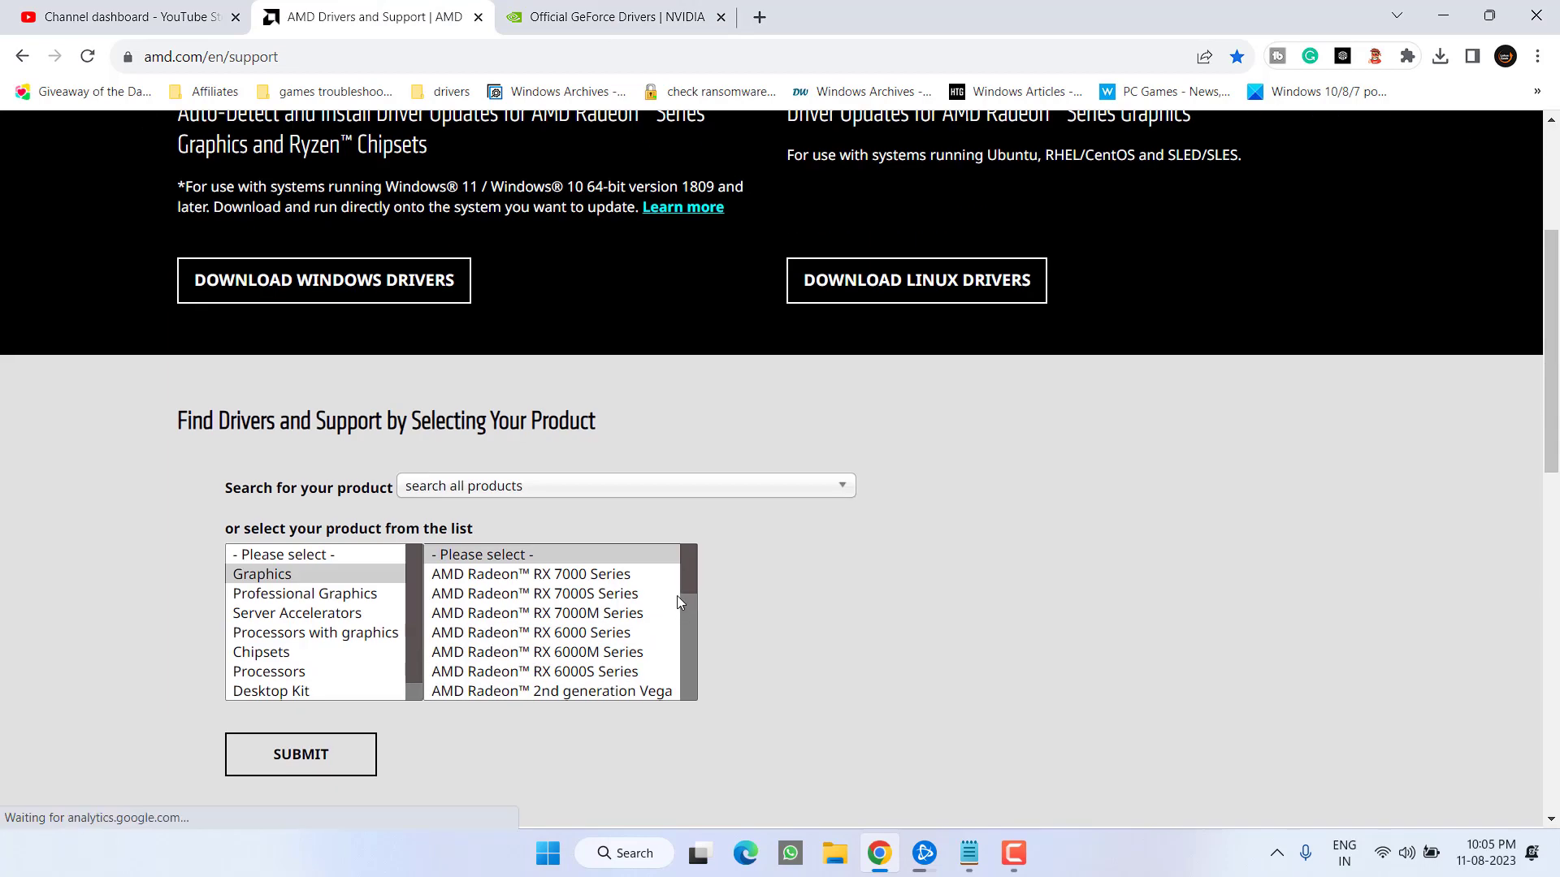
{"action": "mouse_move", "coordinate": [537, 496]}
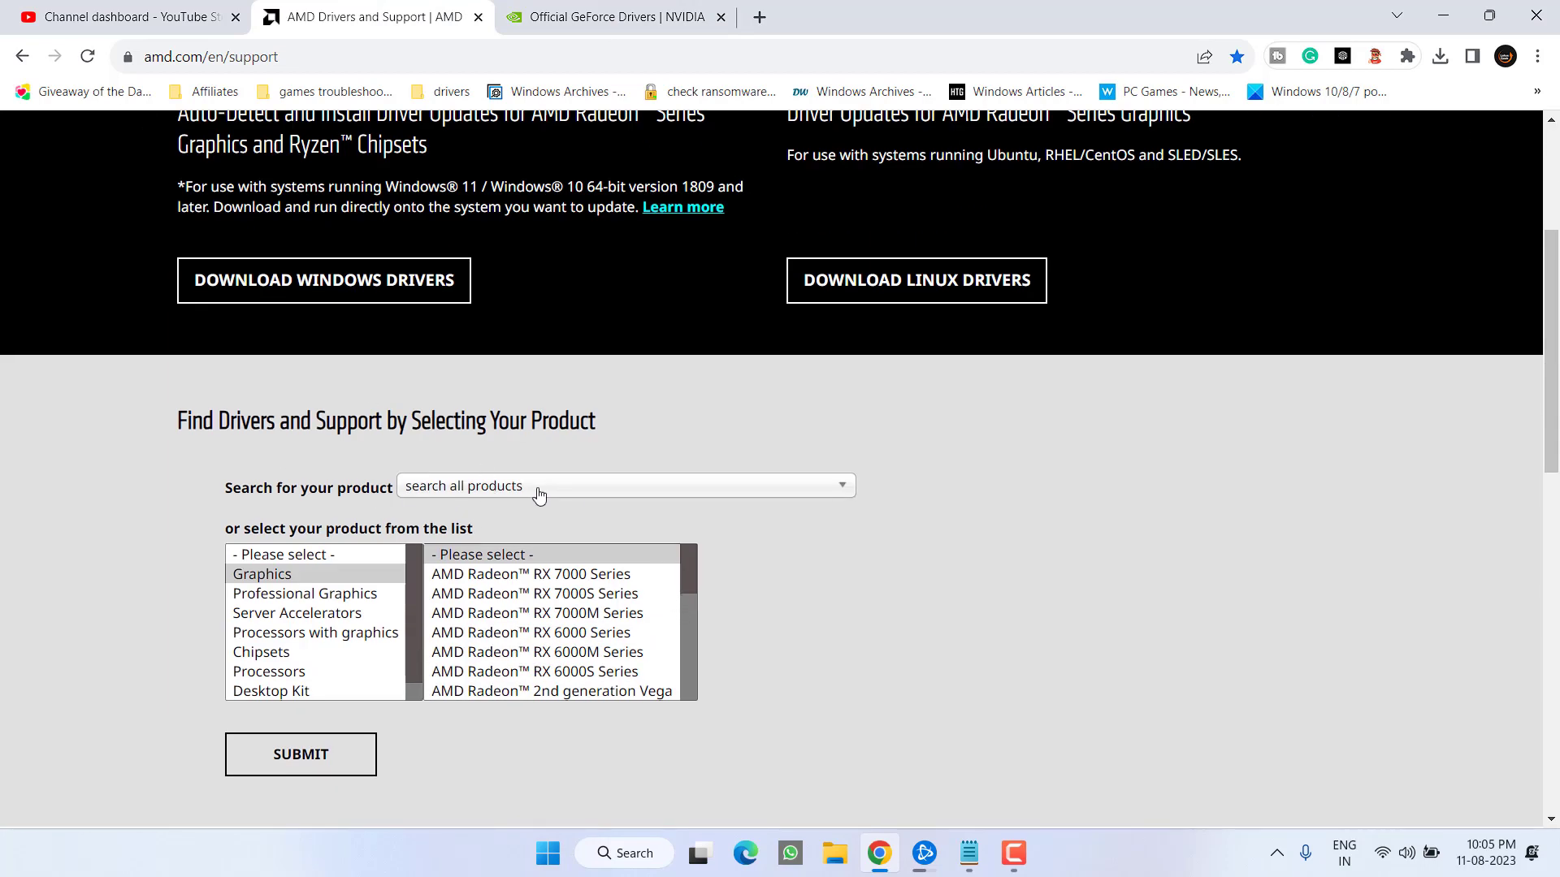
{"action": "mouse_move", "coordinate": [535, 497]}
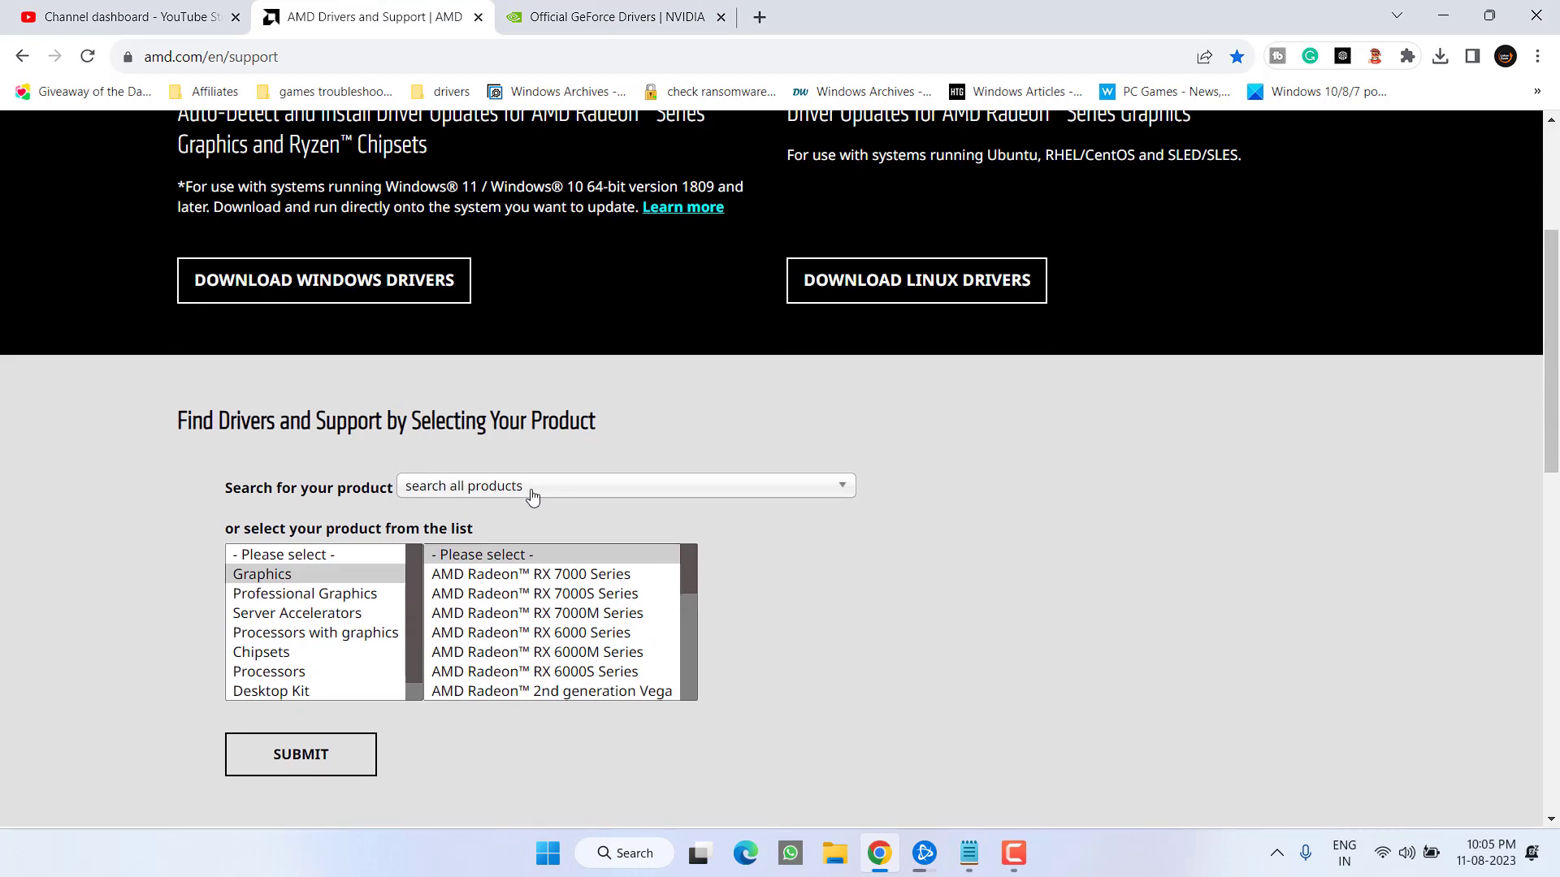
{"action": "mouse_move", "coordinate": [515, 510]}
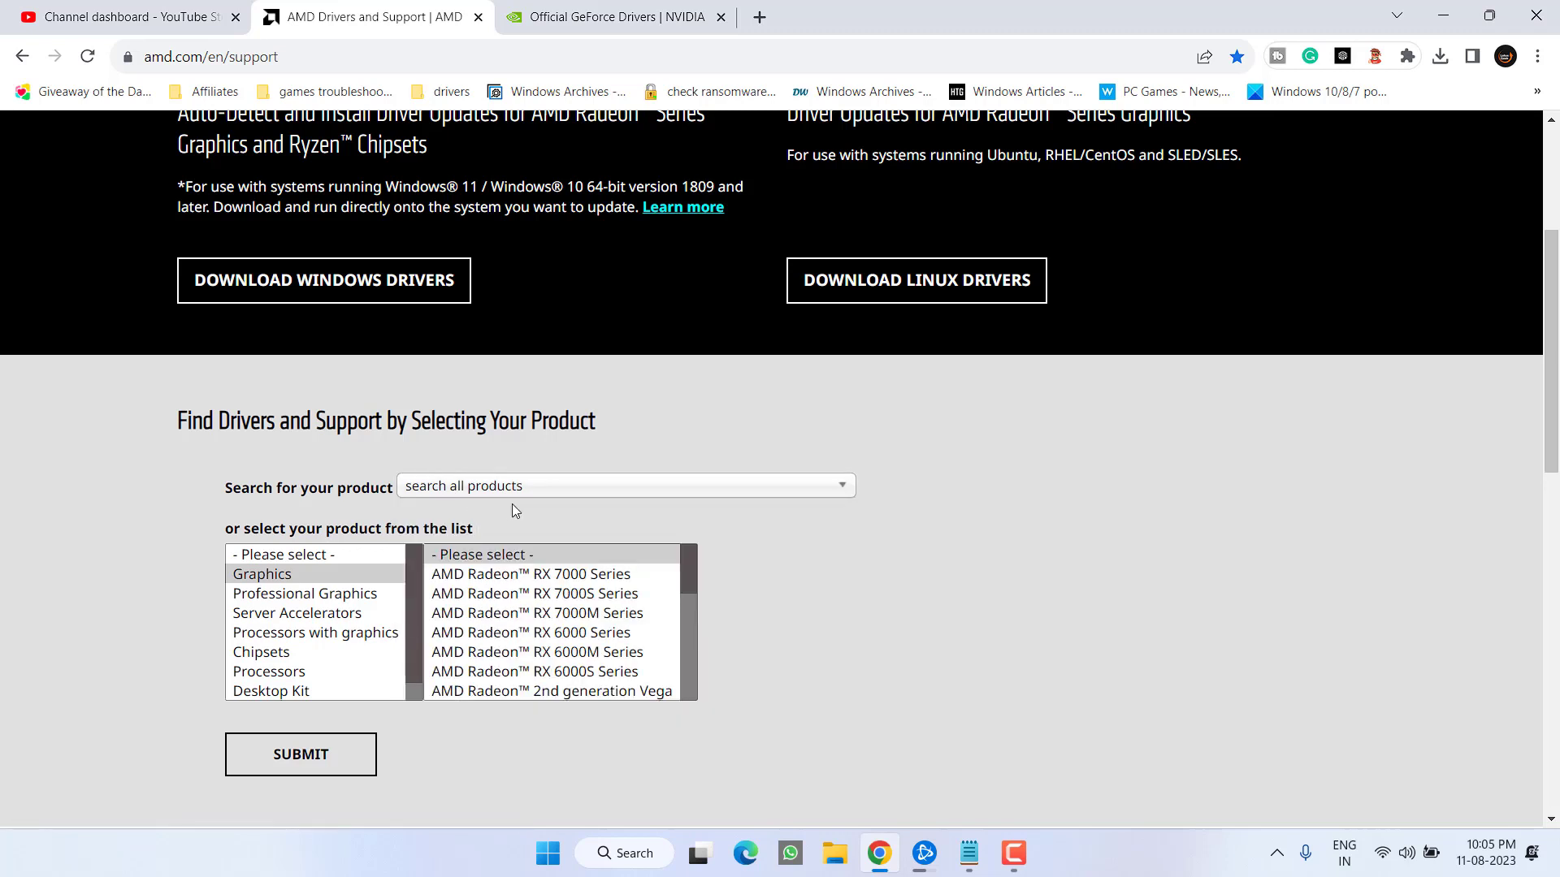
{"action": "right_click", "coordinate": [546, 854]}
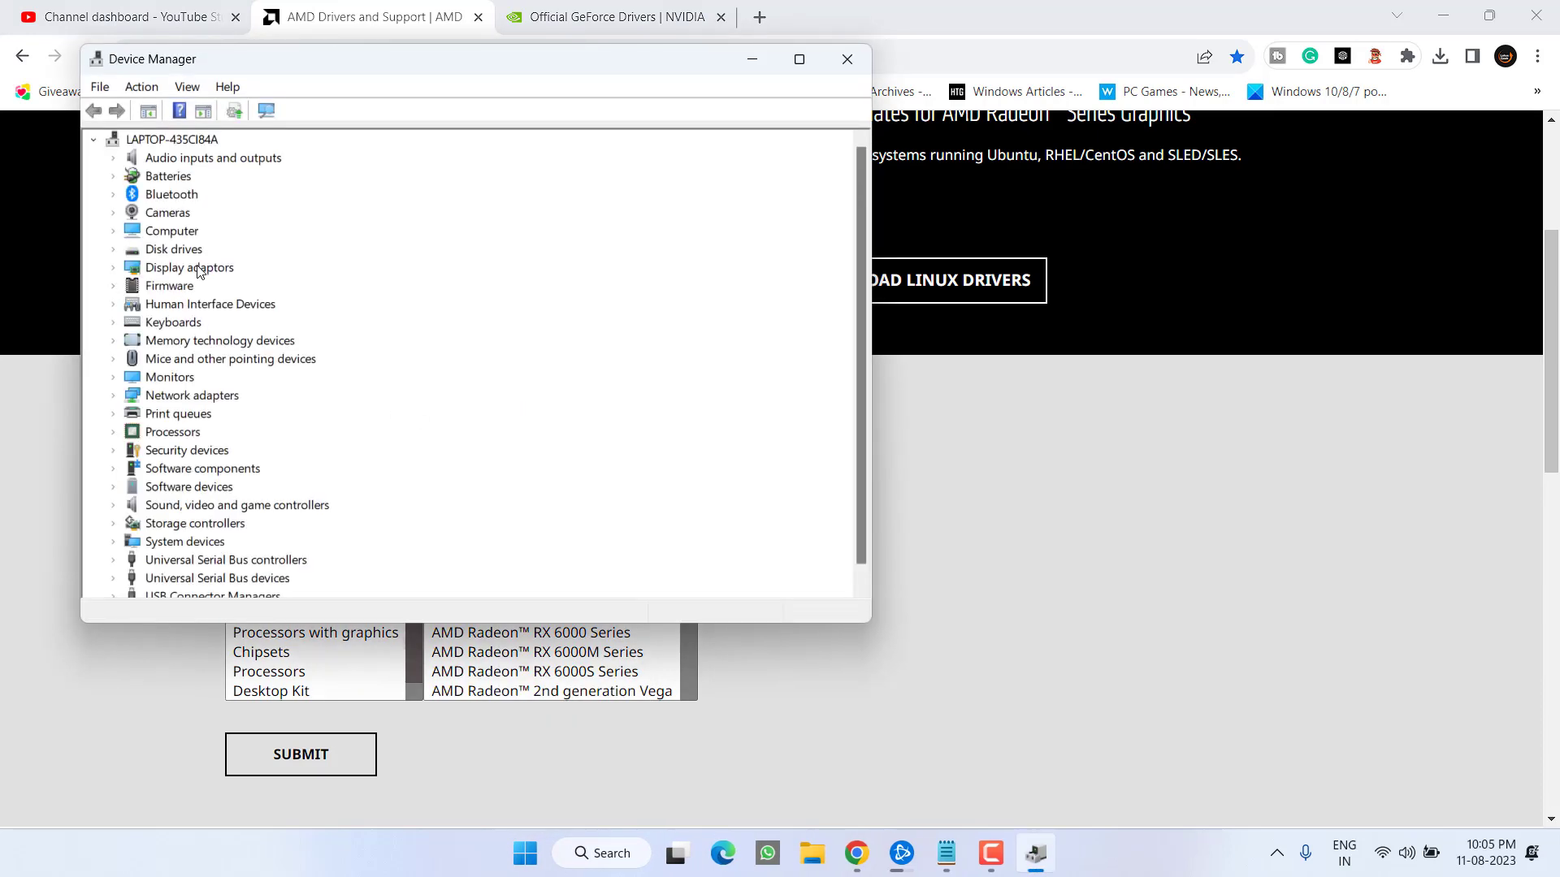
- Expand Display adapters in Device Manager to see the installed GPUs
{"action": "left_click", "coordinate": [112, 267]}
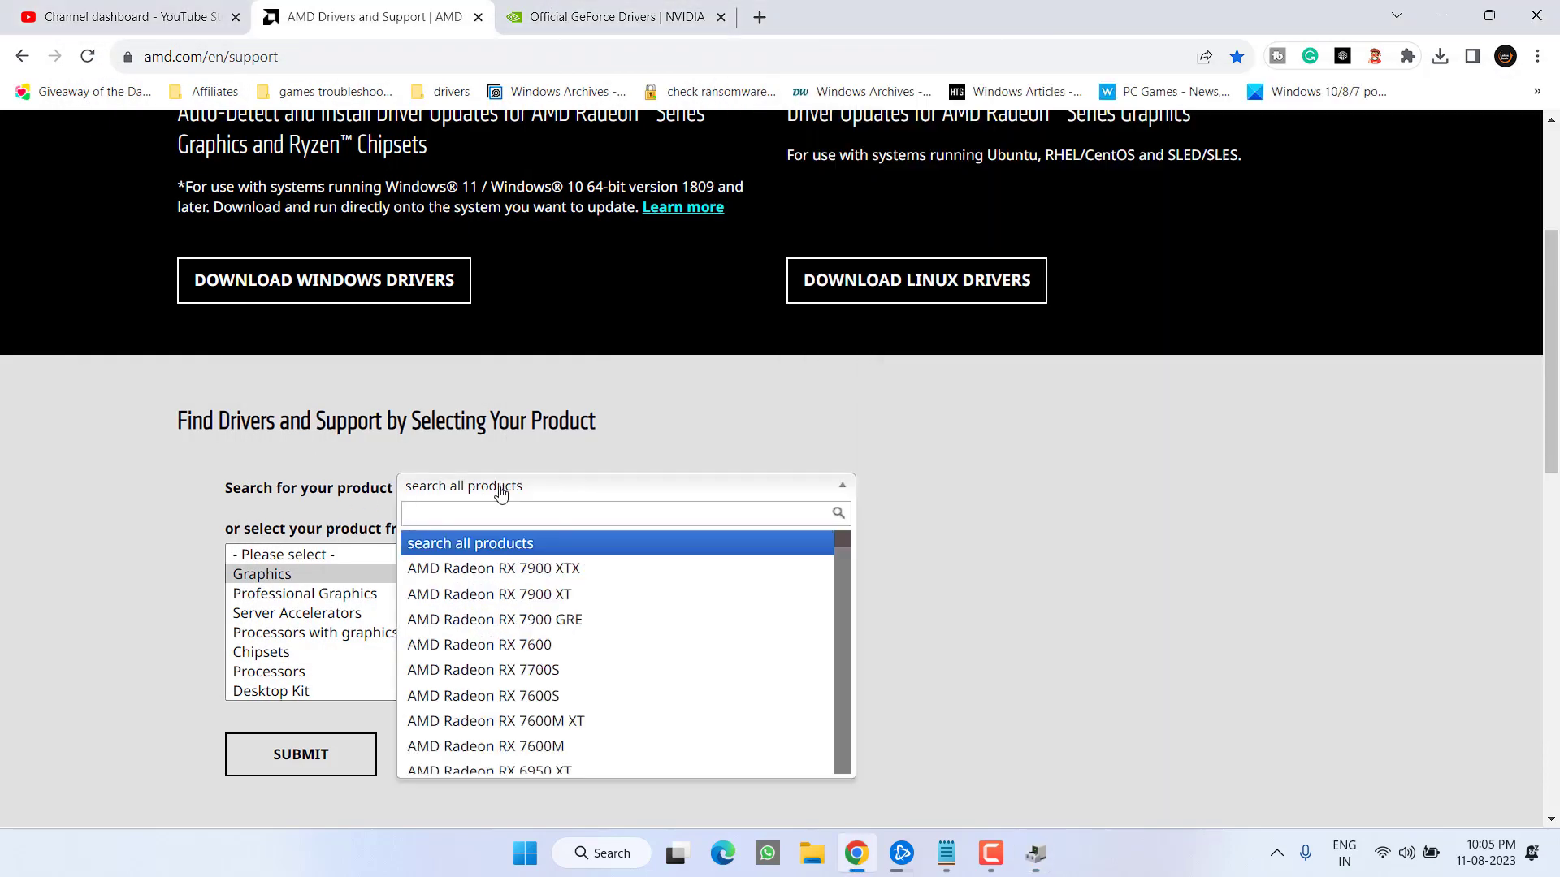
- Search 'radeon rx 5500m' and show its Windows 11 64-bit Adrenalin downloads
{"action": "type", "text": "radeon rx"}
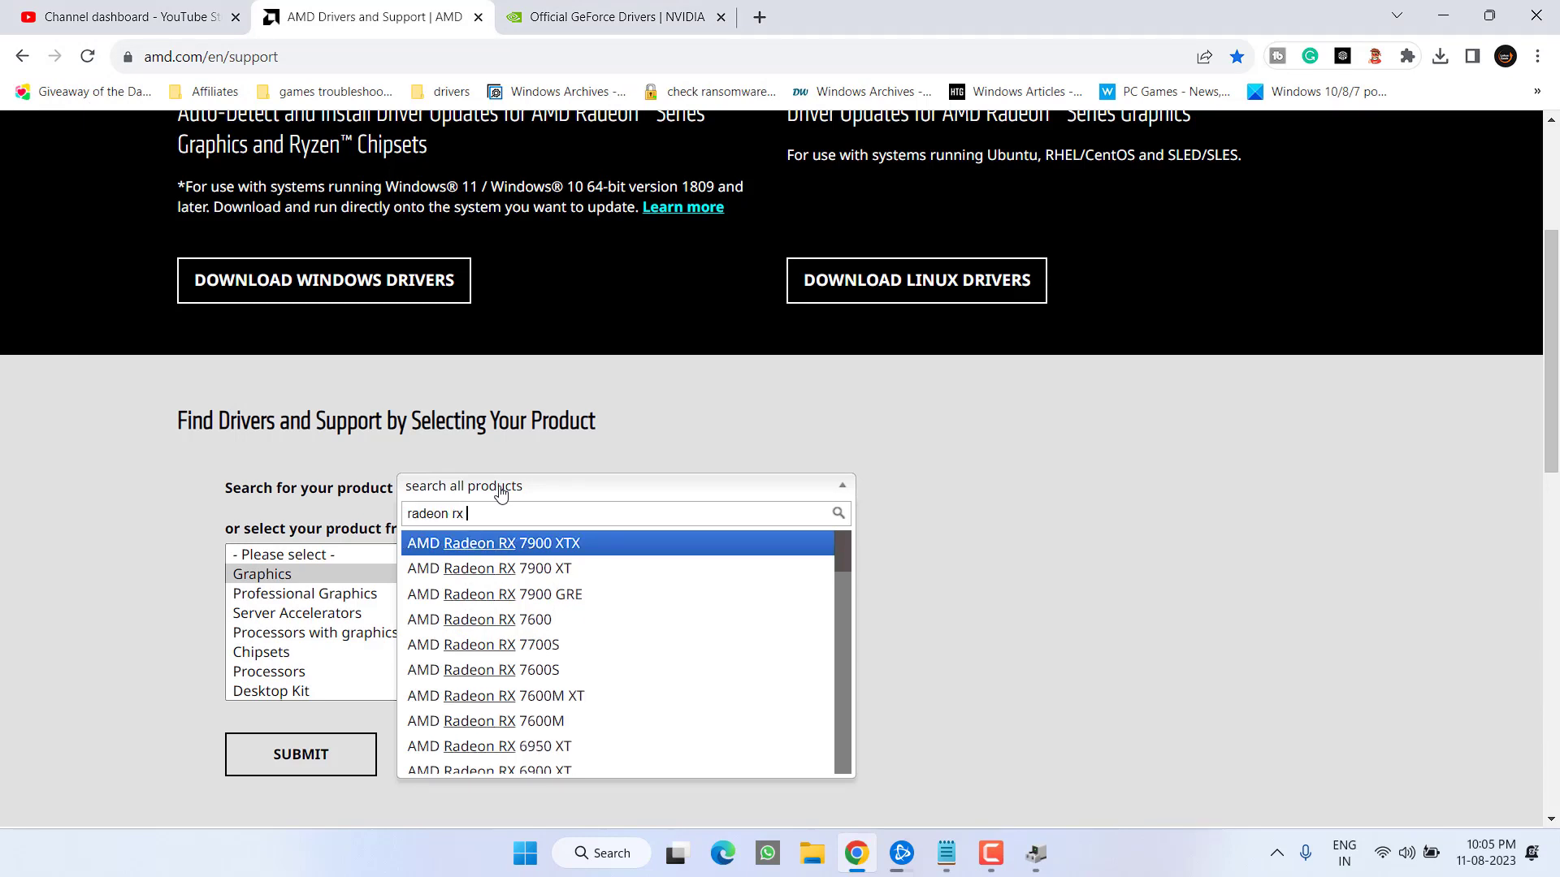
{"action": "type", "text": "5500m"}
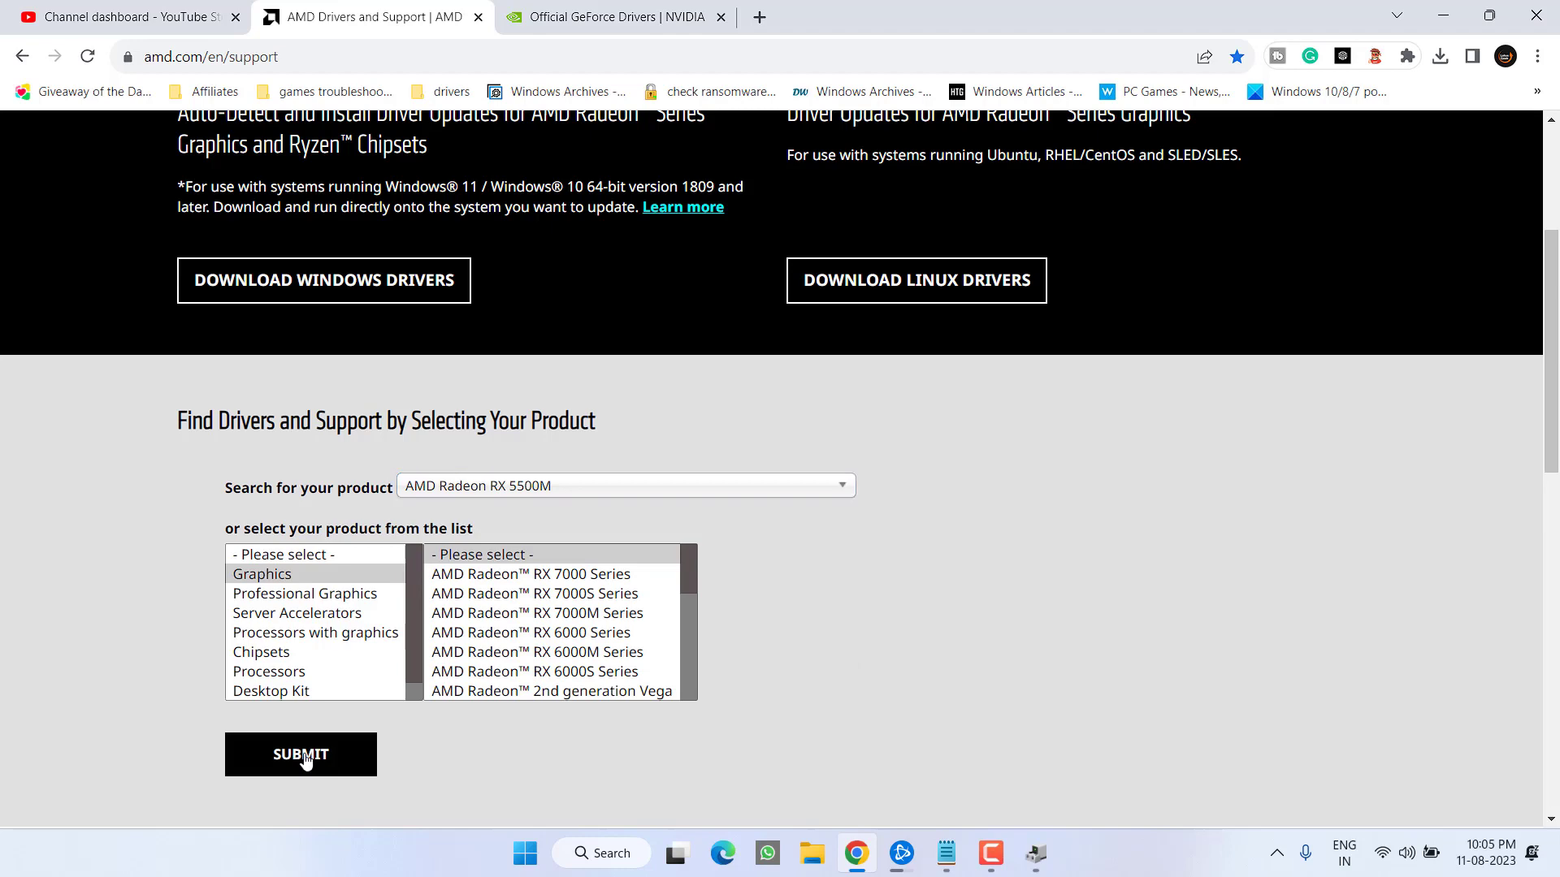
{"action": "left_click", "coordinate": [301, 754]}
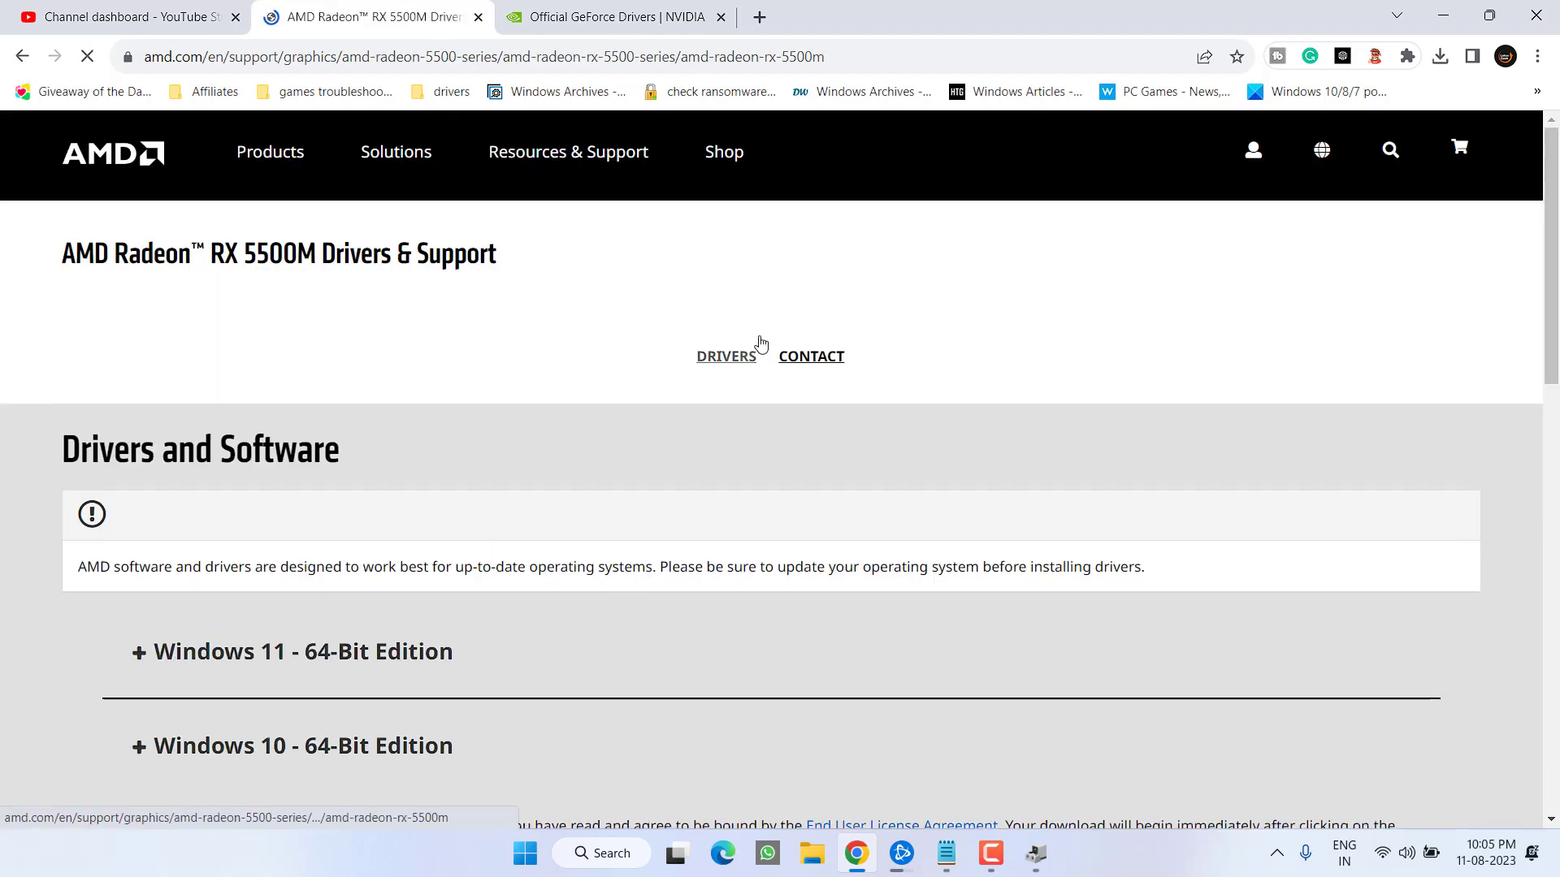
{"action": "scroll", "scroll_direction": "down", "scroll_amount": 3}
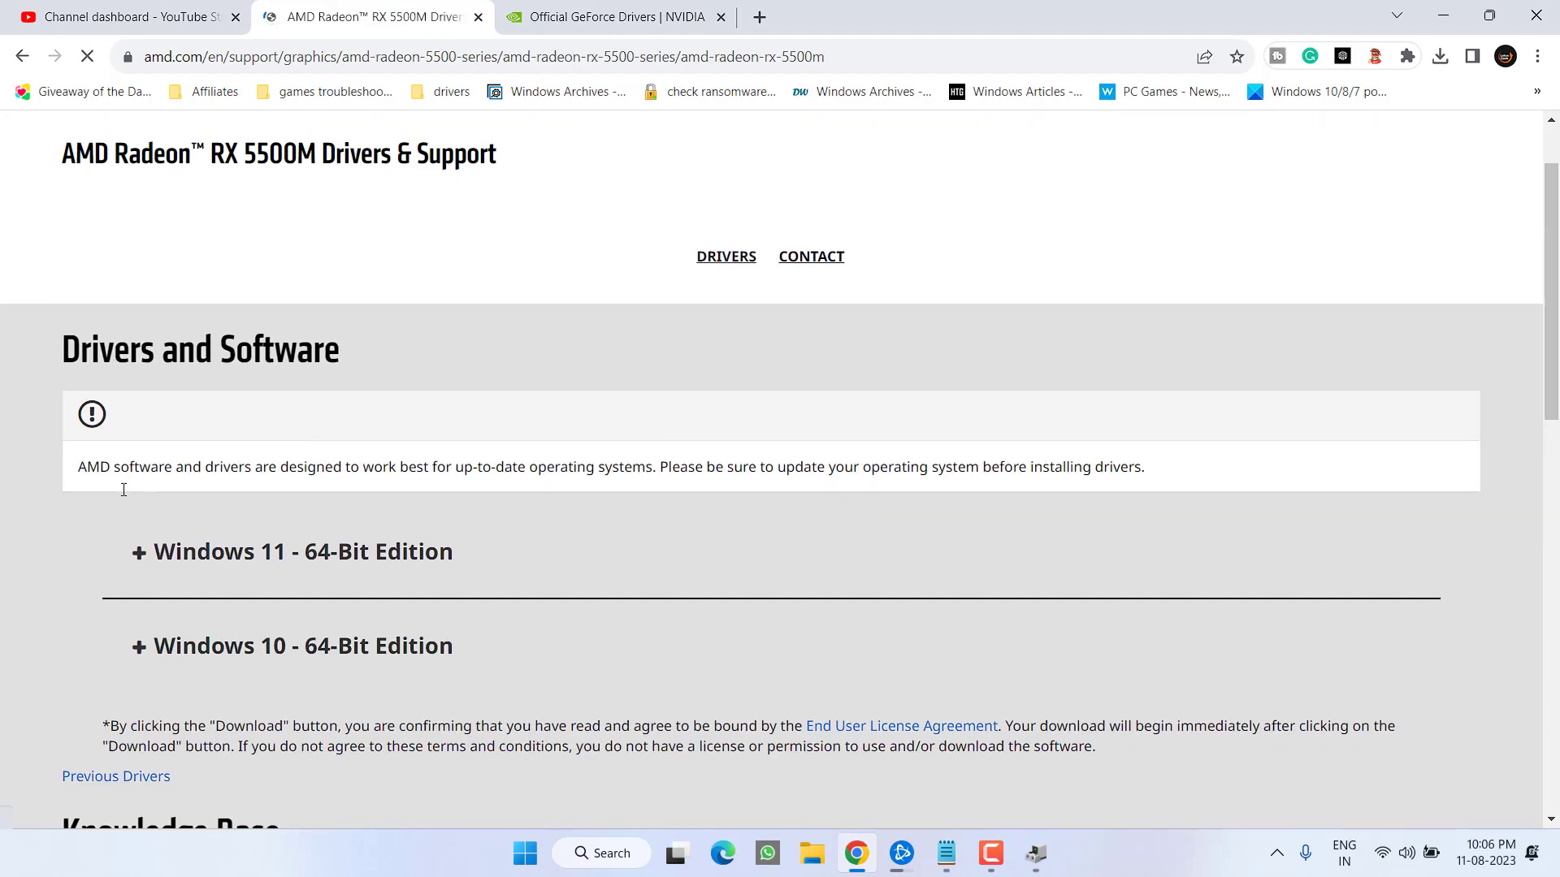
{"action": "left_click", "coordinate": [292, 551]}
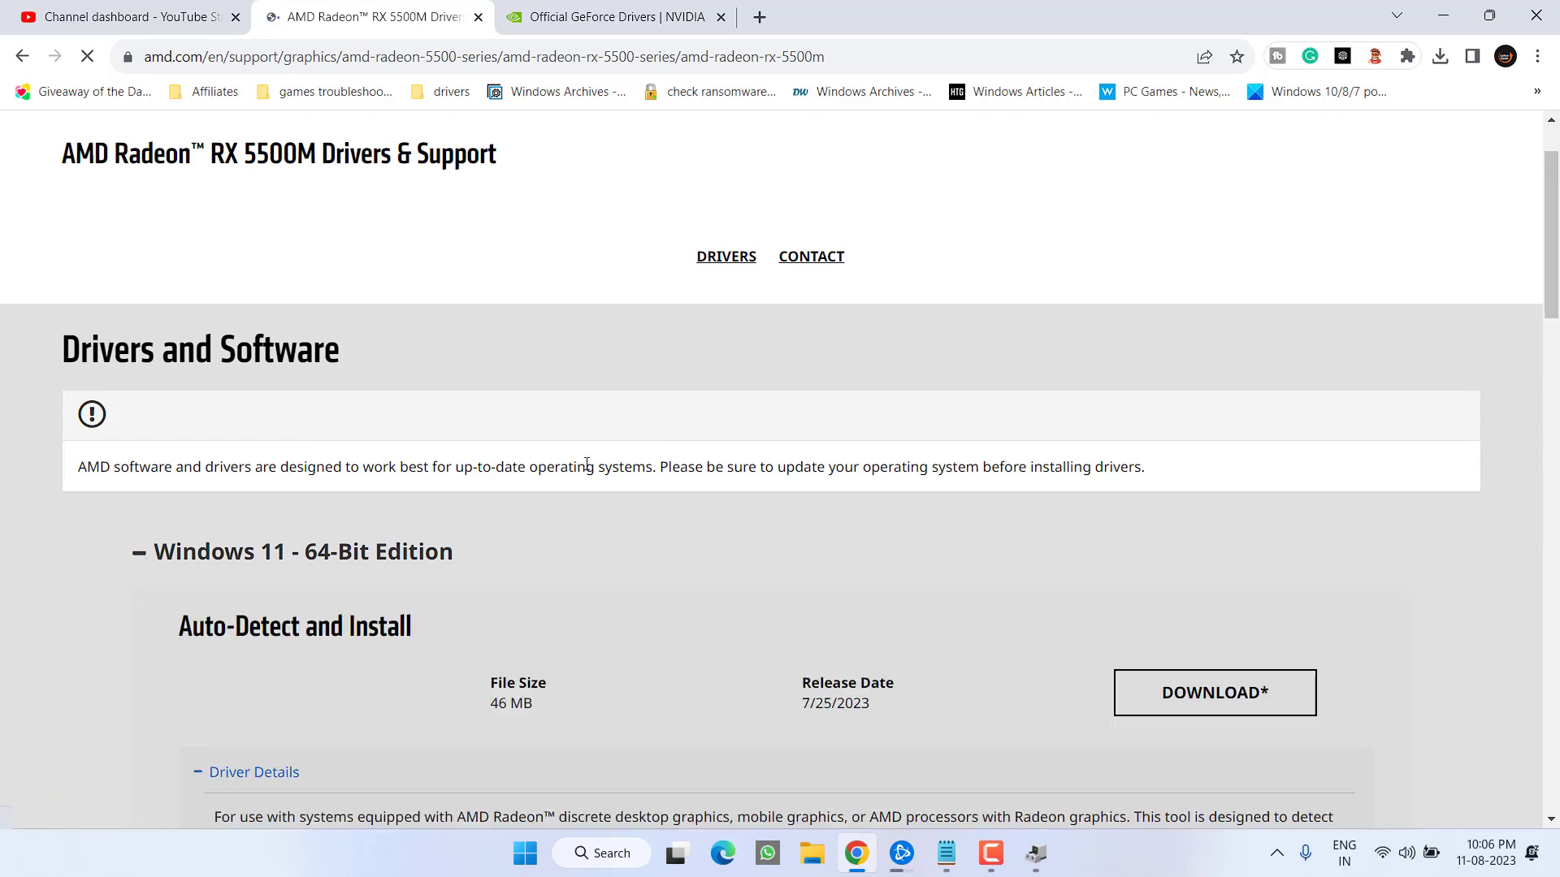
{"action": "scroll", "scroll_direction": "down", "scroll_amount": 3}
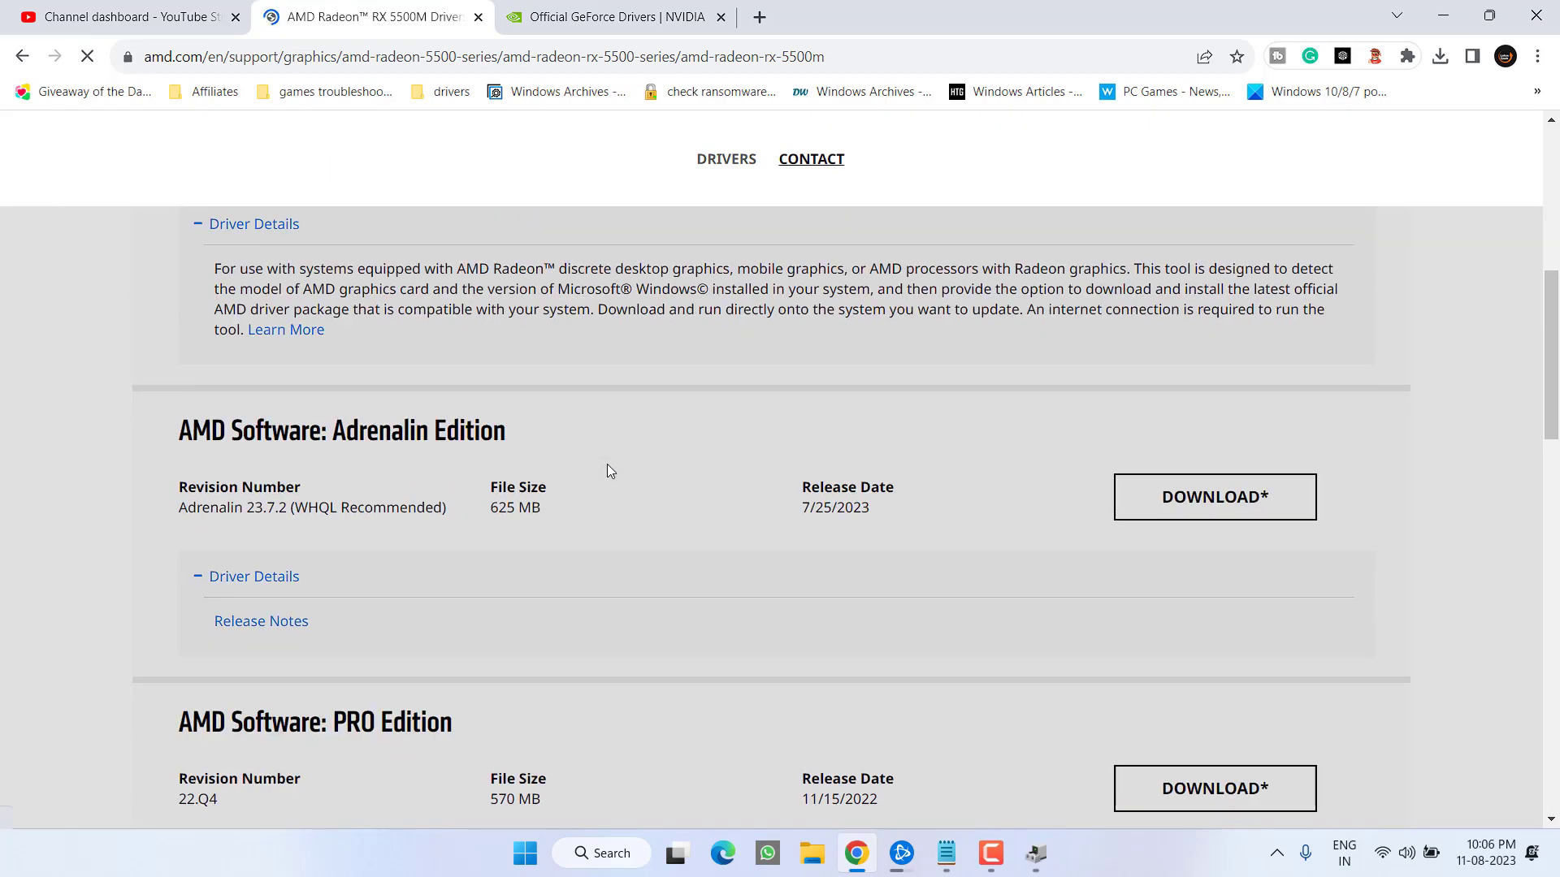
{"action": "mouse_move", "coordinate": [234, 507]}
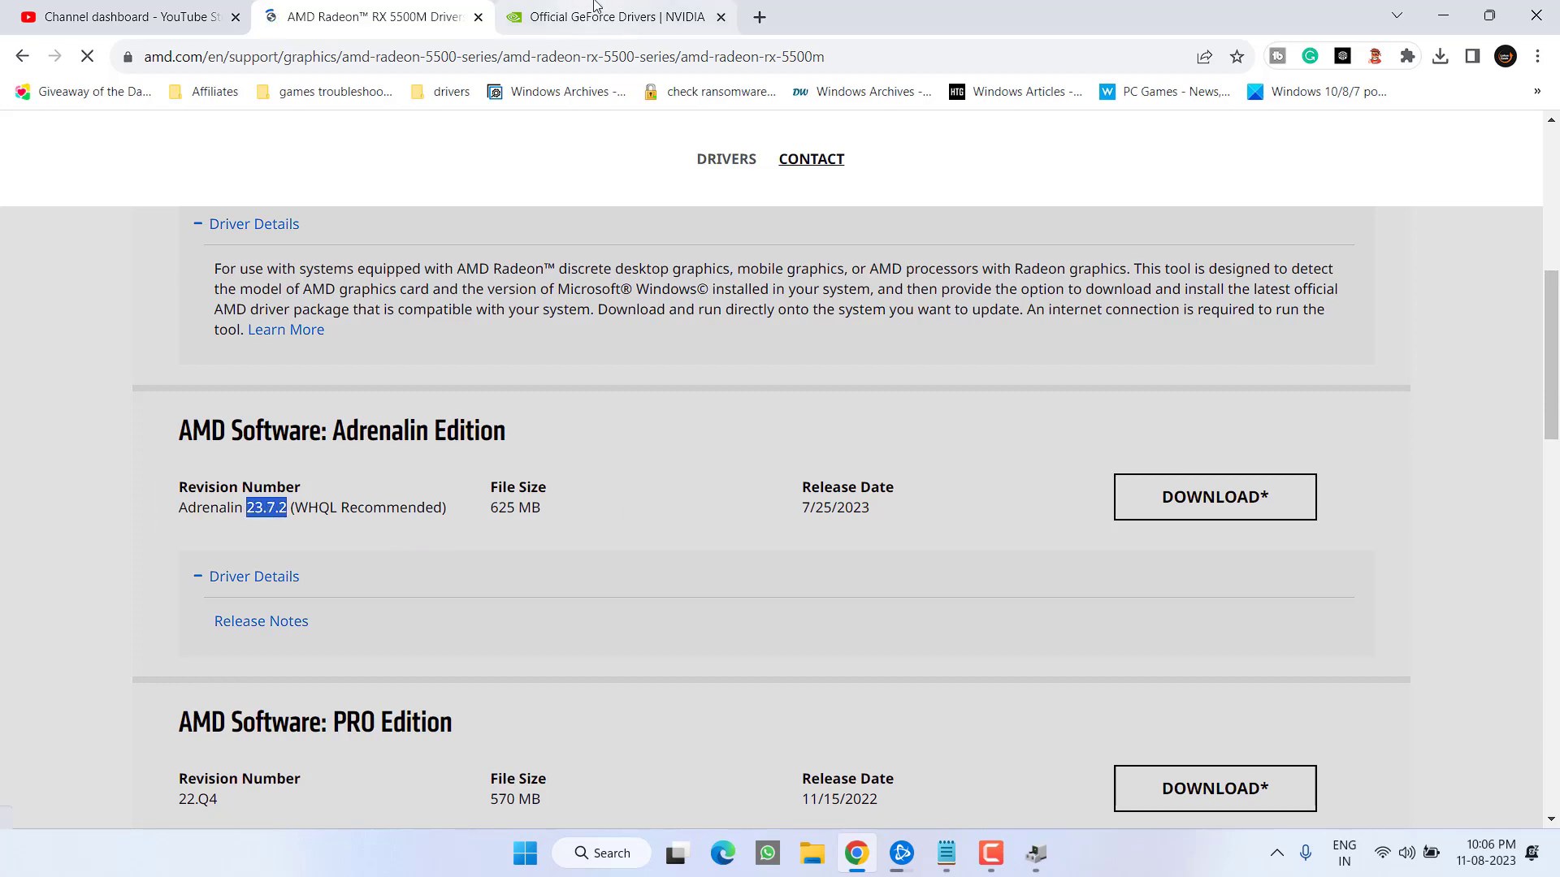
- Search NVIDIA drivers for GeForce RTX 40 Series and open Game Ready Driver 536.99
{"action": "left_click", "coordinate": [615, 17]}
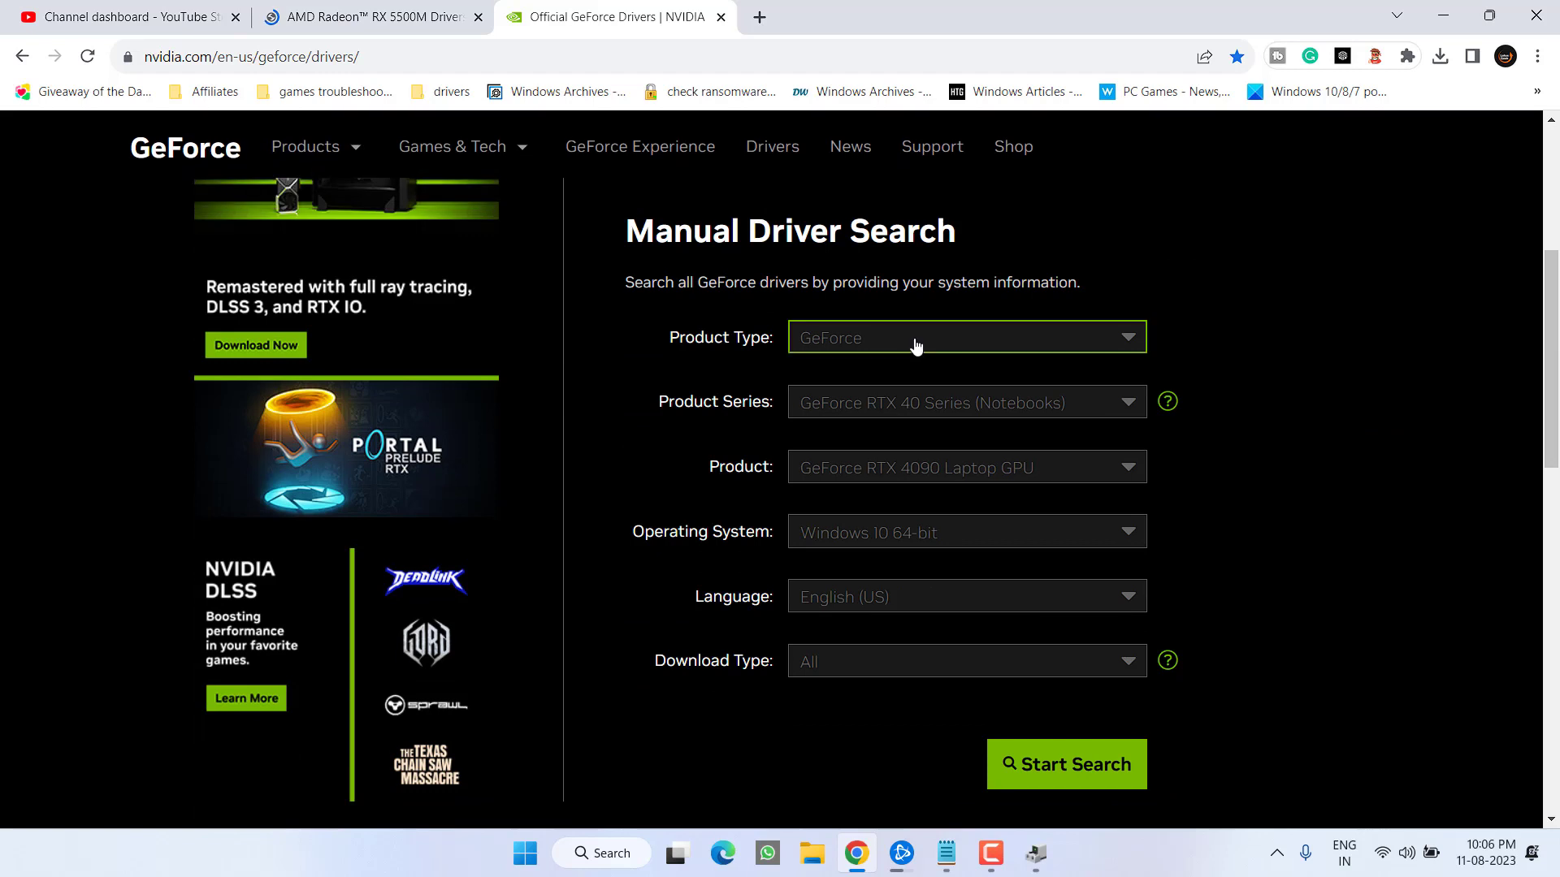
{"action": "left_click", "coordinate": [965, 336]}
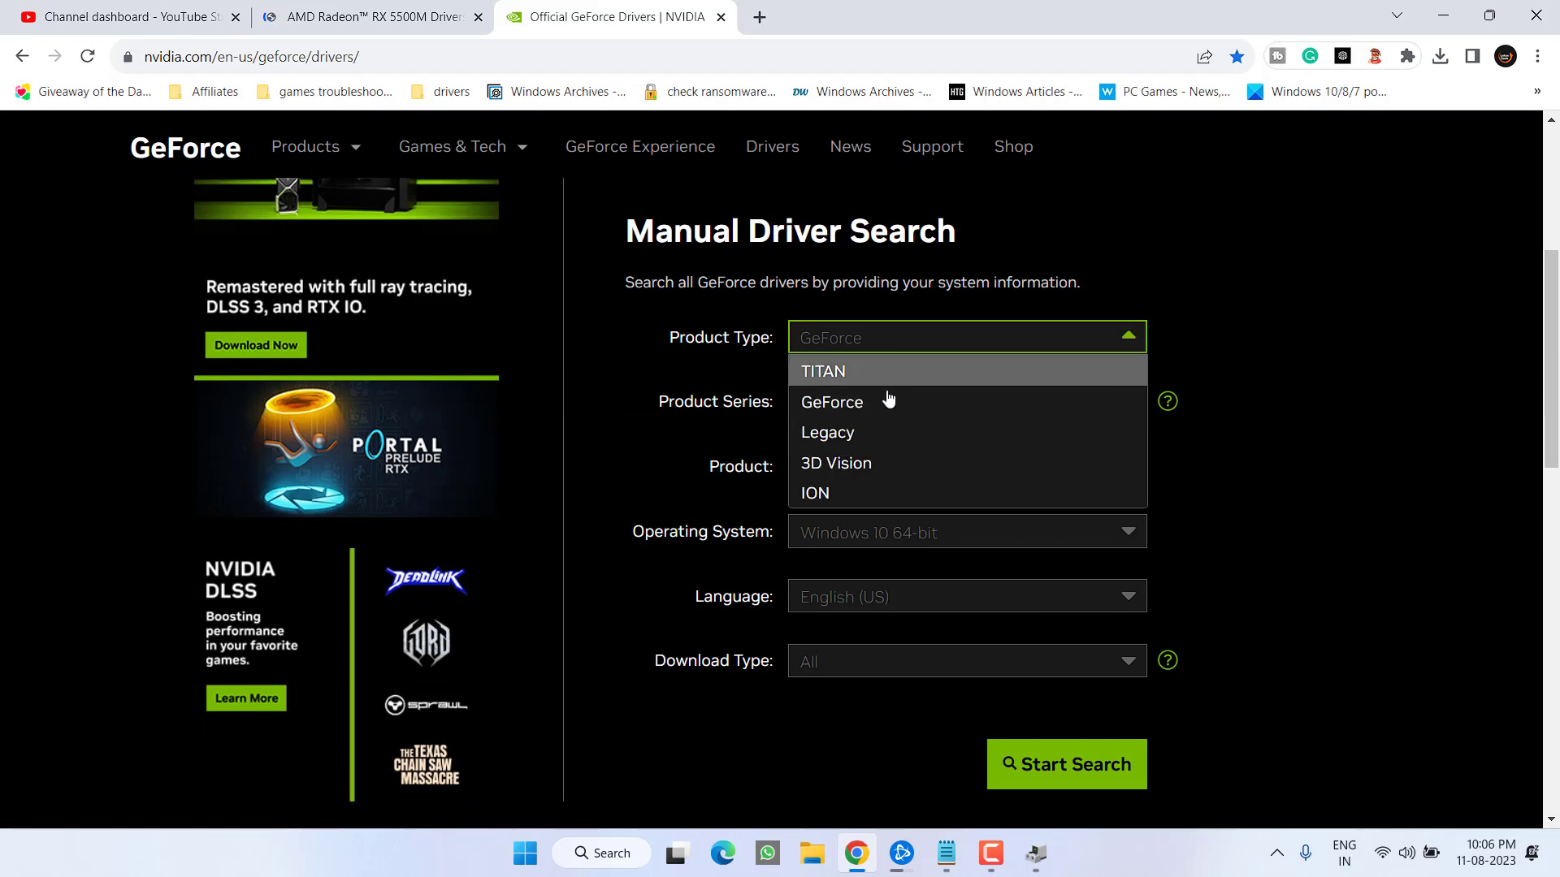
{"action": "left_click", "coordinate": [830, 402]}
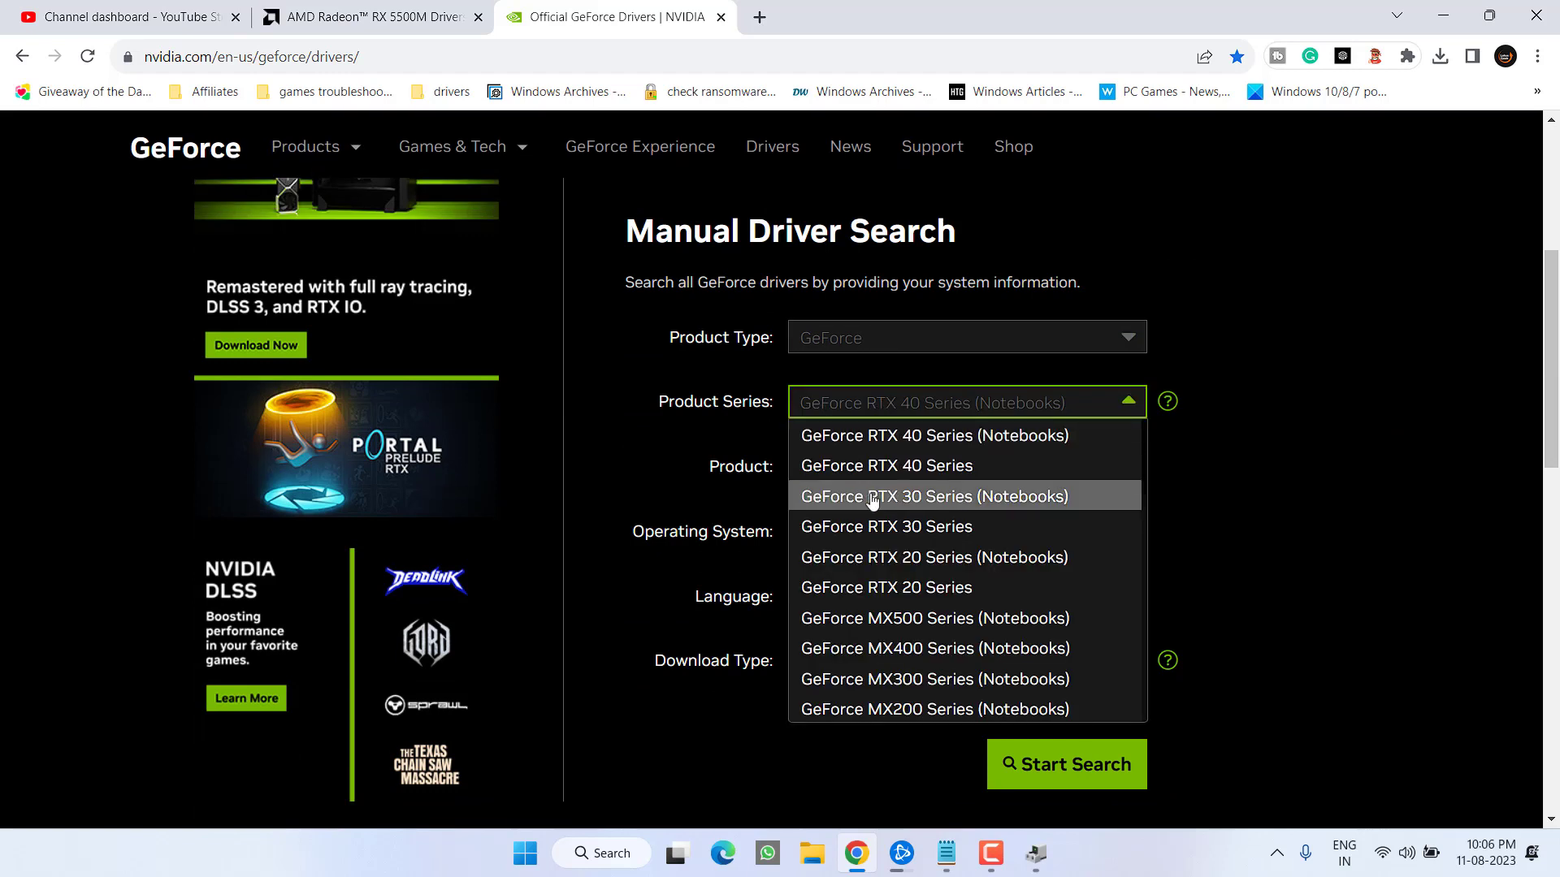
{"action": "left_click", "coordinate": [884, 464]}
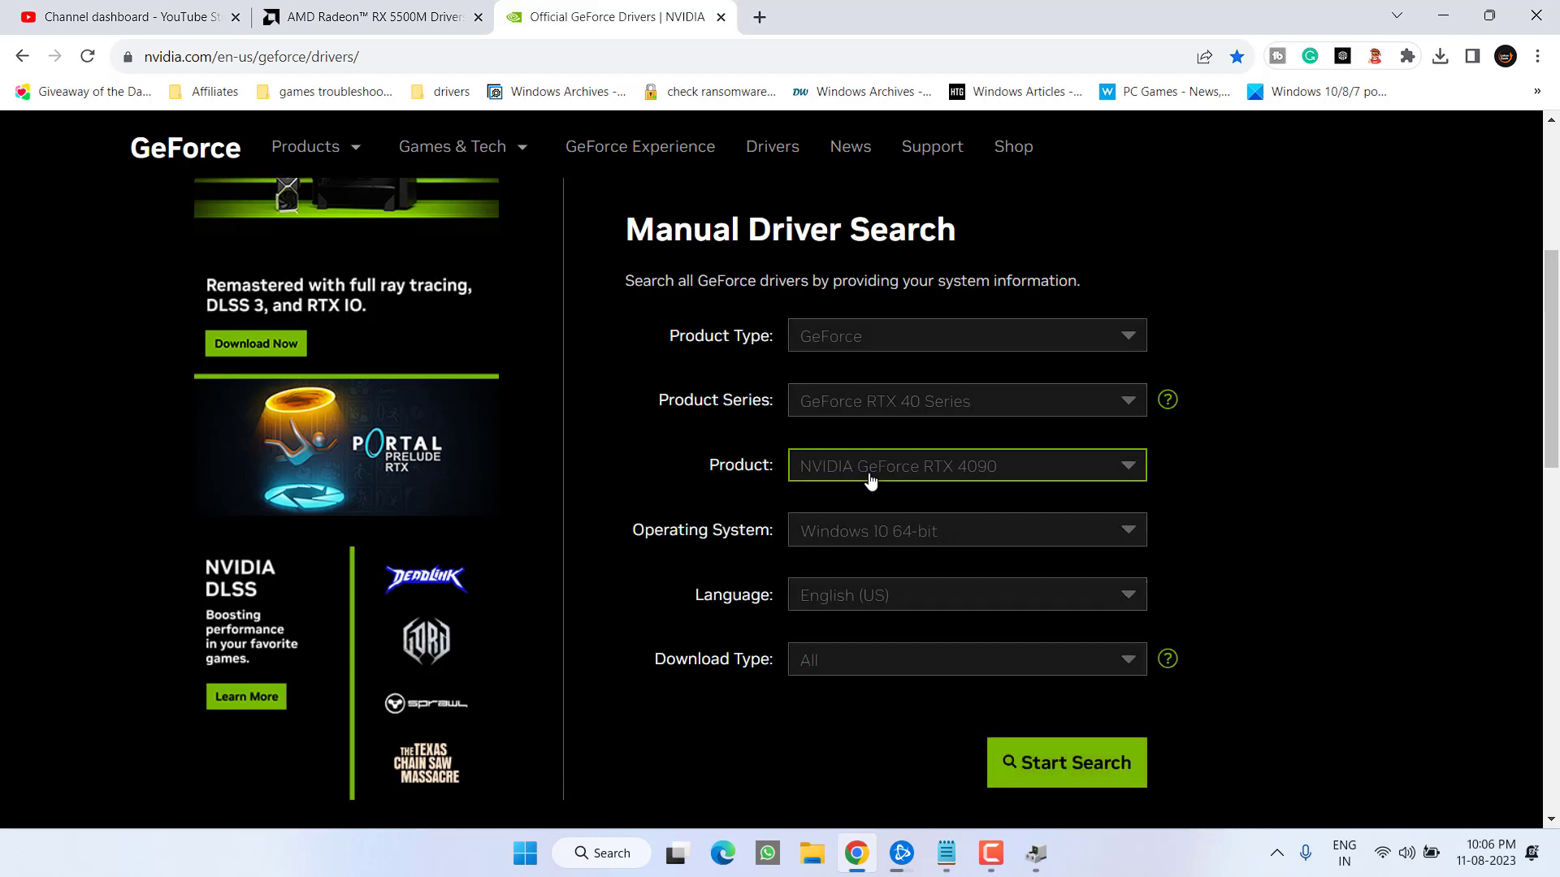
{"action": "scroll", "scroll_direction": "down", "scroll_amount": 3}
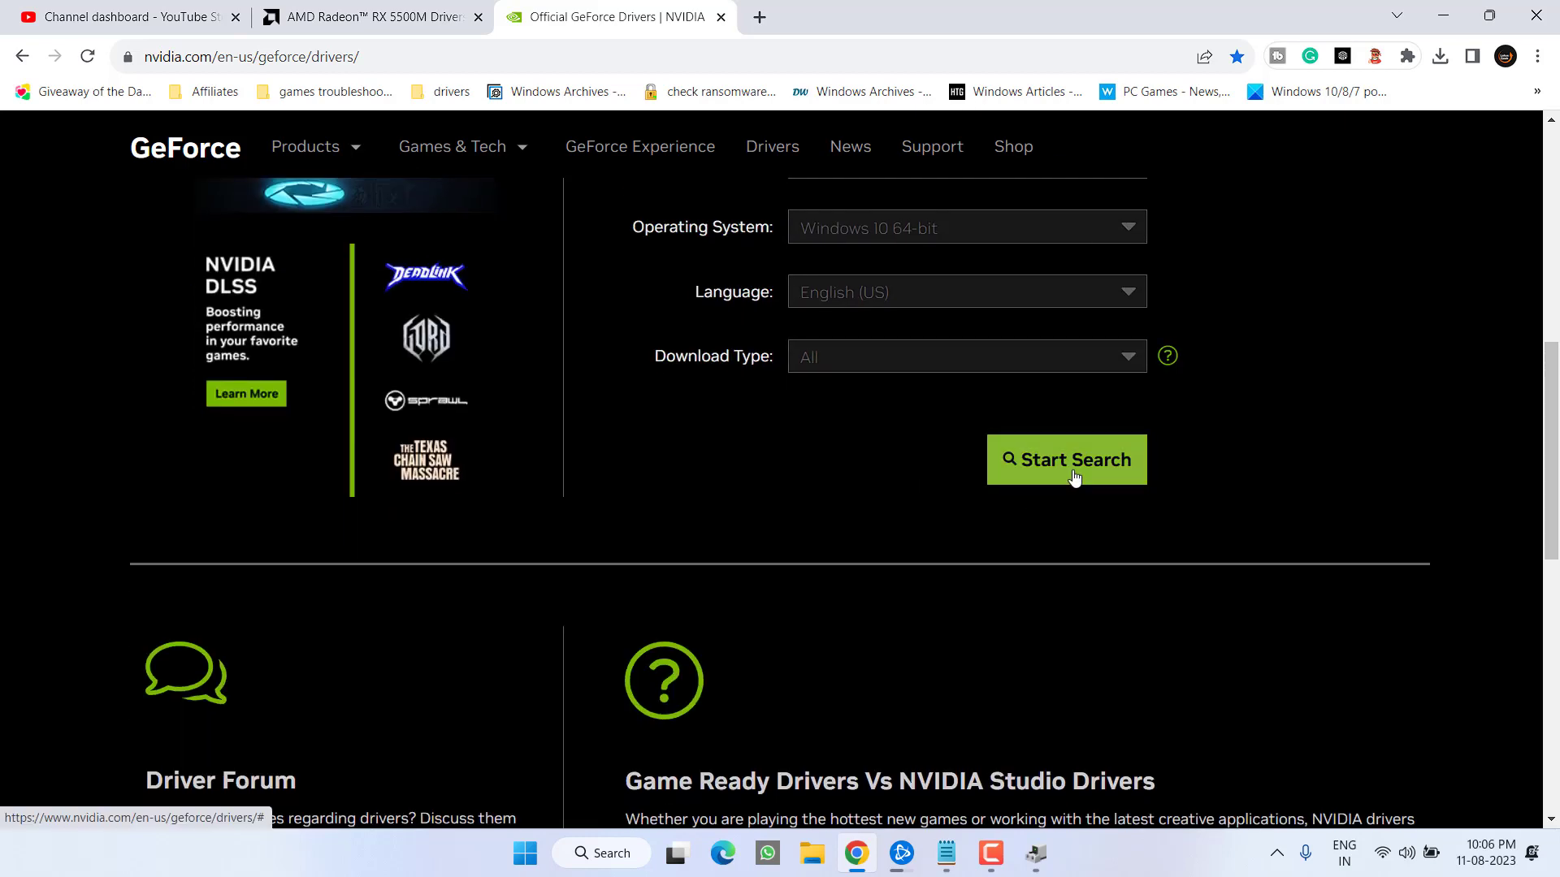
{"action": "left_click", "coordinate": [1065, 460]}
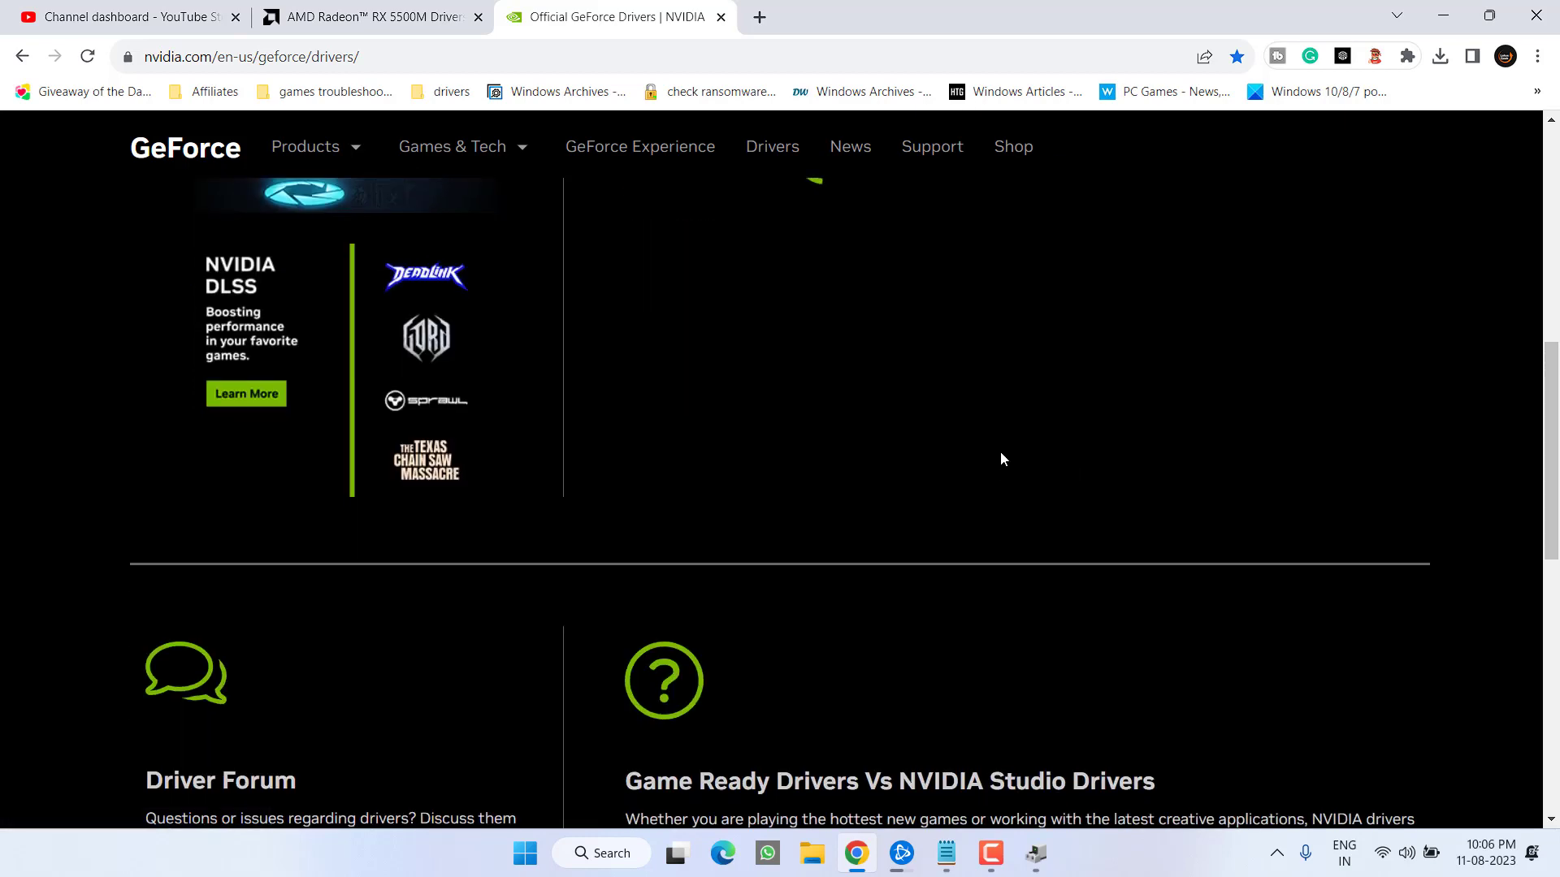
{"action": "scroll", "scroll_direction": "up", "scroll_amount": 3}
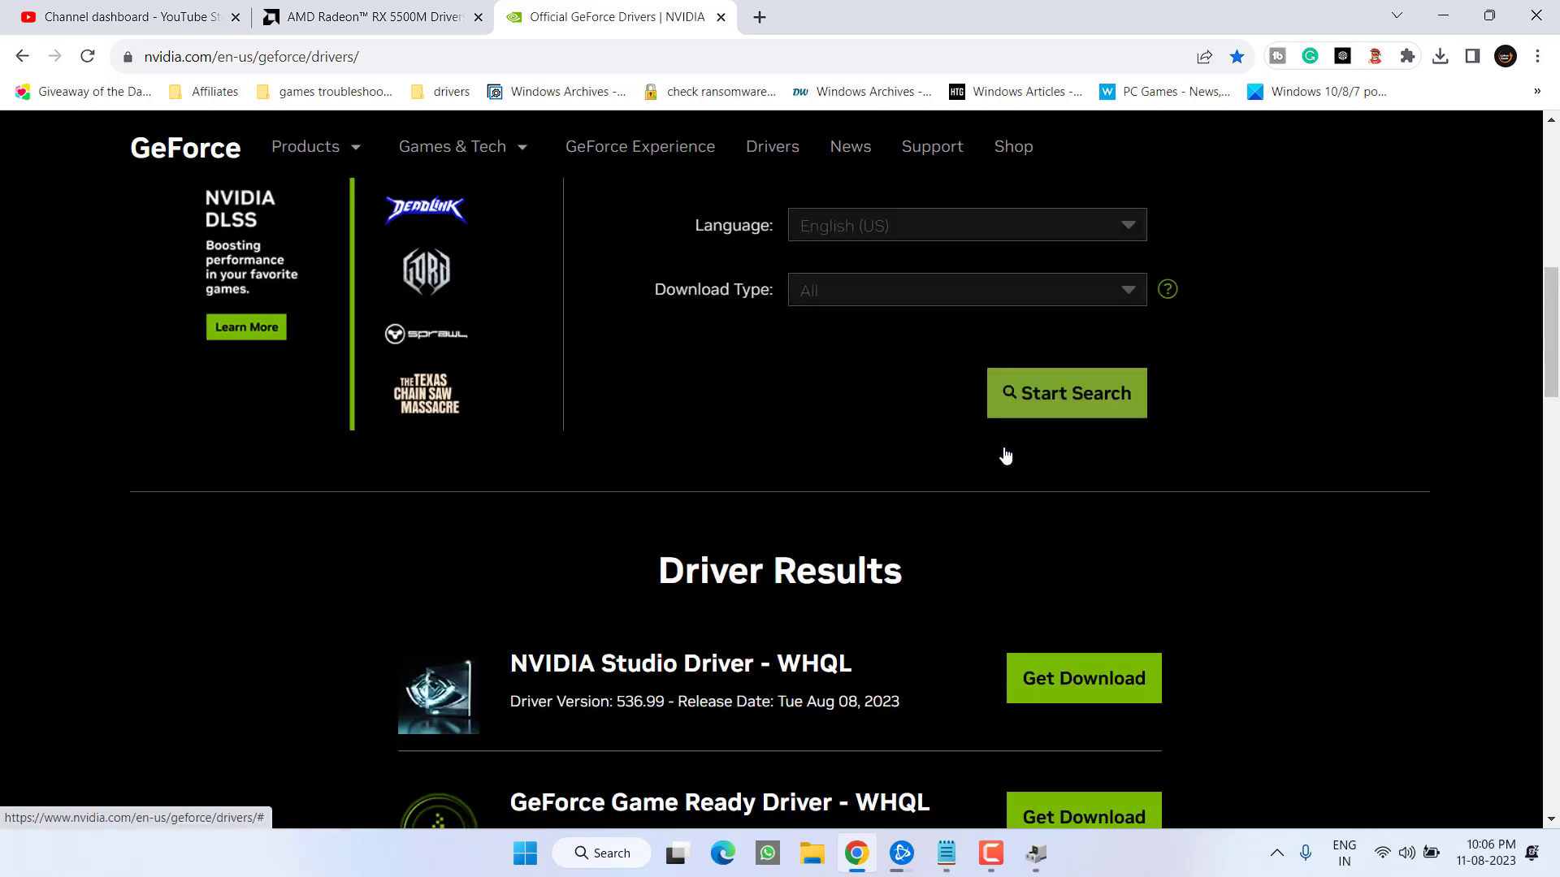
{"action": "scroll", "scroll_direction": "up", "scroll_amount": 3}
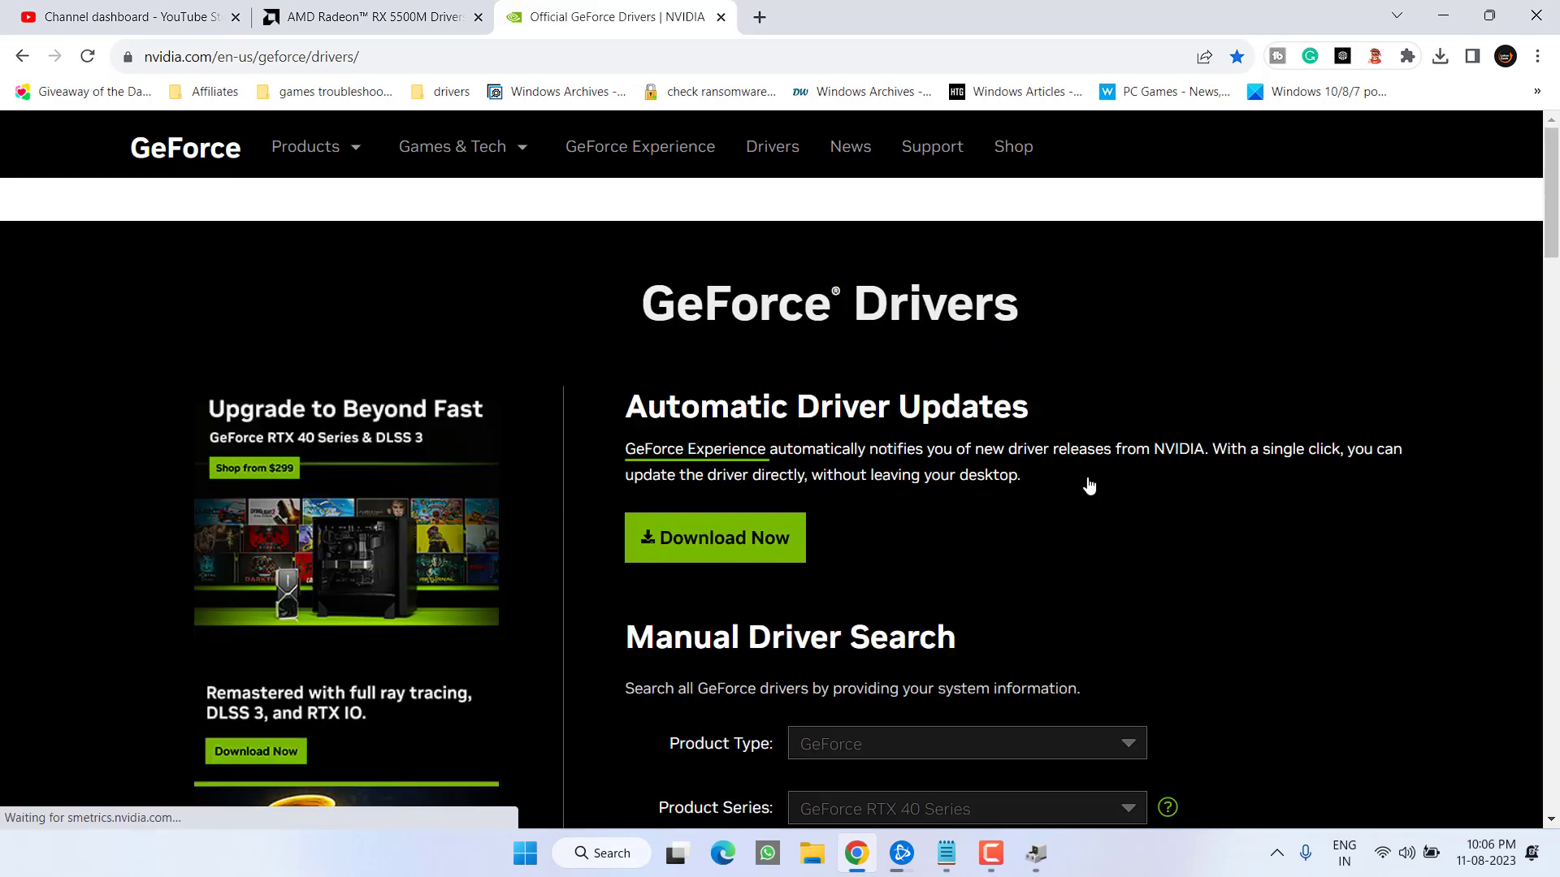
{"action": "left_click", "coordinate": [714, 537]}
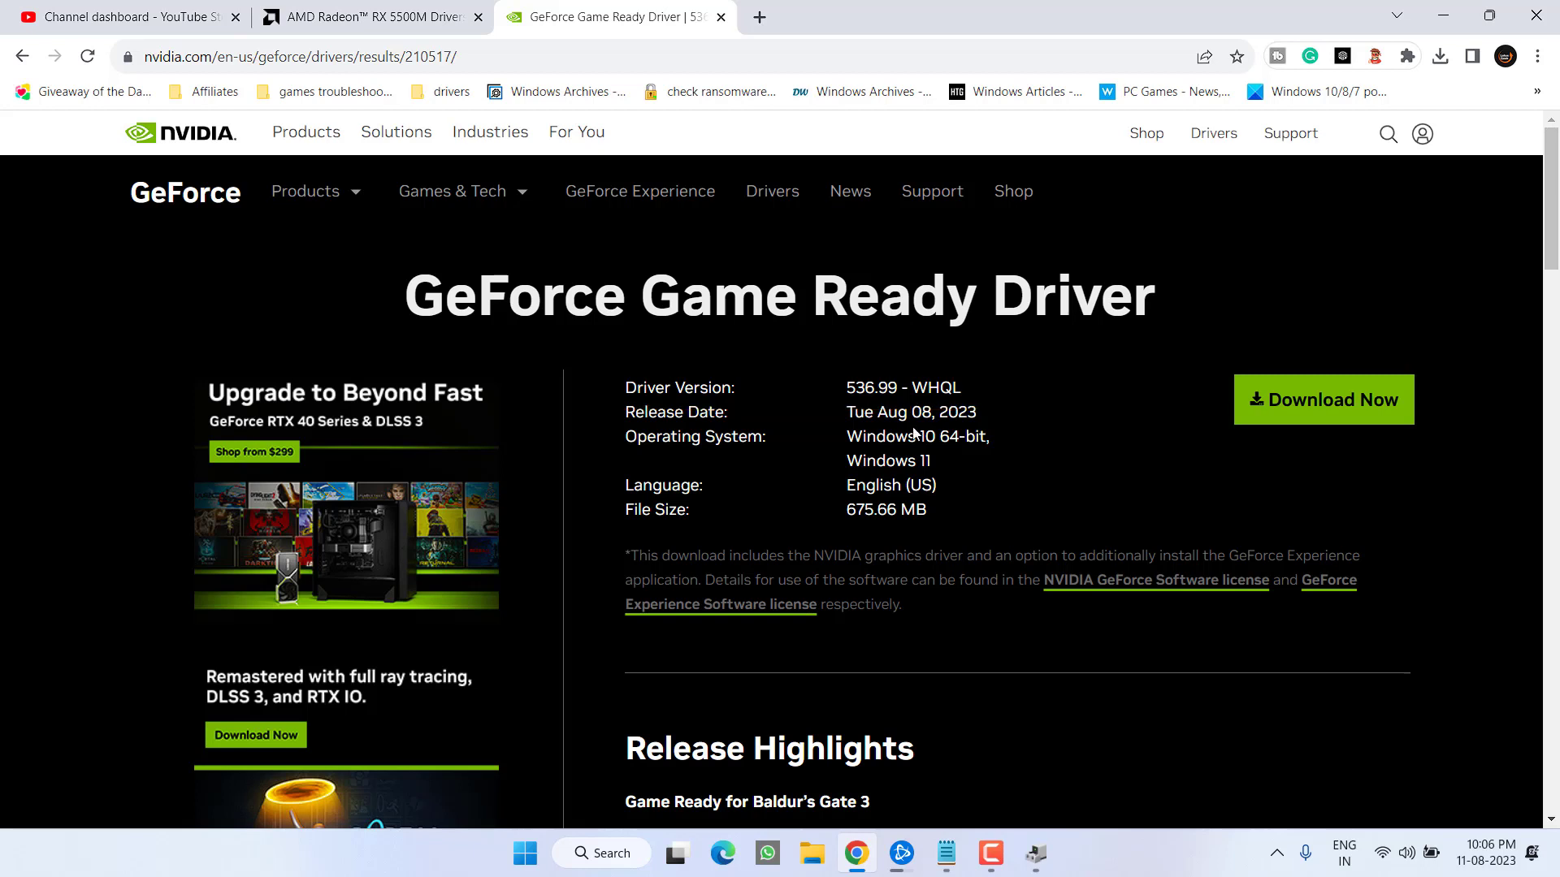
{"action": "mouse_move", "coordinate": [523, 854]}
{"action": "type", "text": "regedit"}
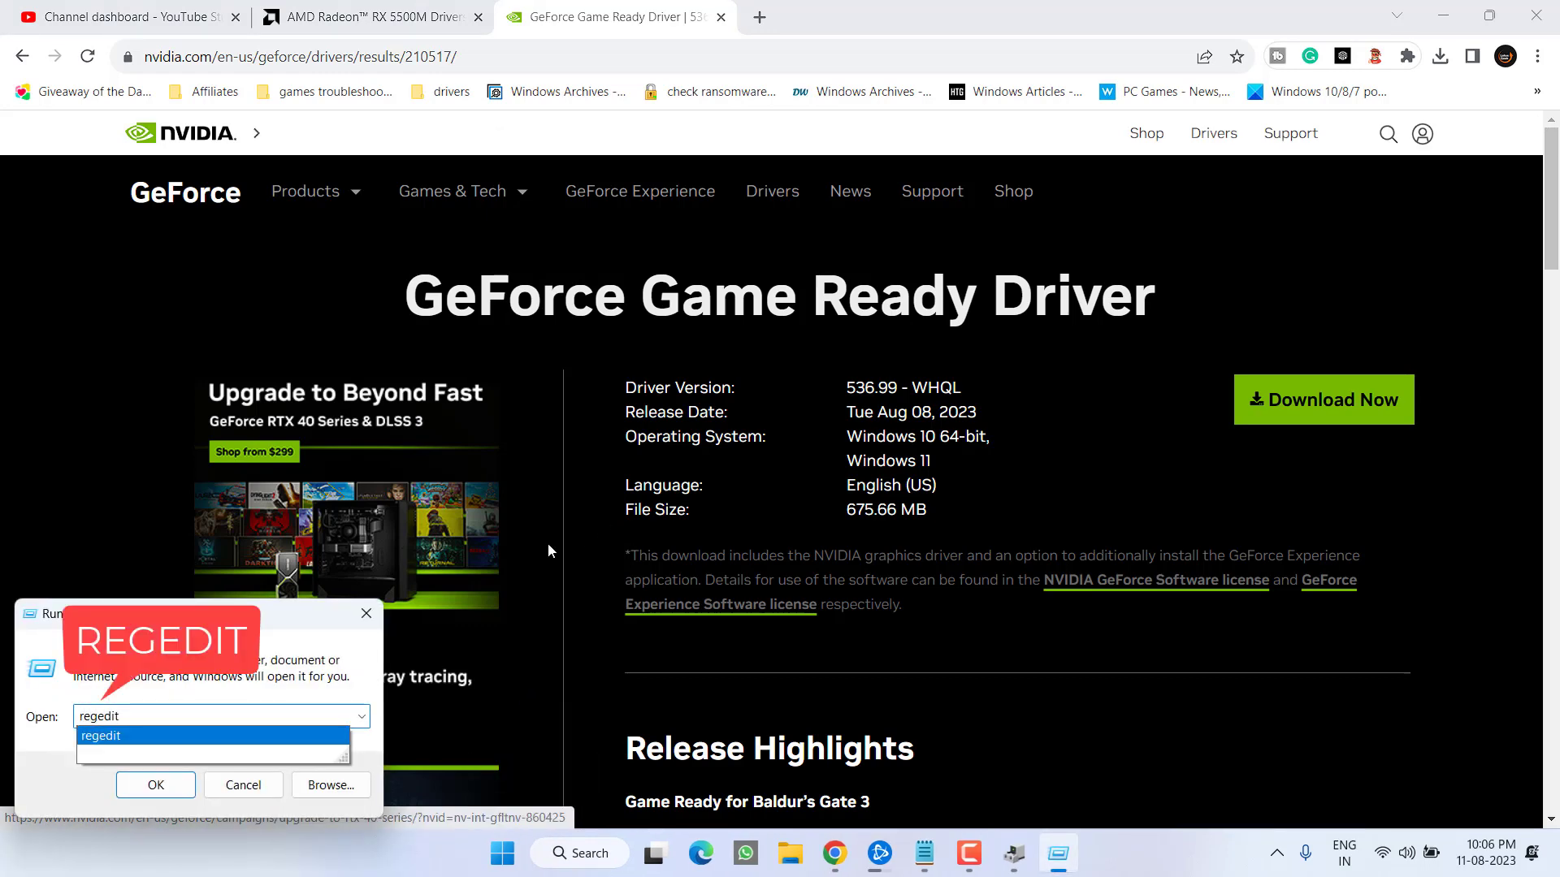
- Launch regedit and expand the third GUID key under Control\Video, showing 0000–0004
{"action": "left_click", "coordinate": [155, 785]}
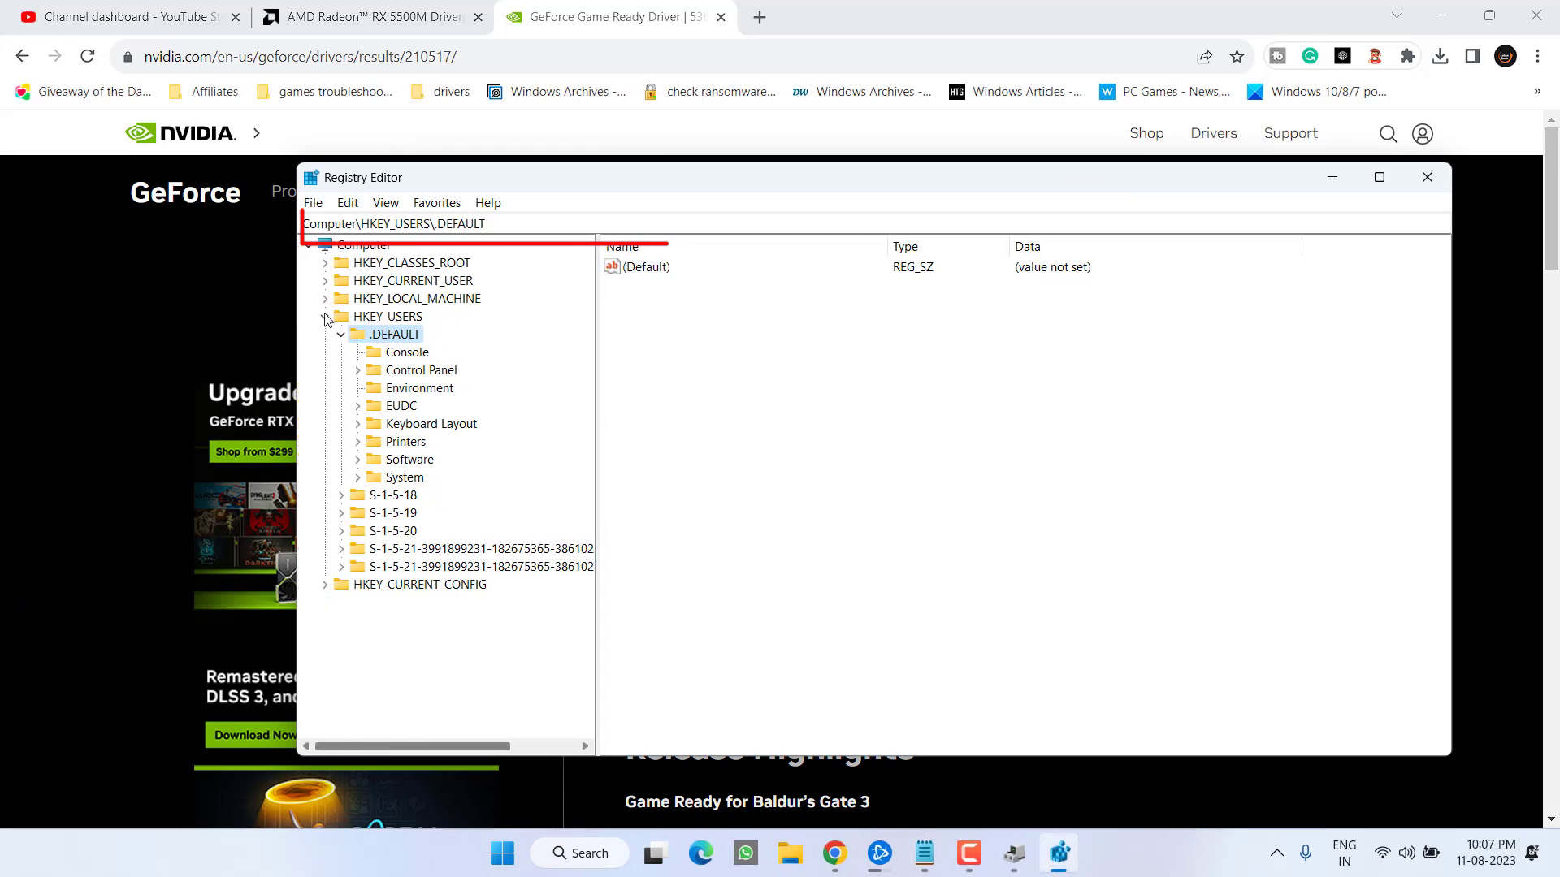
{"action": "left_click", "coordinate": [325, 316]}
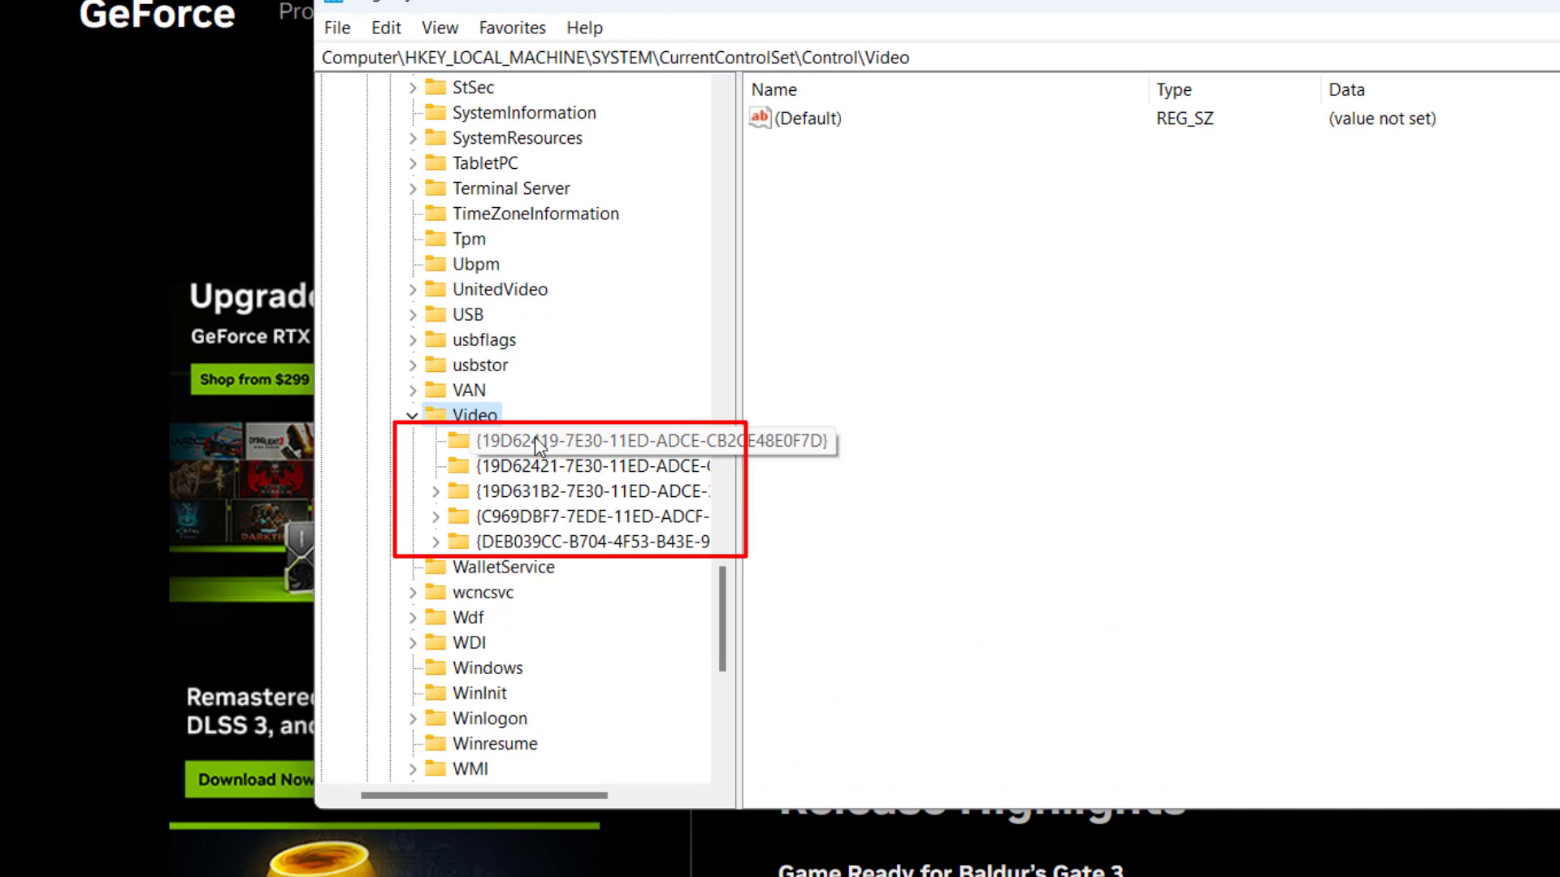
{"action": "mouse_move", "coordinate": [505, 458]}
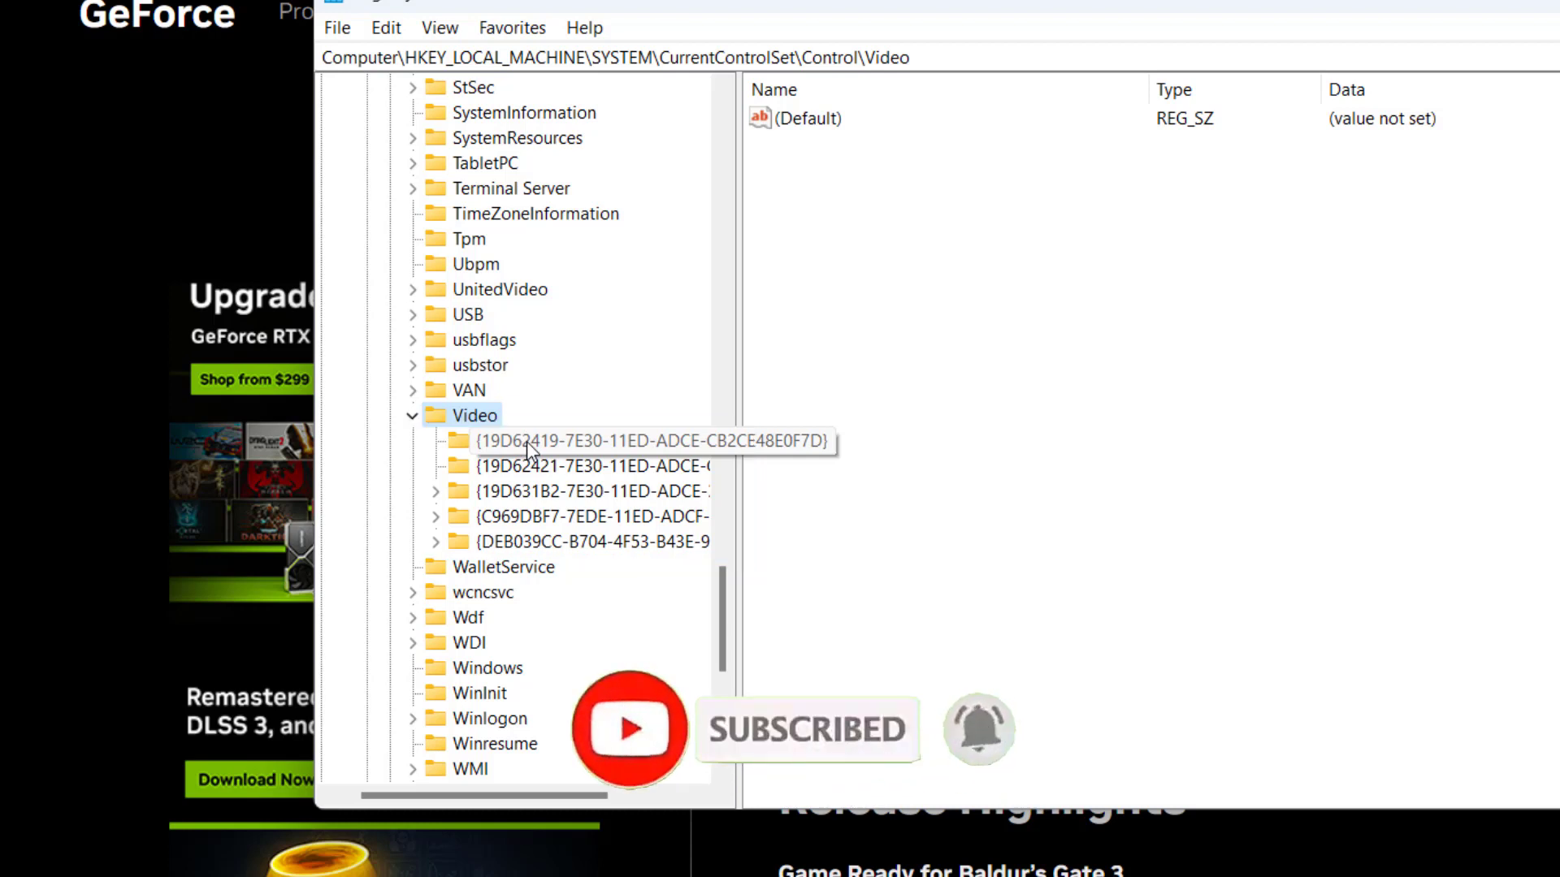
{"action": "left_click", "coordinate": [589, 465]}
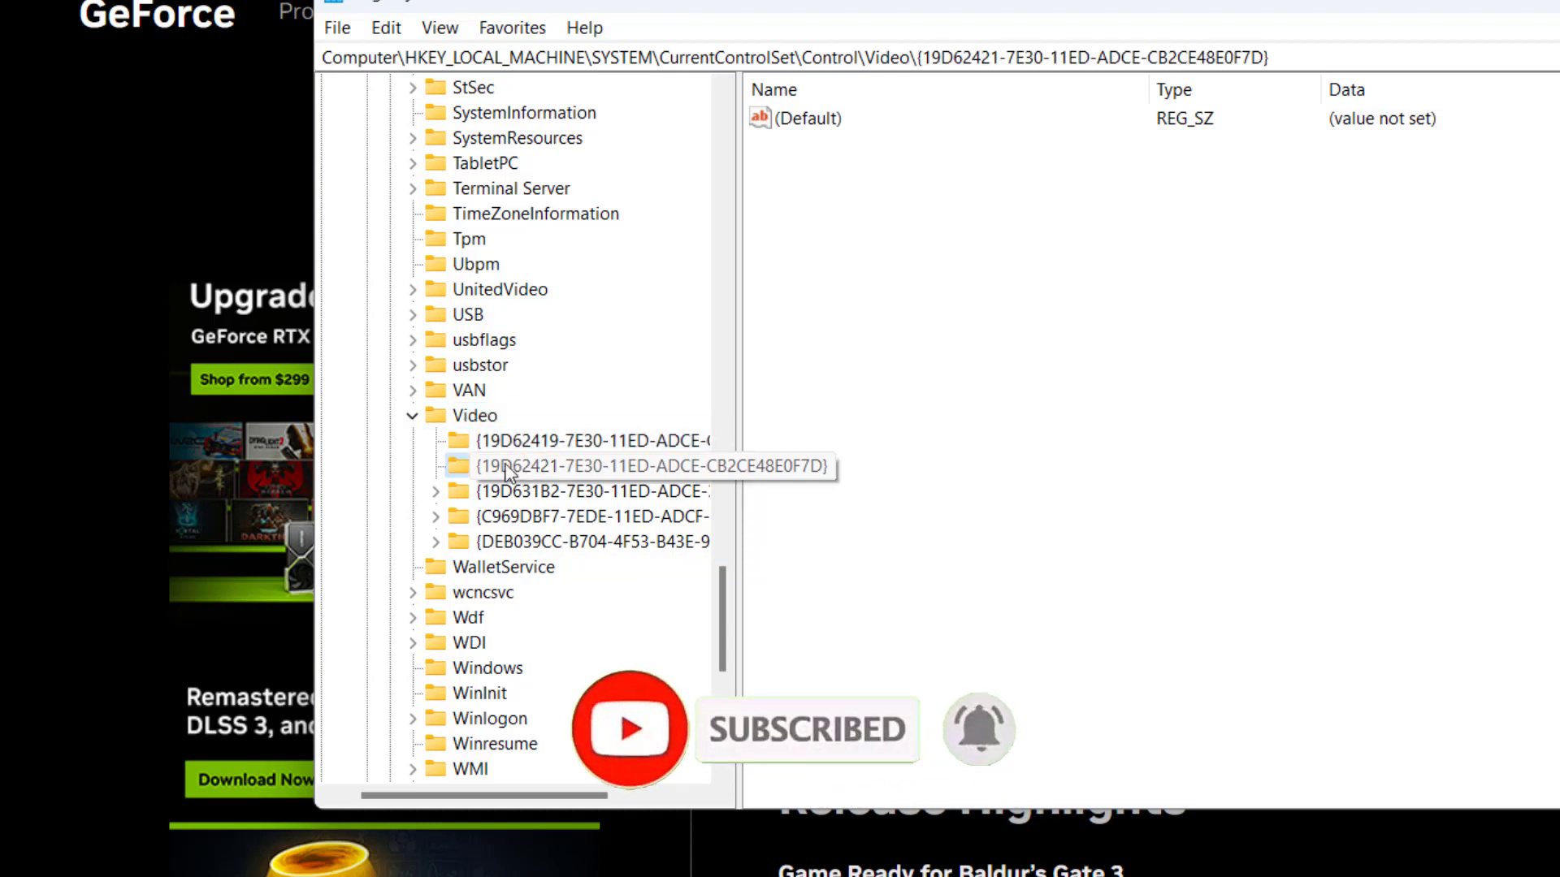
{"action": "left_click", "coordinate": [597, 465]}
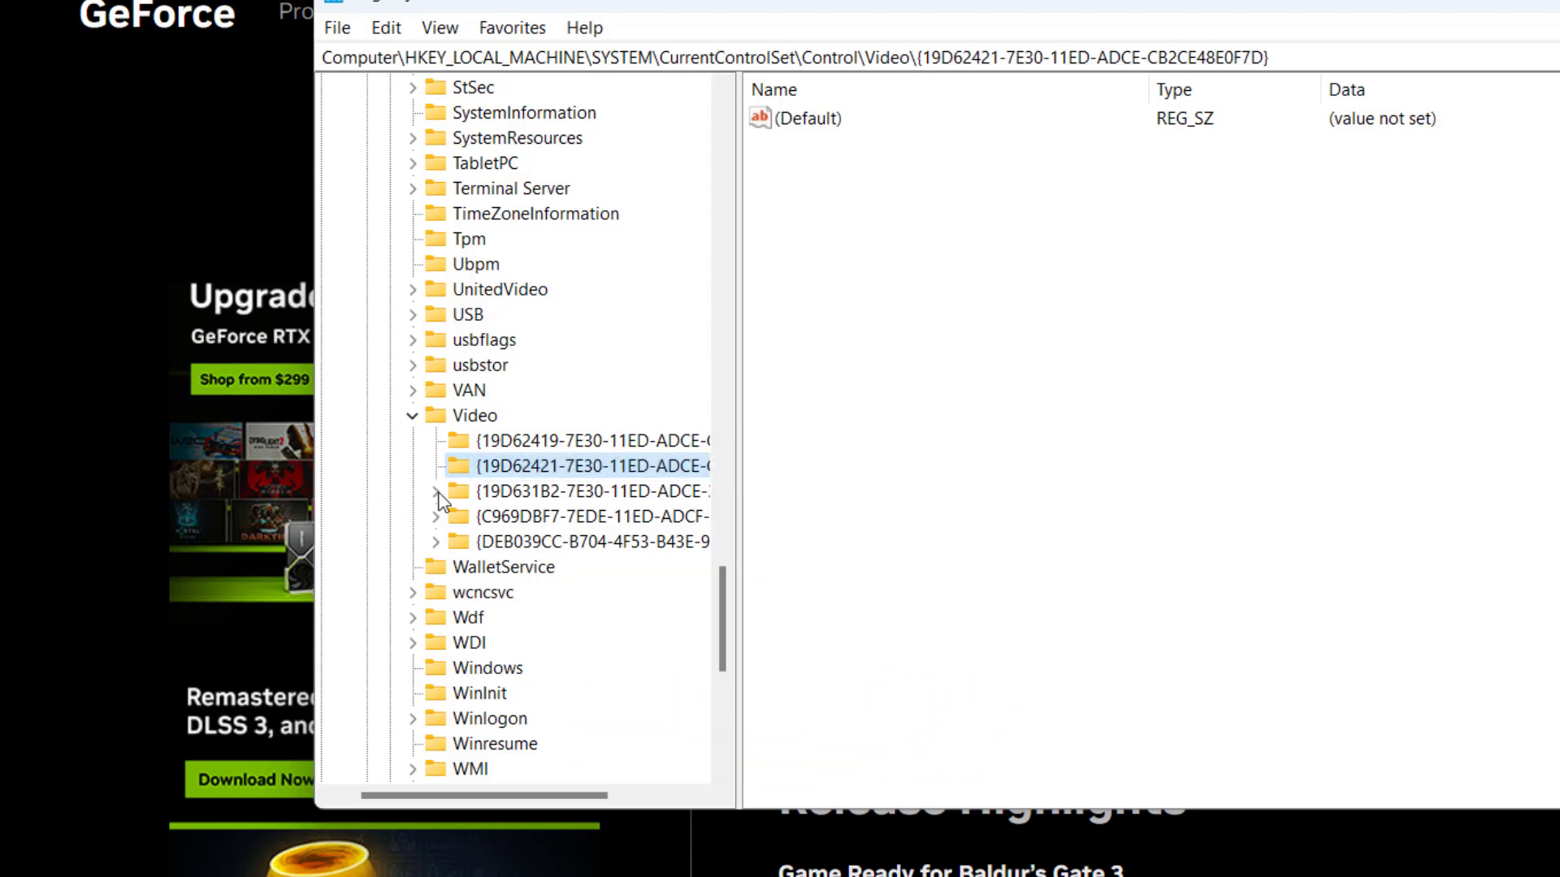
{"action": "left_click", "coordinate": [435, 491]}
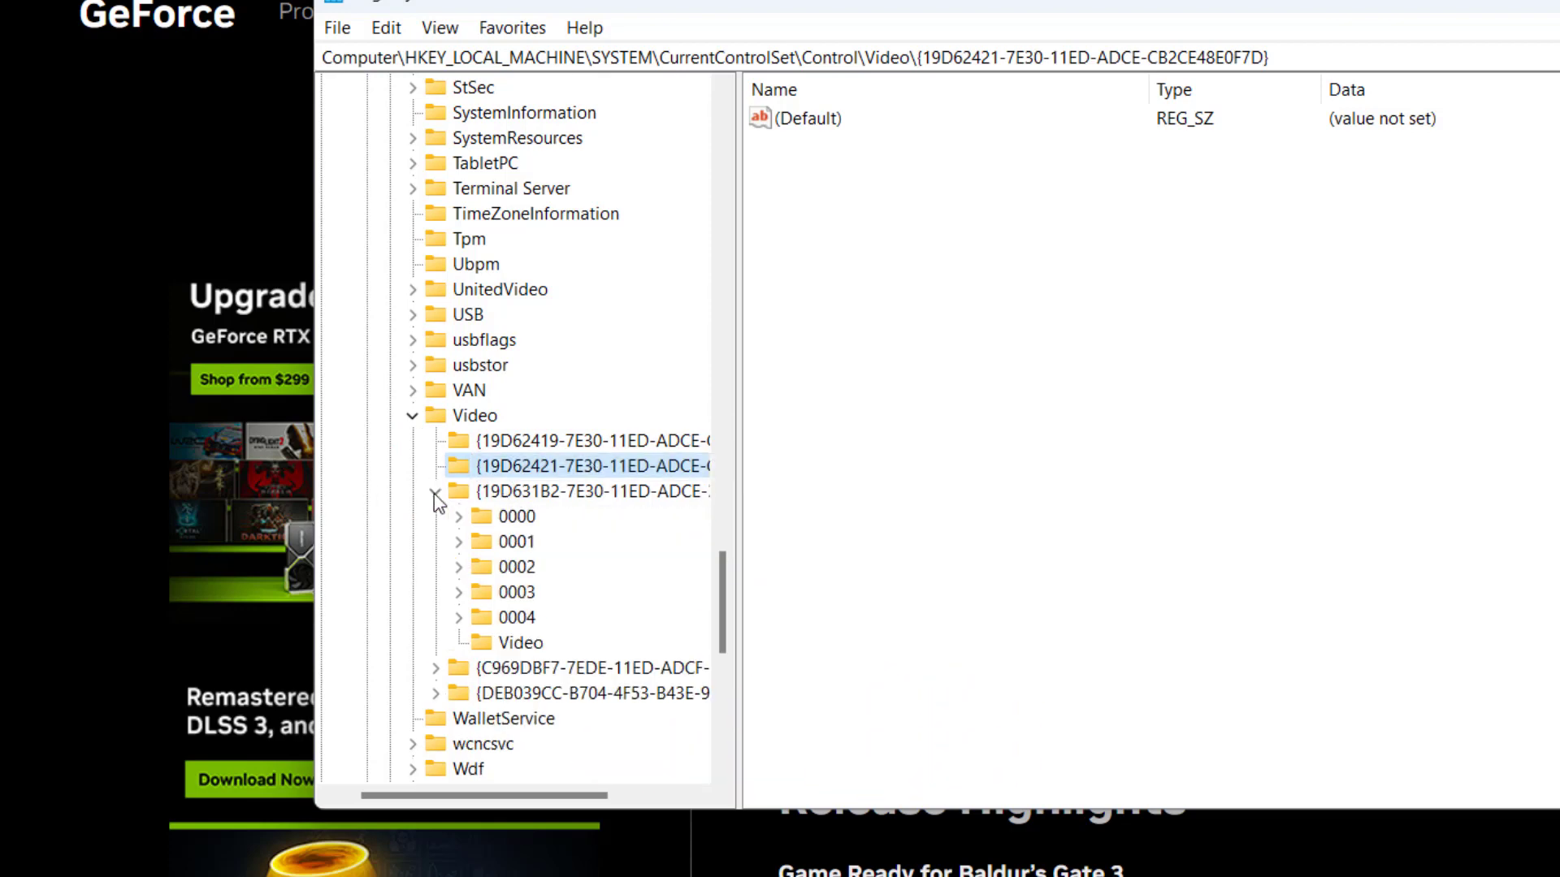
- Select key 0000 and locate RadeonSoftwareVersion, which reads 22.11.2
{"action": "left_click", "coordinate": [518, 516]}
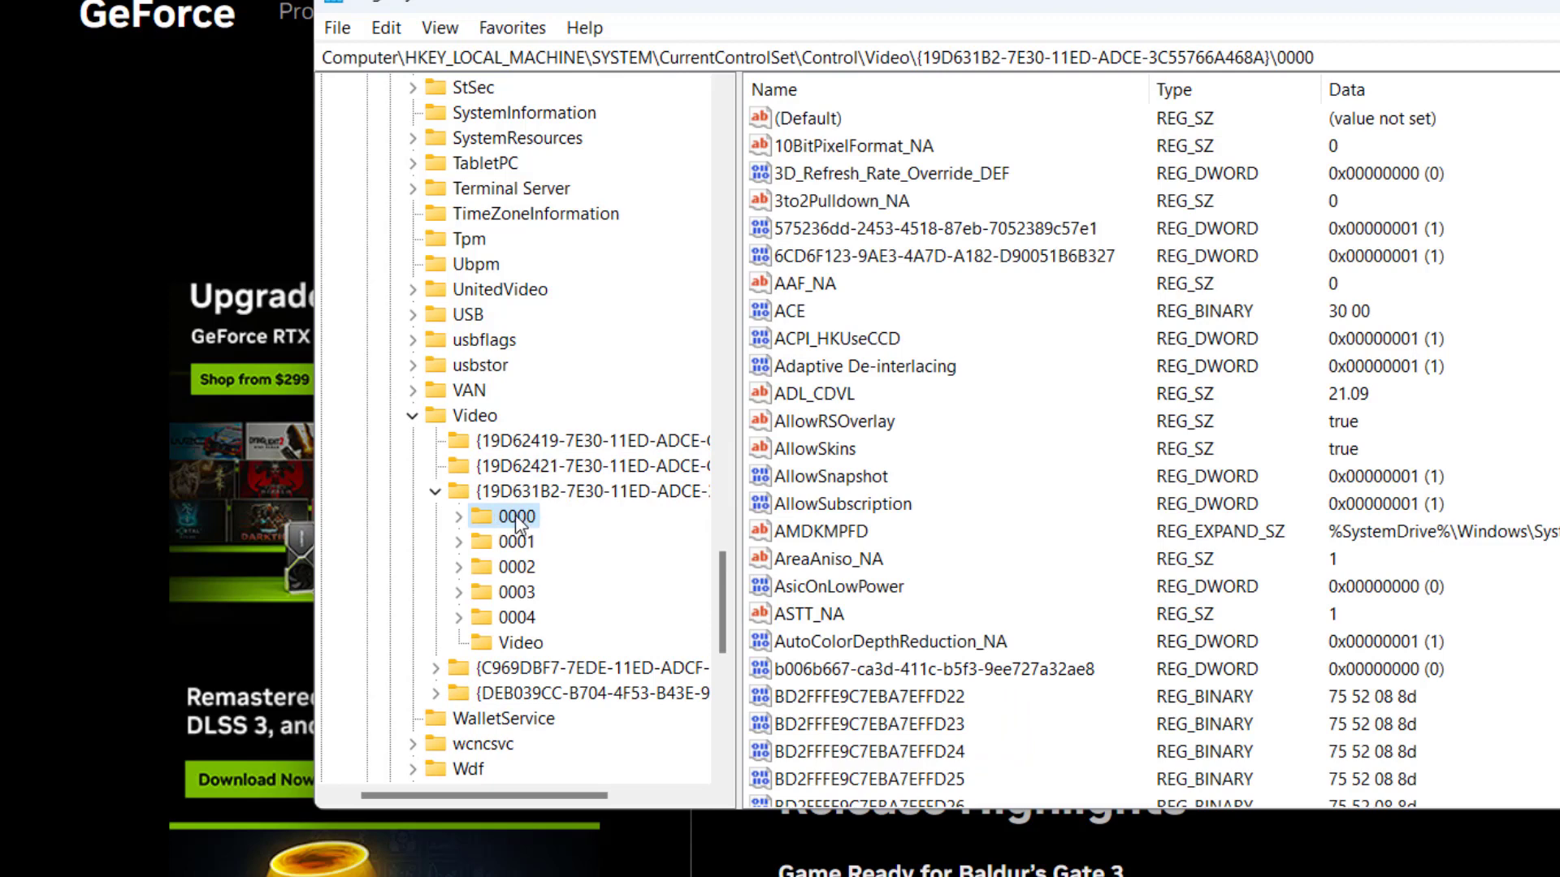
{"action": "mouse_move", "coordinate": [970, 486]}
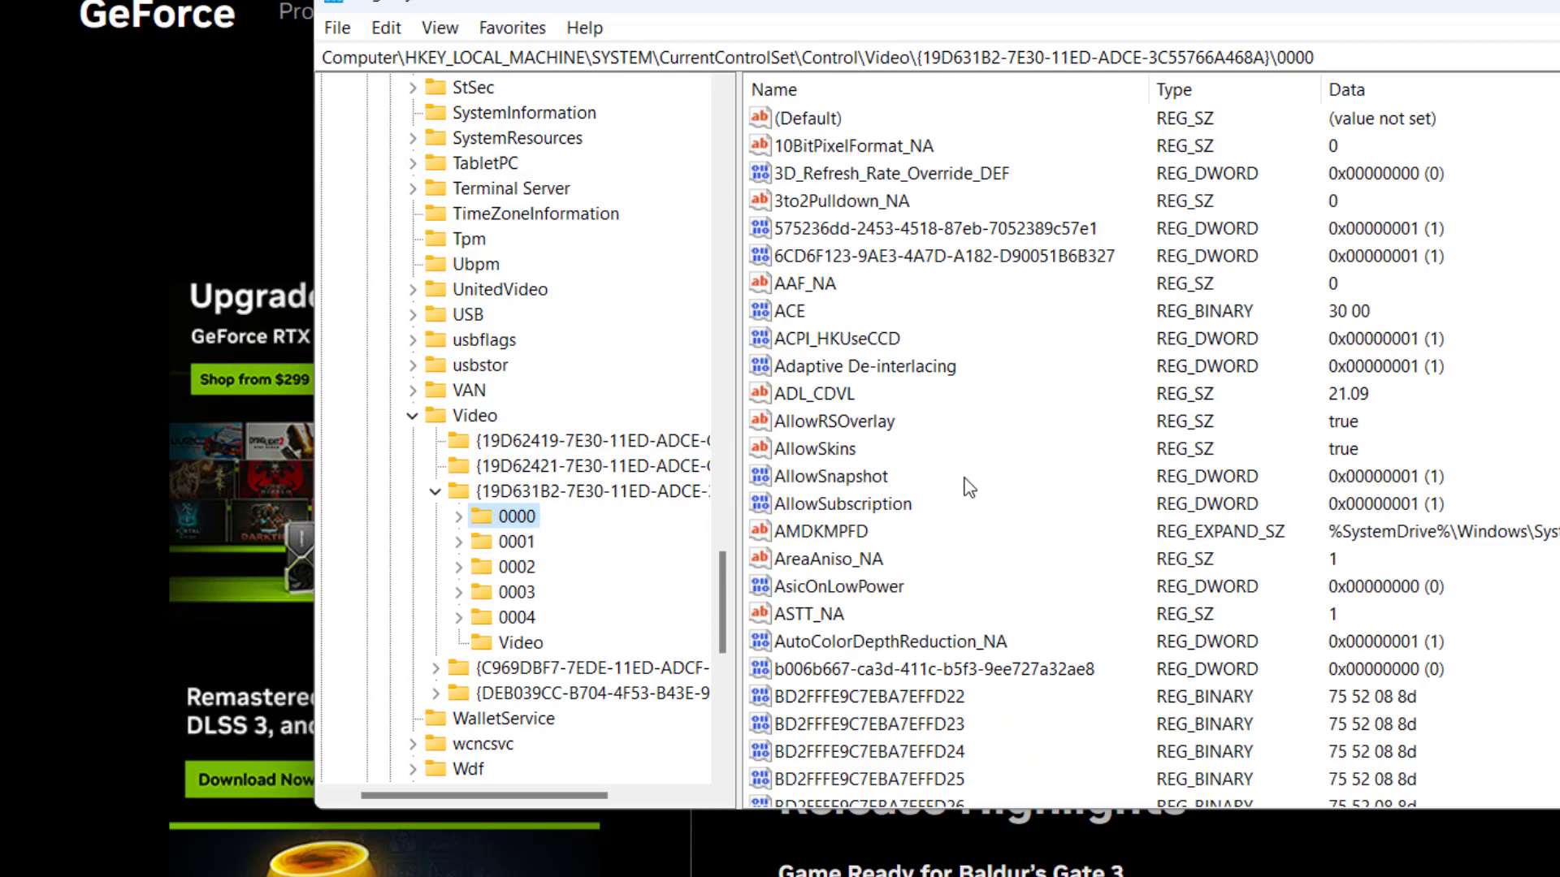
{"action": "mouse_move", "coordinate": [807, 415]}
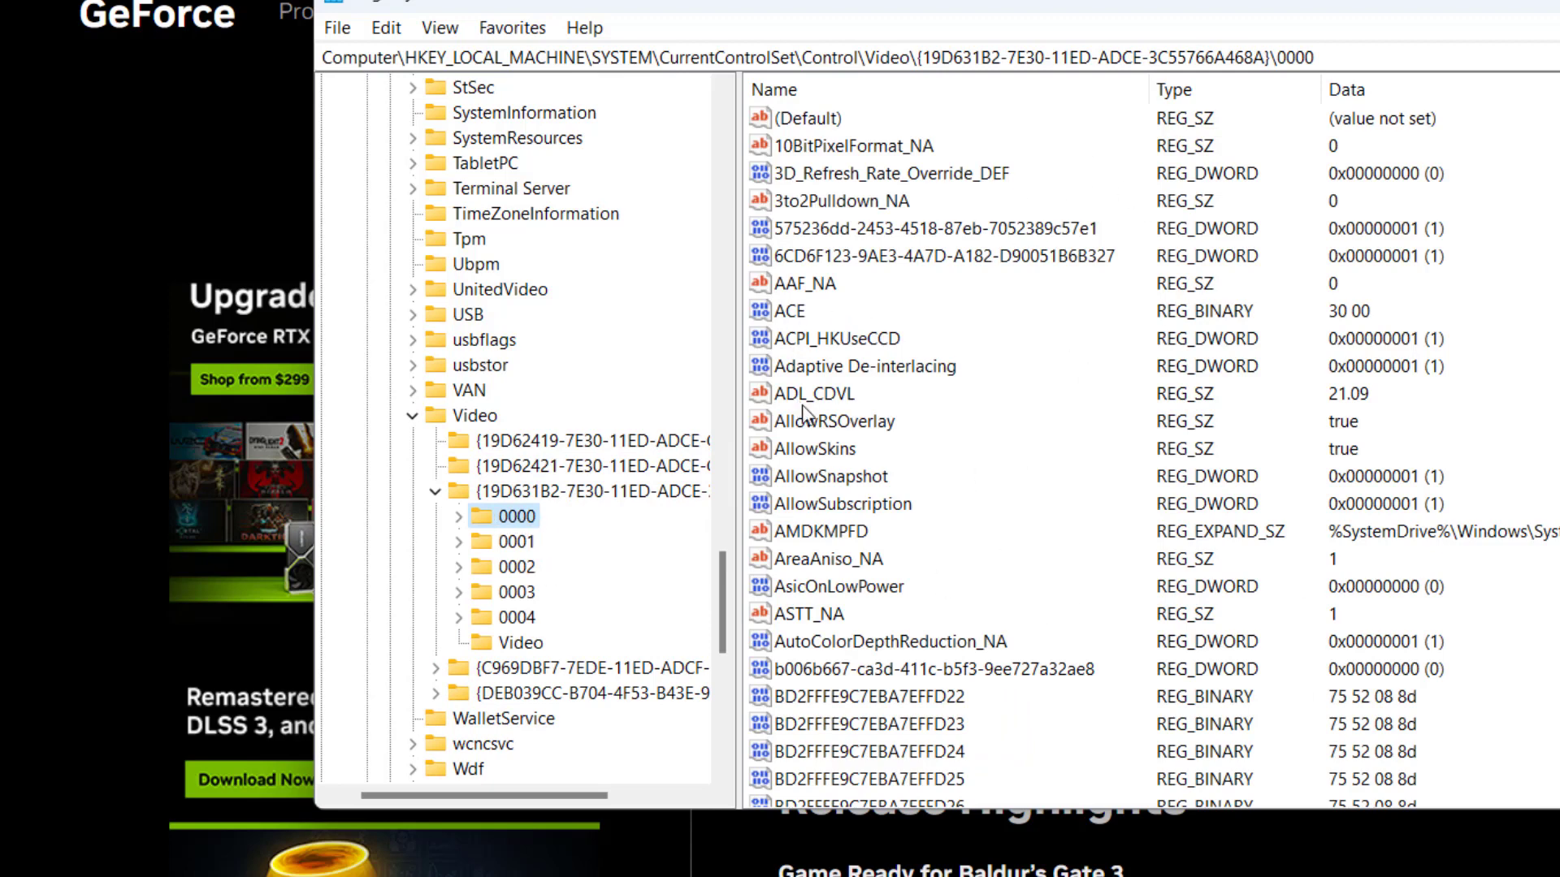
{"action": "left_click", "coordinate": [827, 394]}
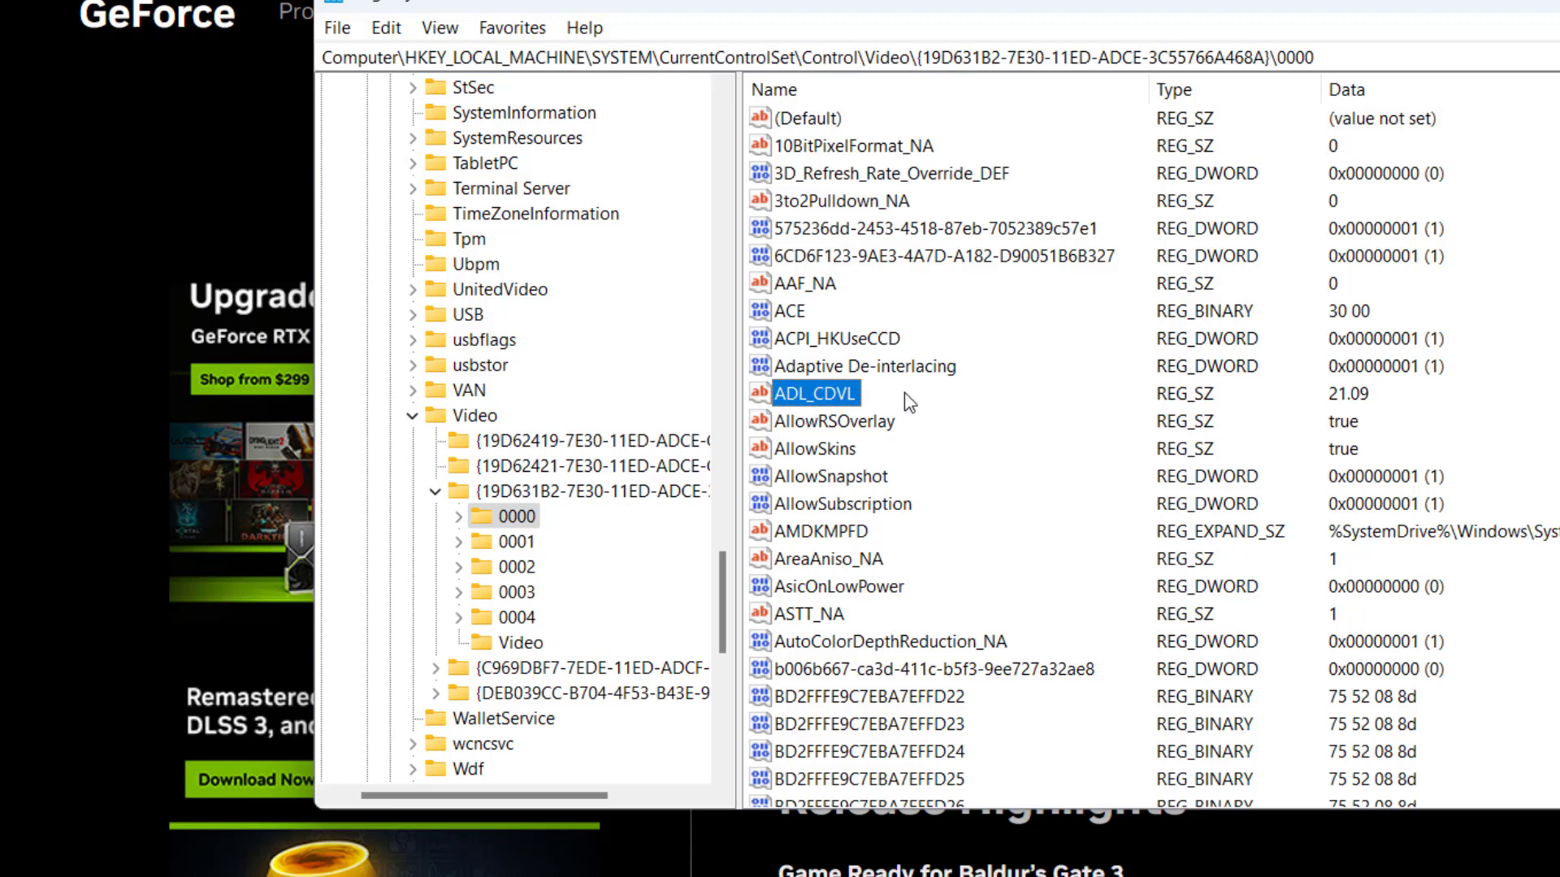
{"action": "scroll", "scroll_direction": "down", "scroll_amount": 3}
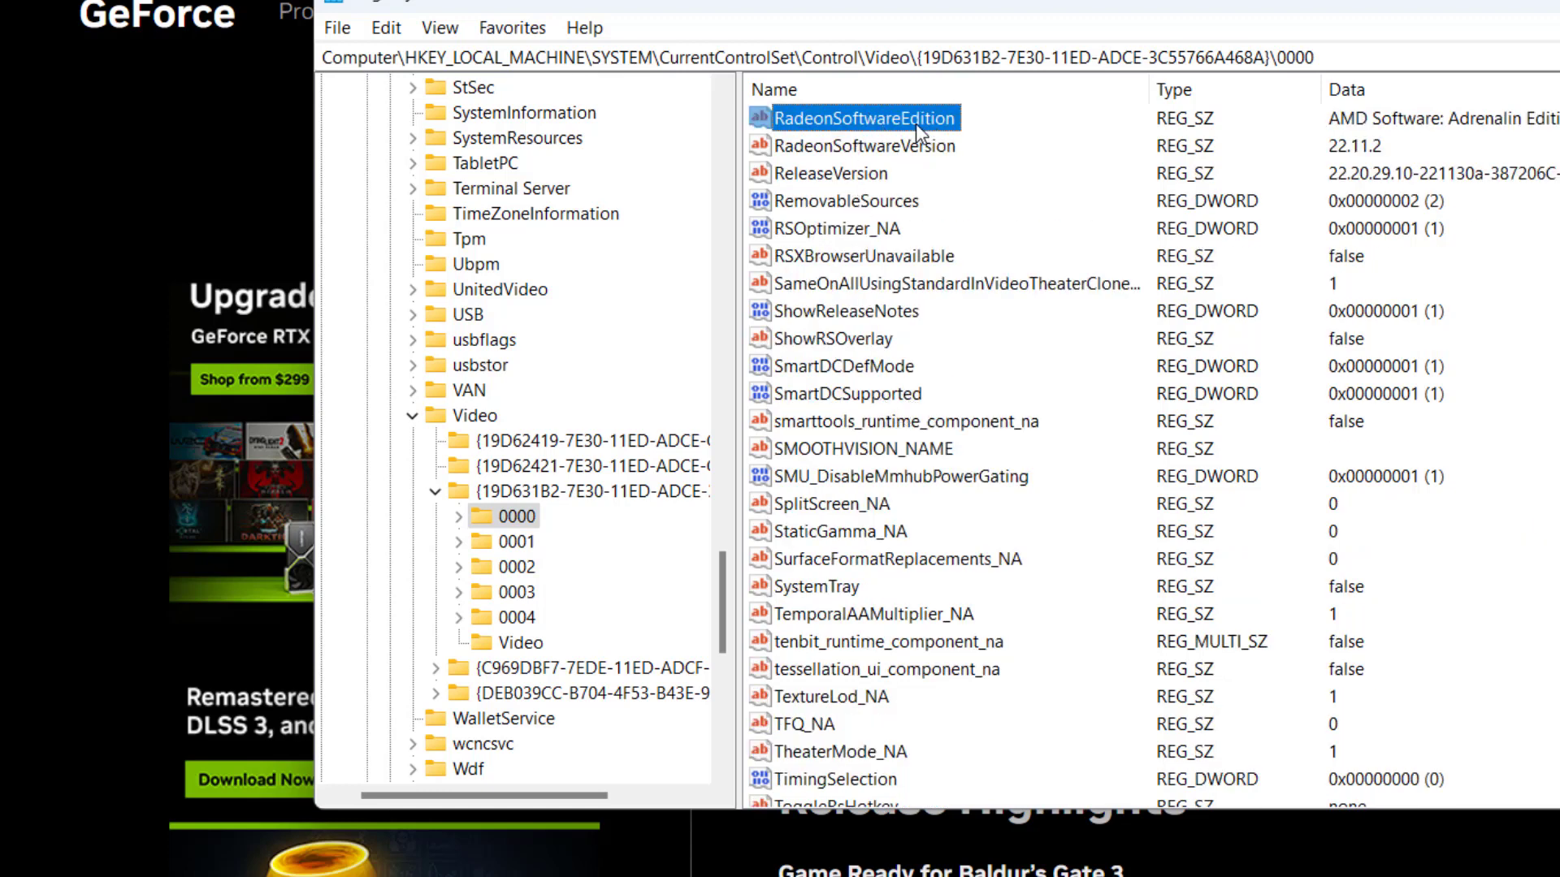
{"action": "left_click", "coordinate": [864, 146]}
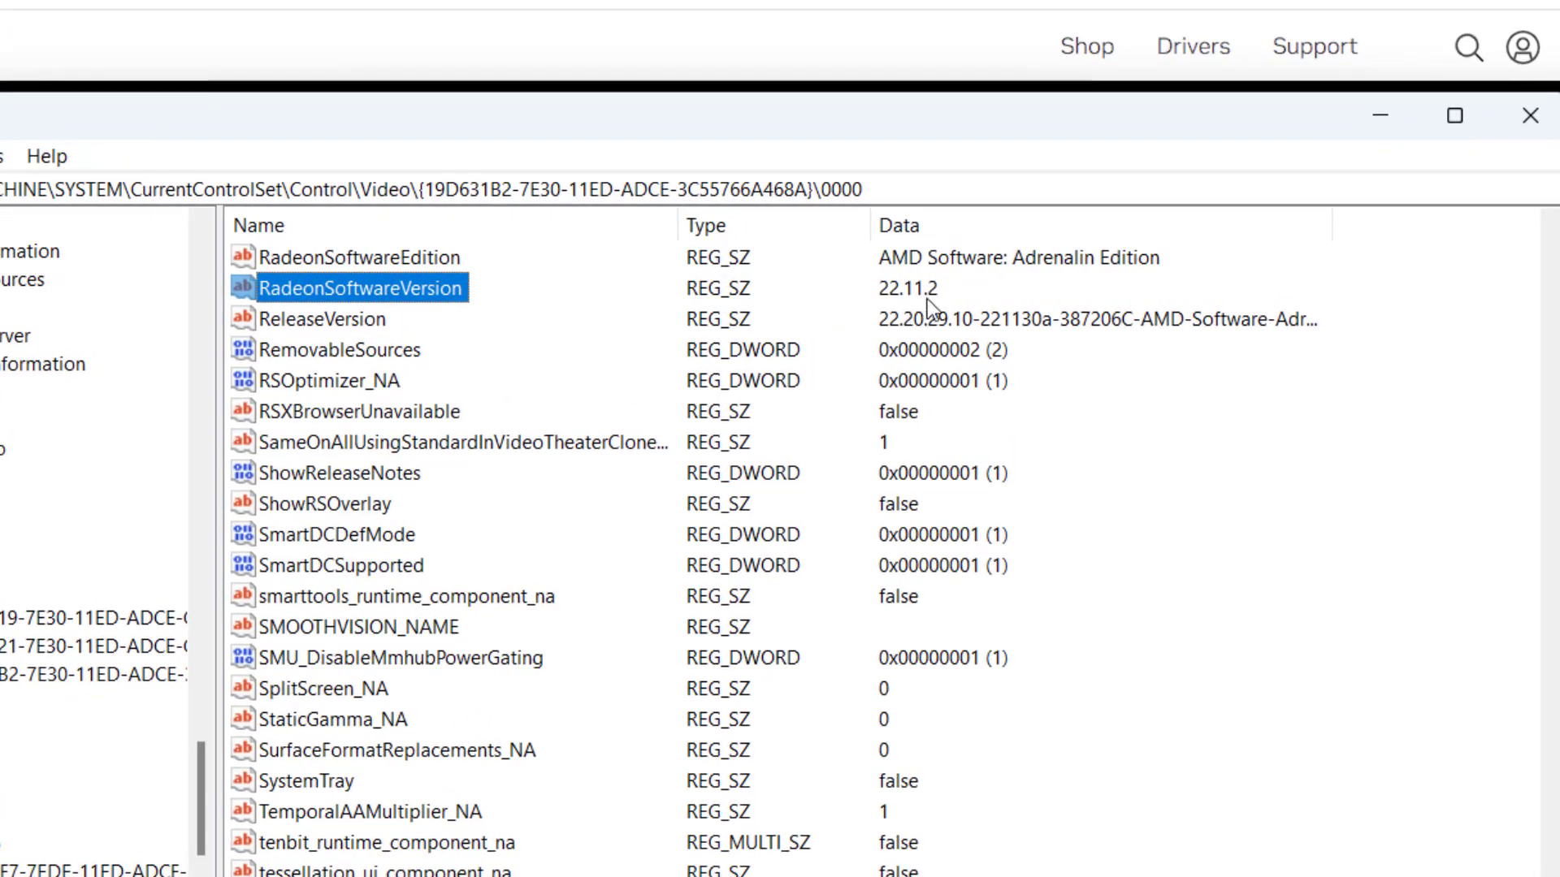
{"action": "mouse_move", "coordinate": [890, 302]}
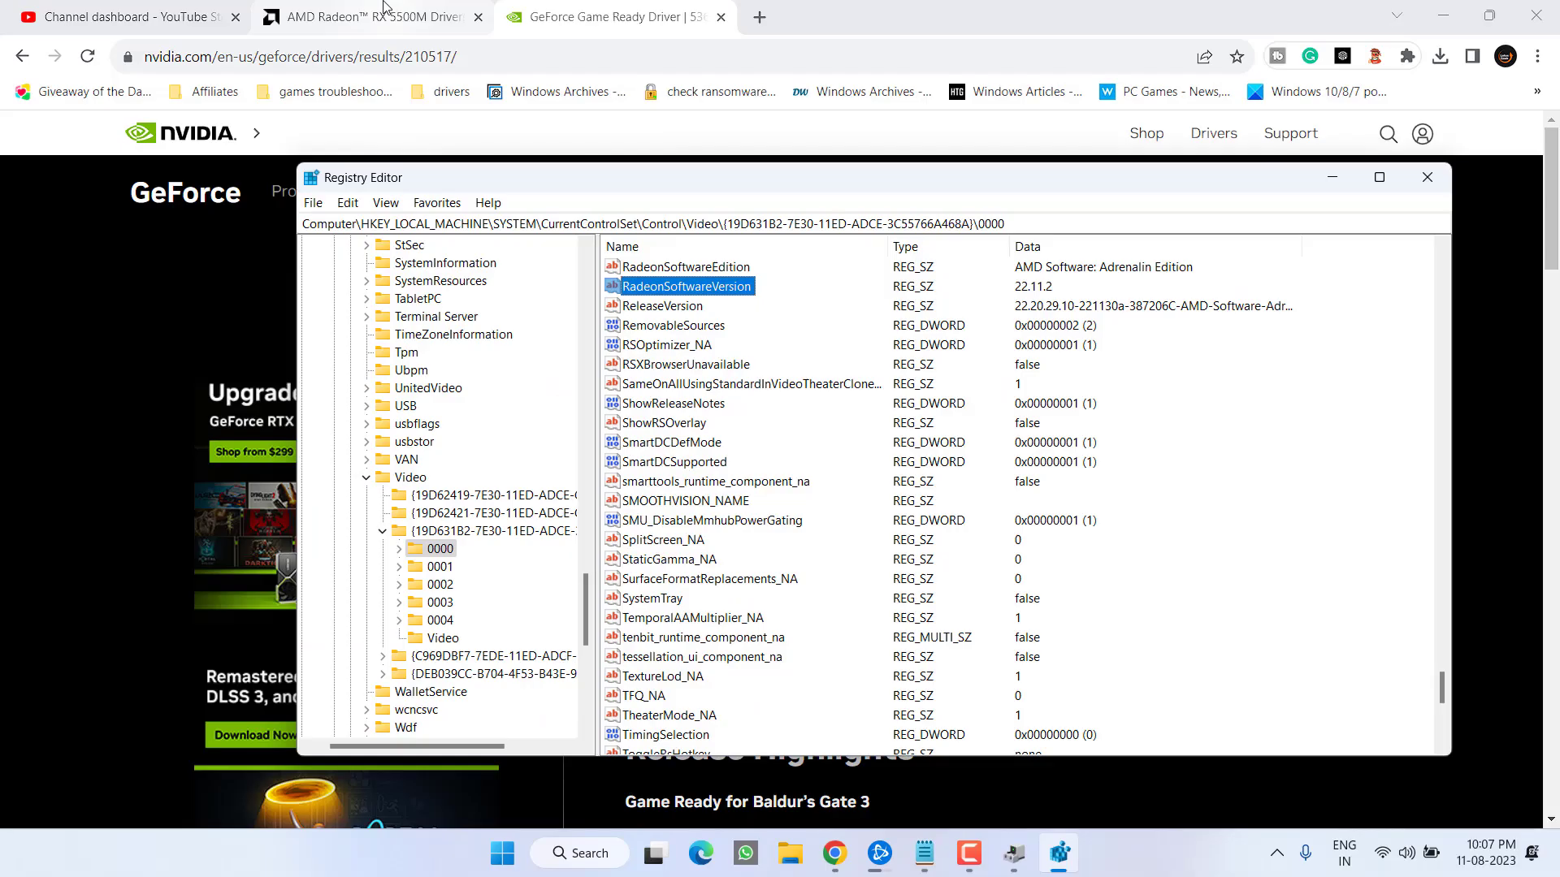
- Check the latest Adrenalin version 23.7.2 on the AMD tab, then return to Registry Editor
{"action": "left_click", "coordinate": [363, 17]}
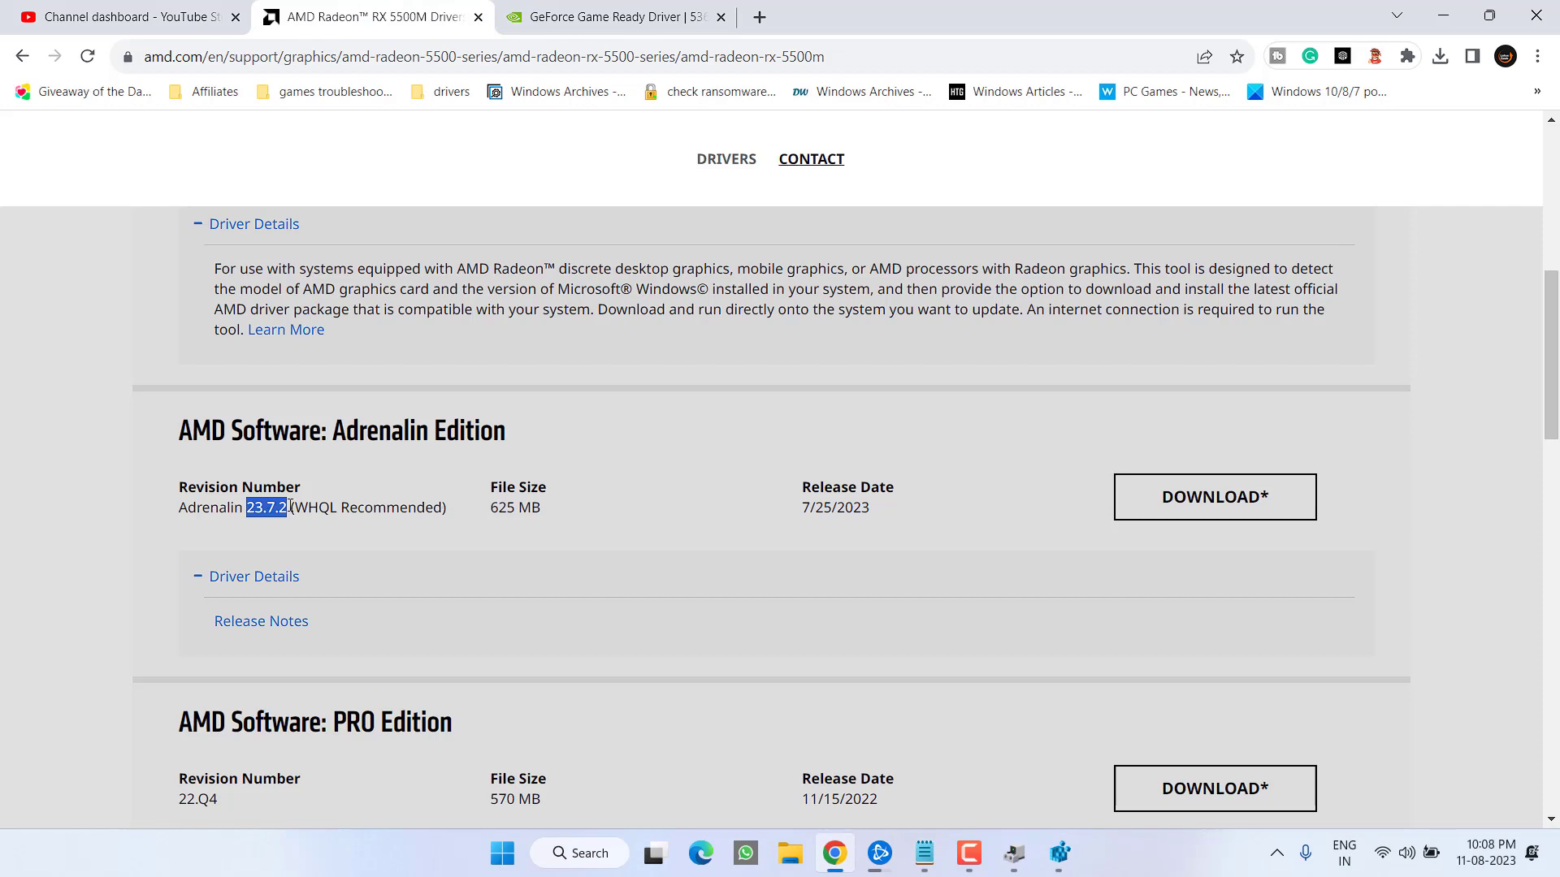
{"action": "mouse_move", "coordinate": [938, 835]}
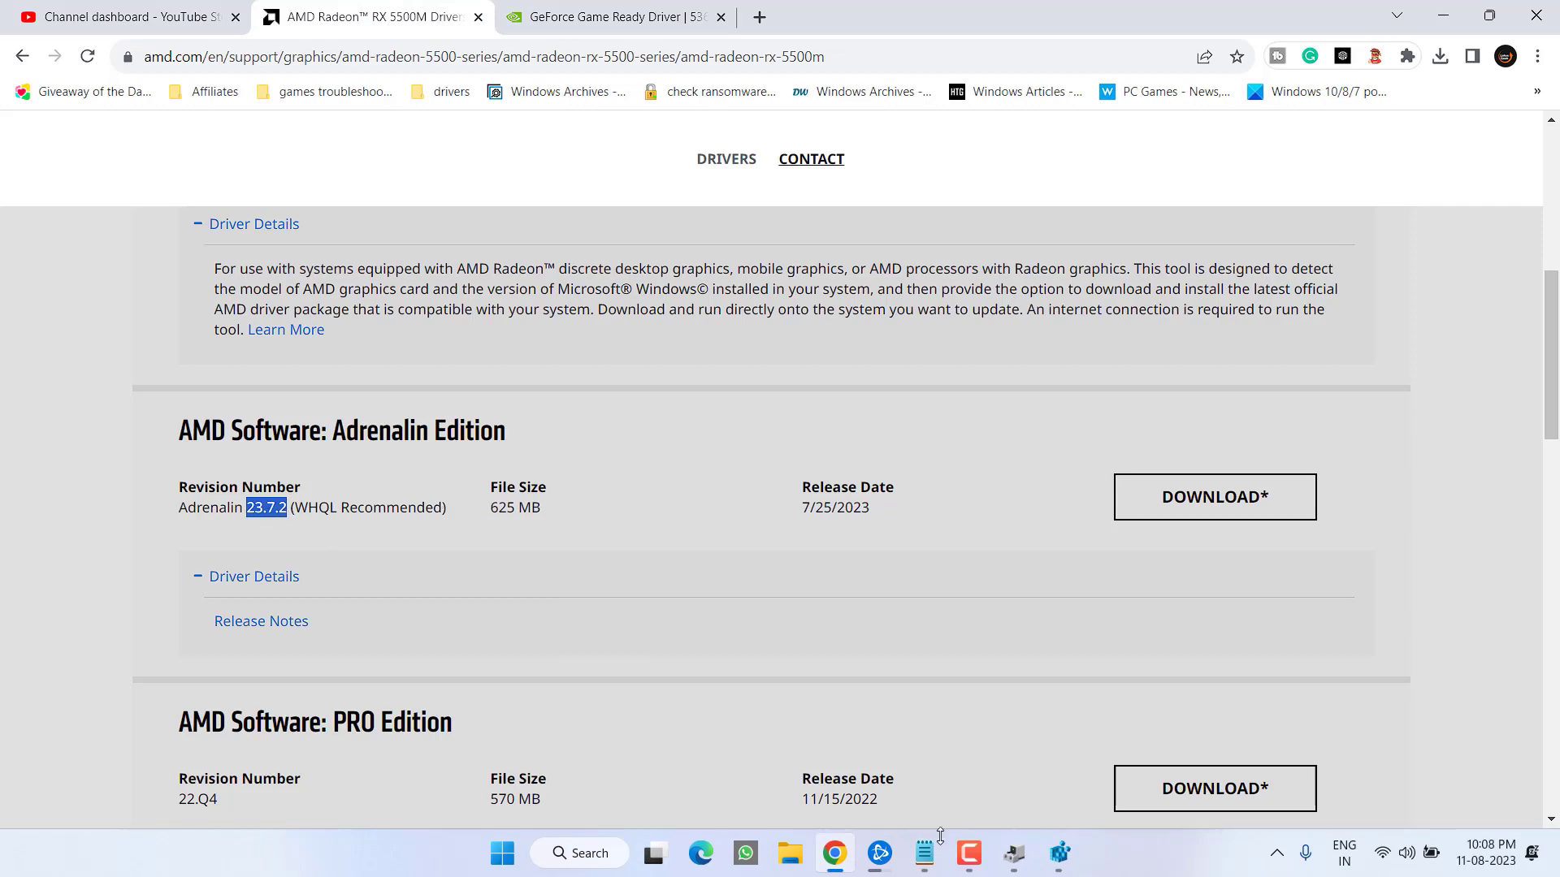
{"action": "left_click", "coordinate": [1059, 852]}
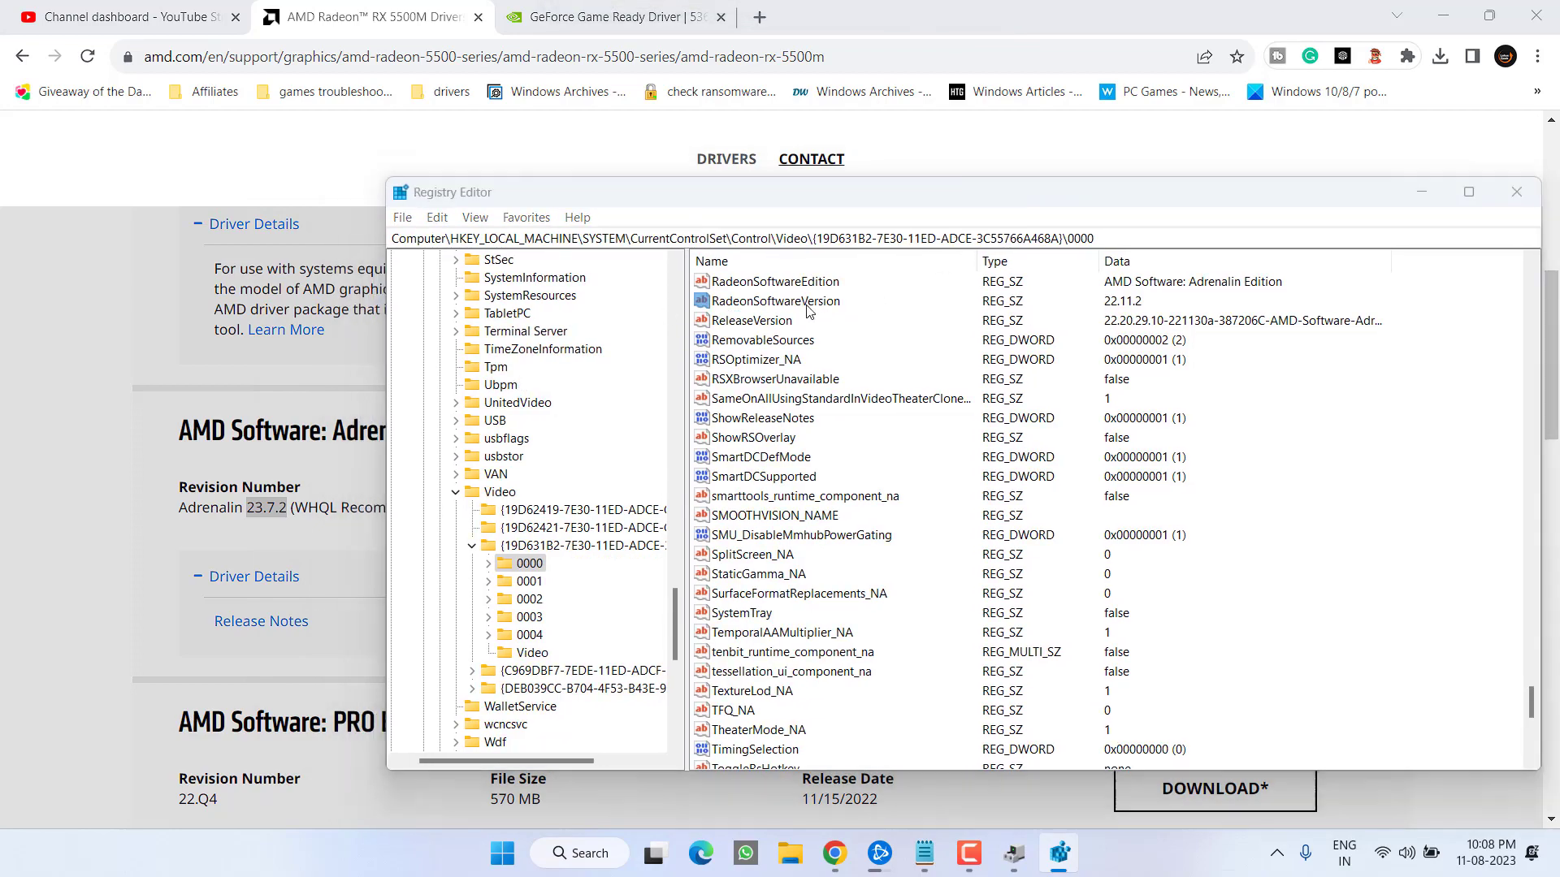
- Edit RadeonSoftwareVersion and type the new value 23.7.2
{"action": "double_click", "coordinate": [775, 300]}
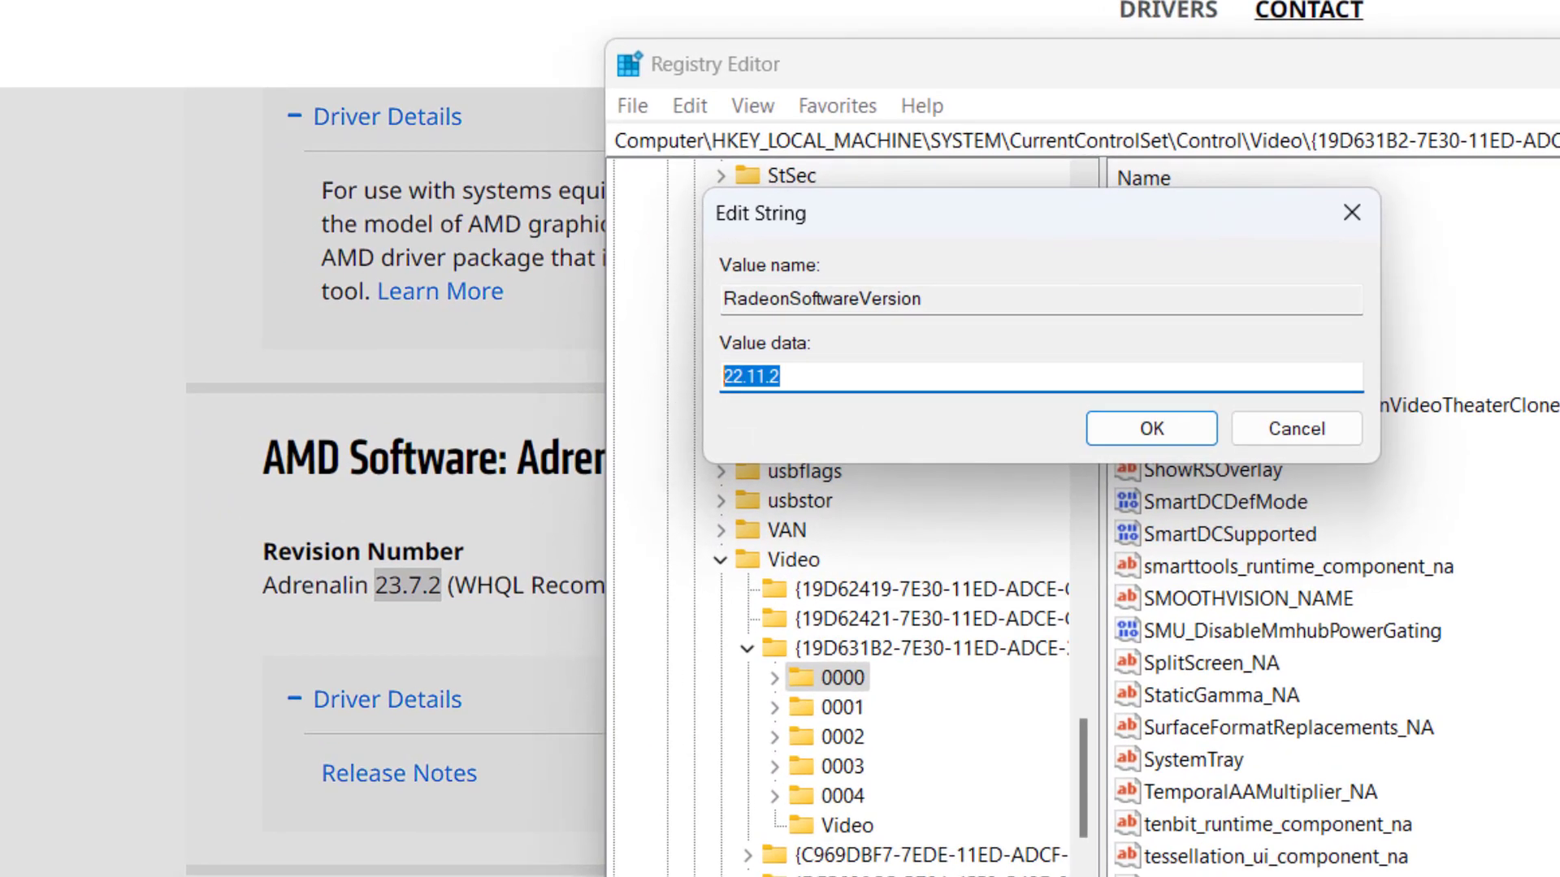
{"action": "type", "text": "23"}
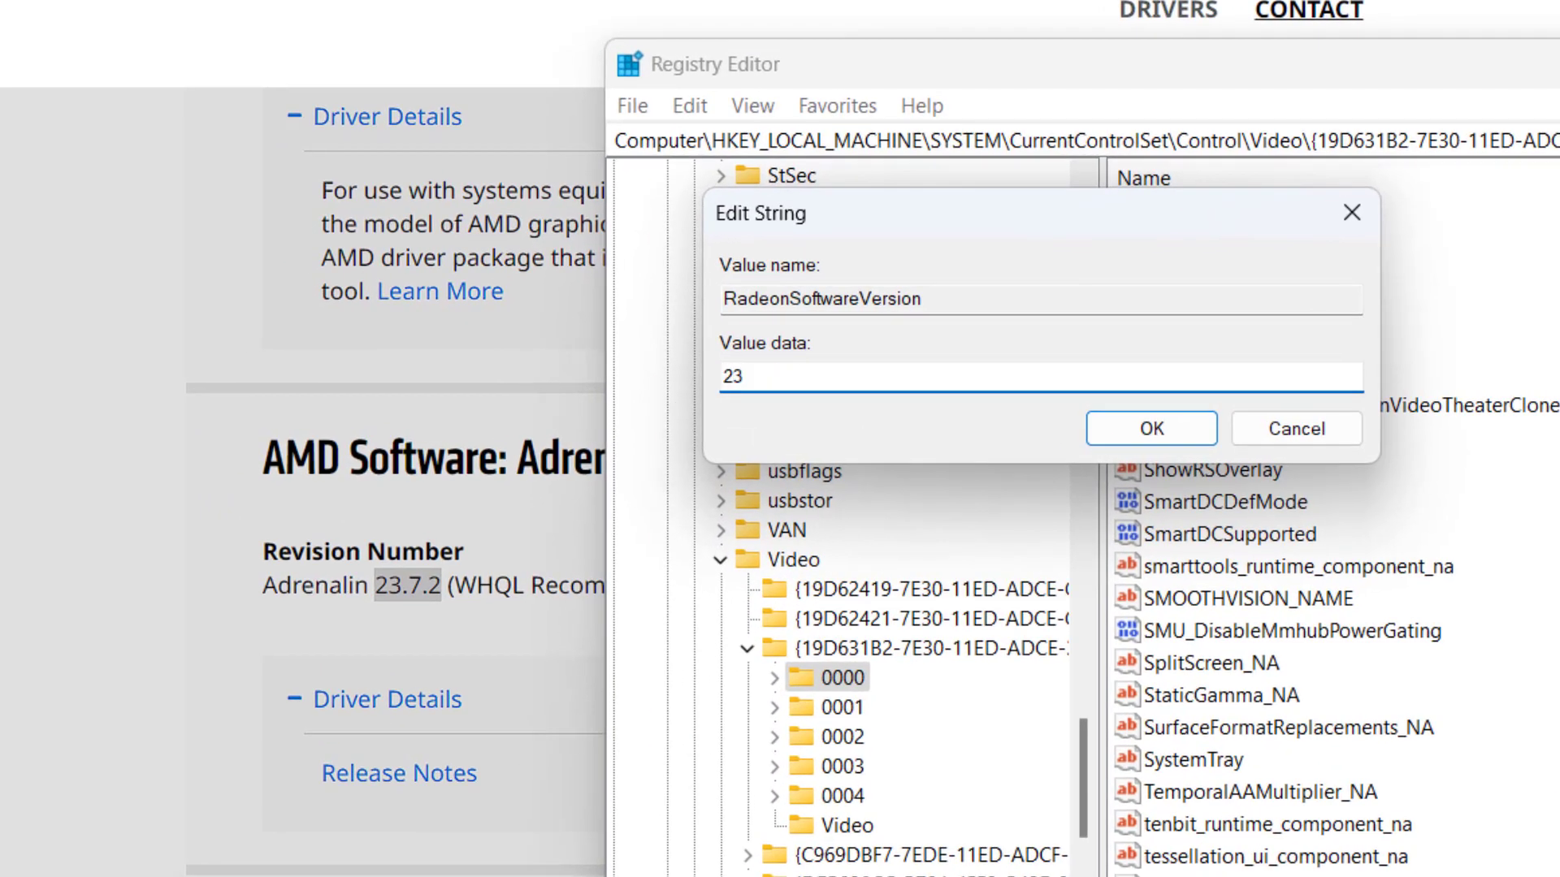
{"action": "type", "text": ".7."}
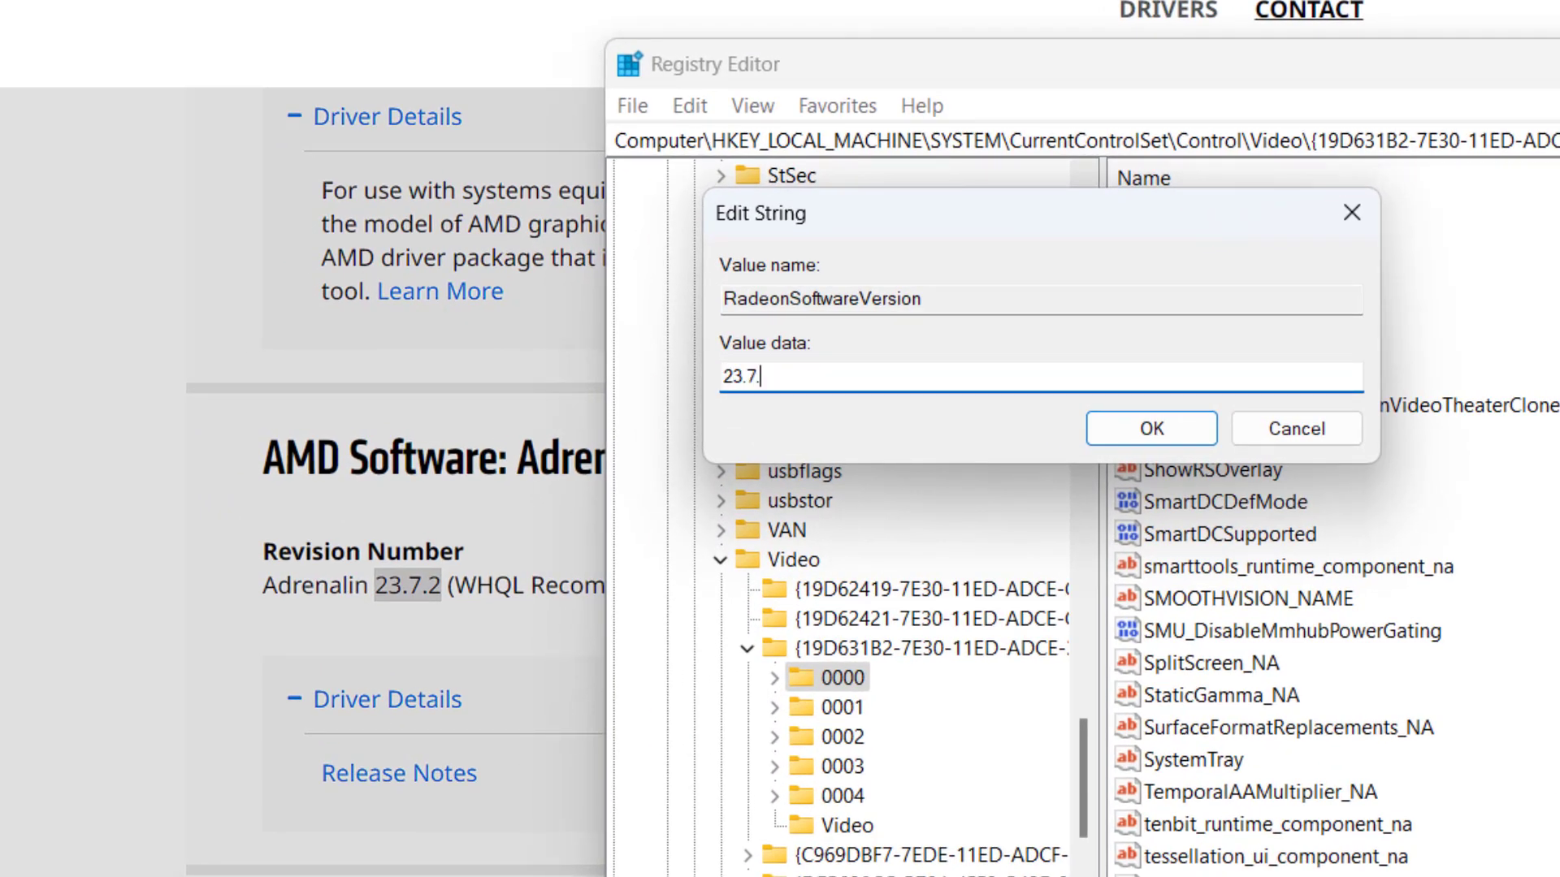
{"action": "type", "text": "2"}
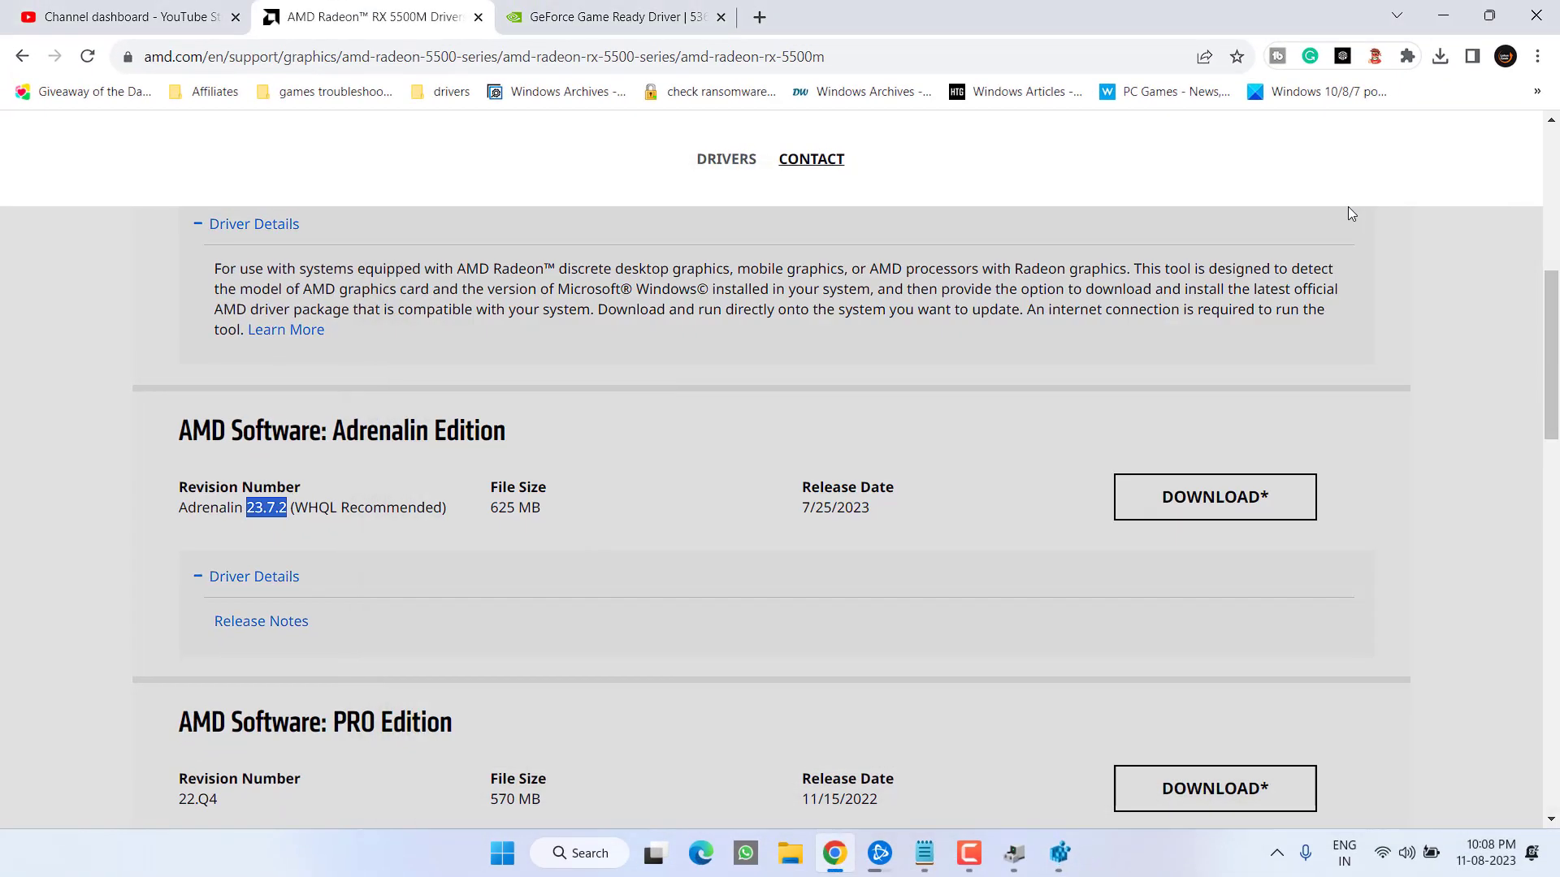
- Return to the GeForce driver page and highlight driver version 536.99
{"action": "left_click", "coordinate": [615, 17]}
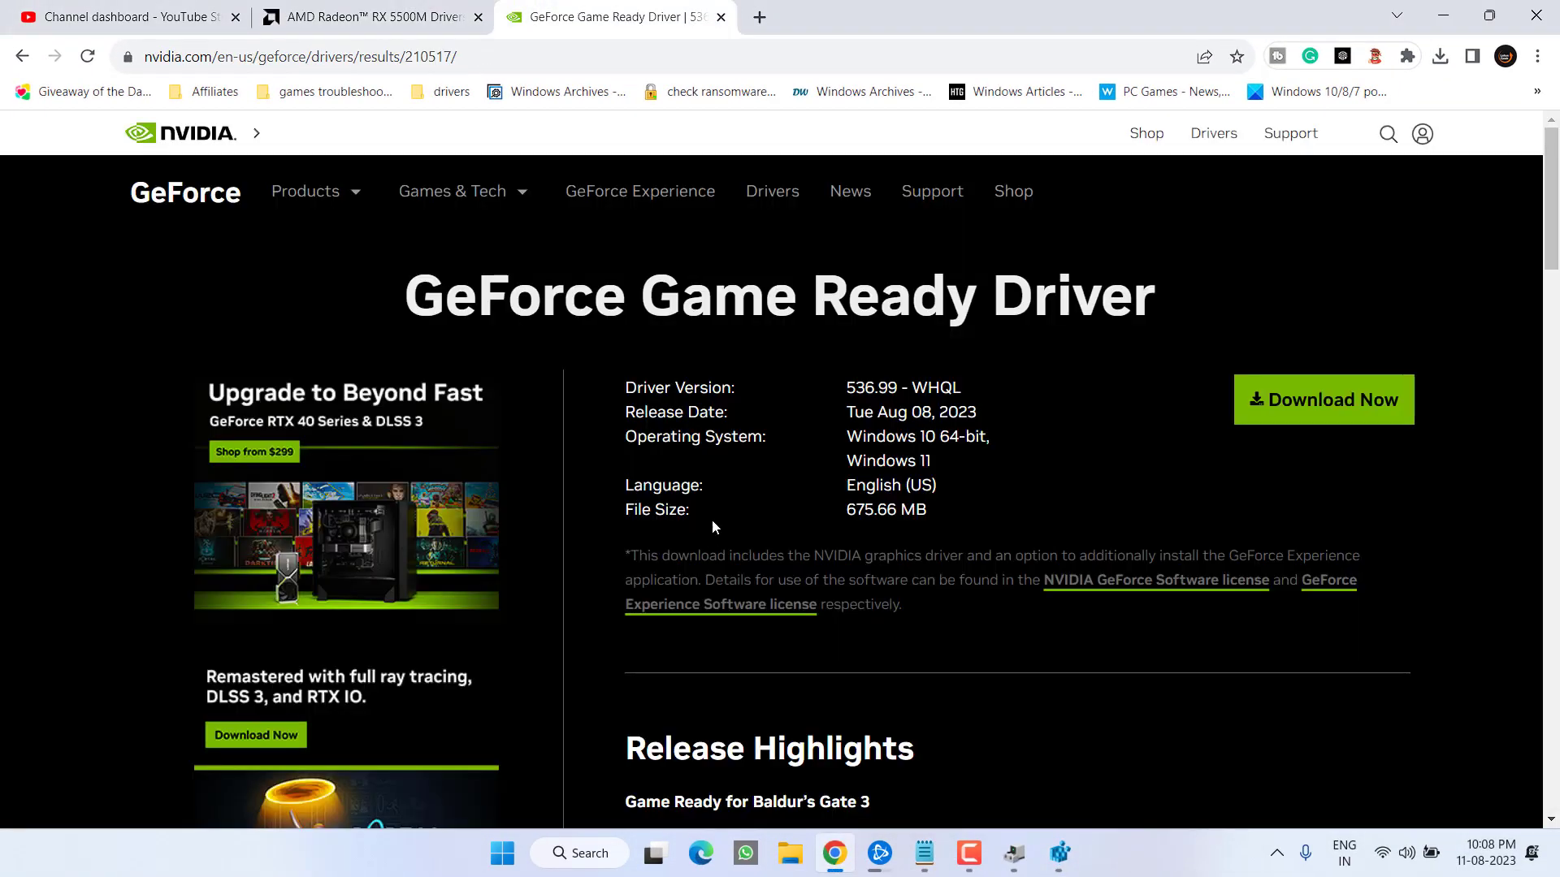
{"action": "mouse_move", "coordinate": [844, 390]}
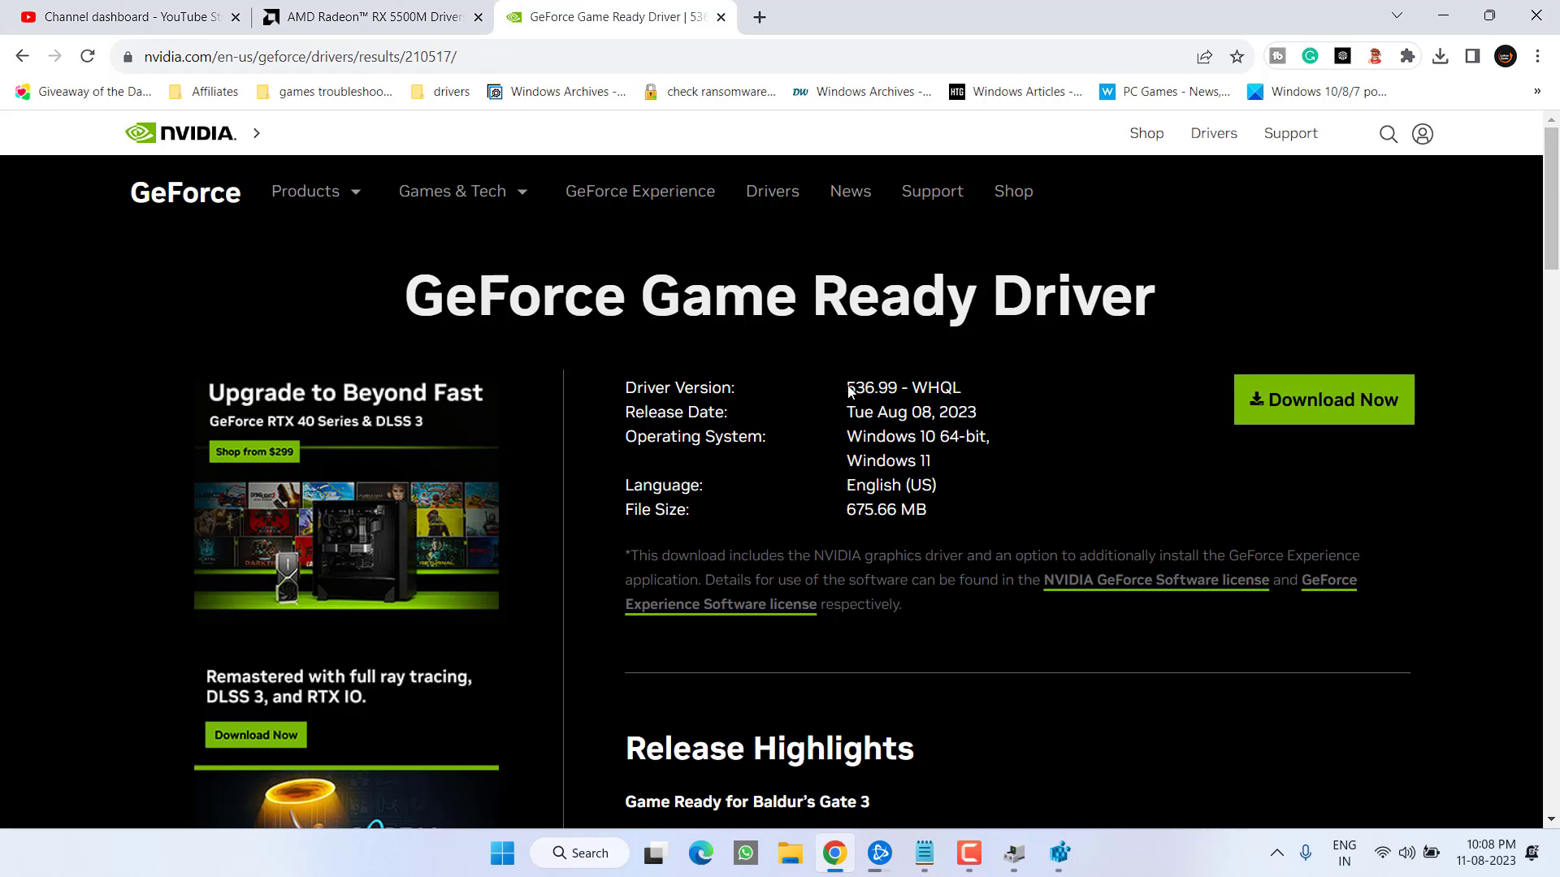
{"action": "double_click", "coordinate": [872, 387]}
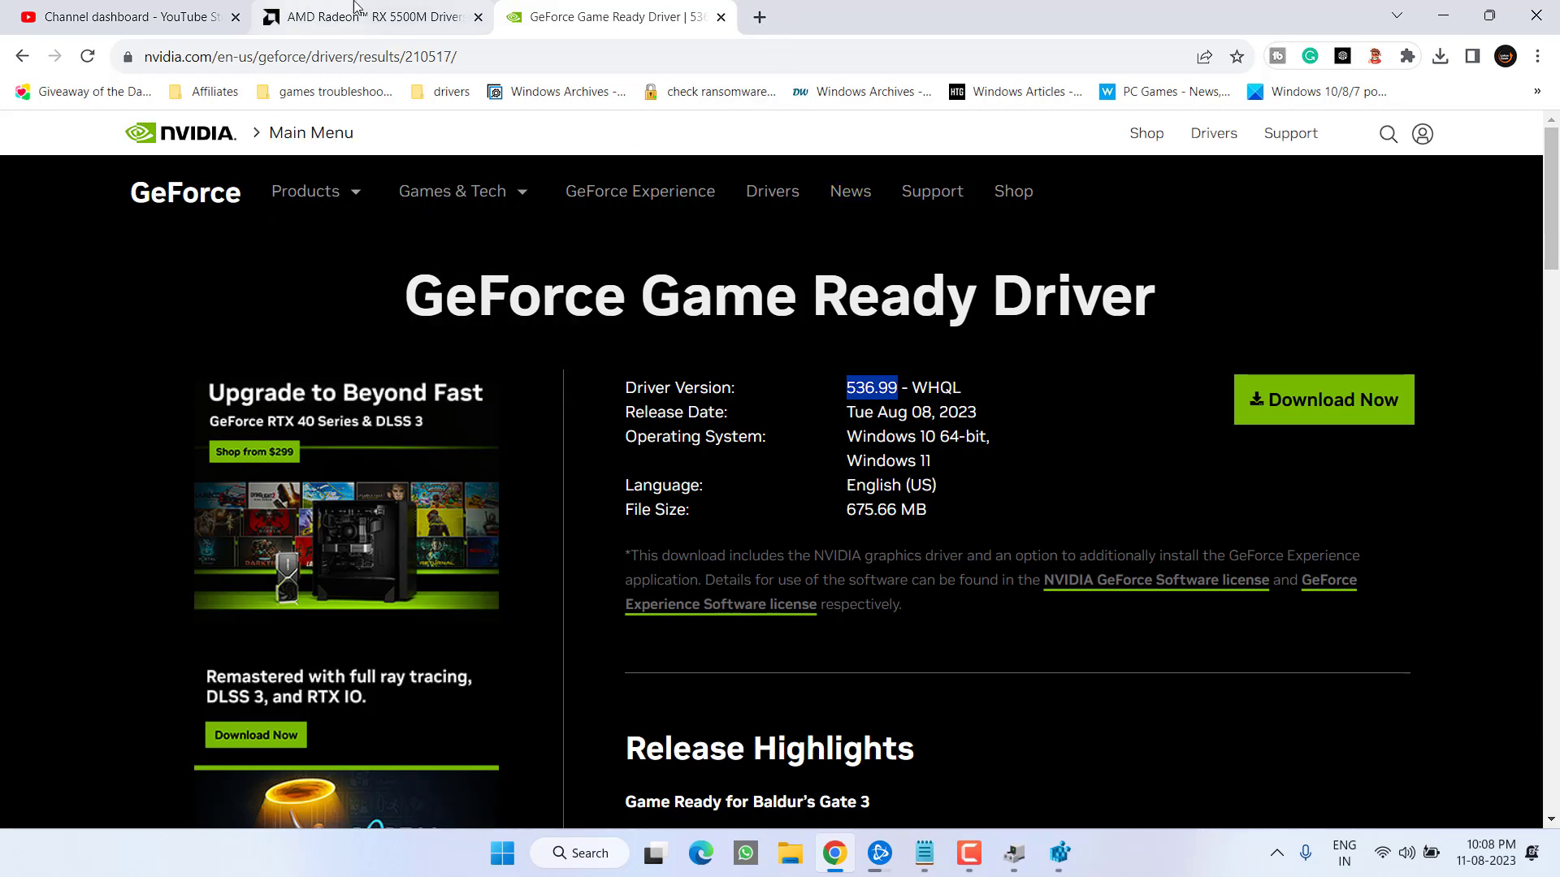
- Download the AMD Adrenalin Edition 23.7.2 driver from the AMD page and check its progress
{"action": "left_click", "coordinate": [368, 17]}
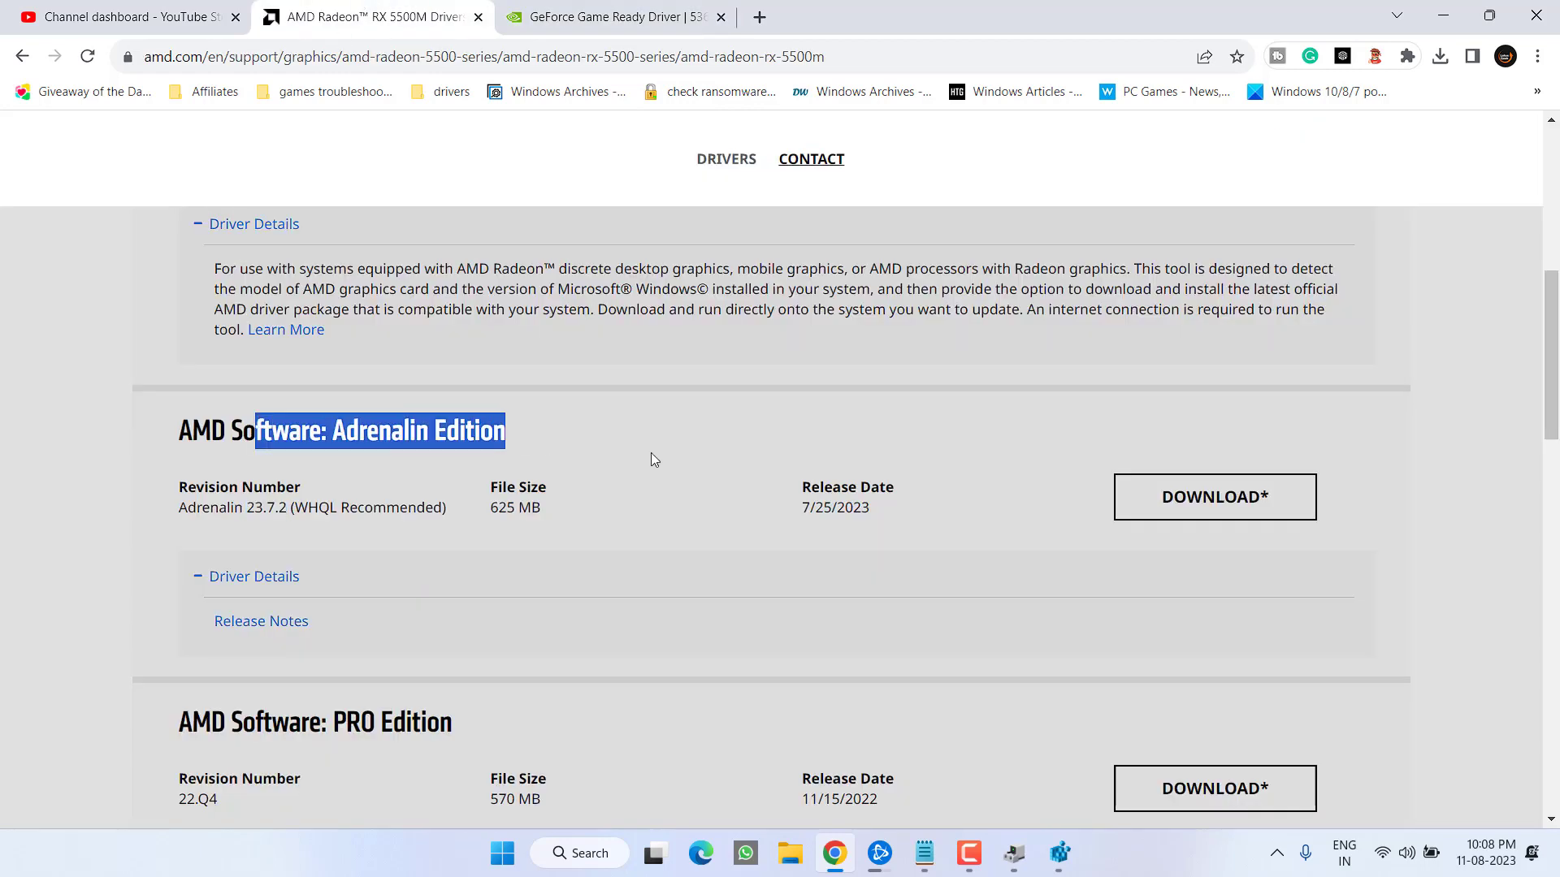
{"action": "mouse_move", "coordinate": [1213, 496]}
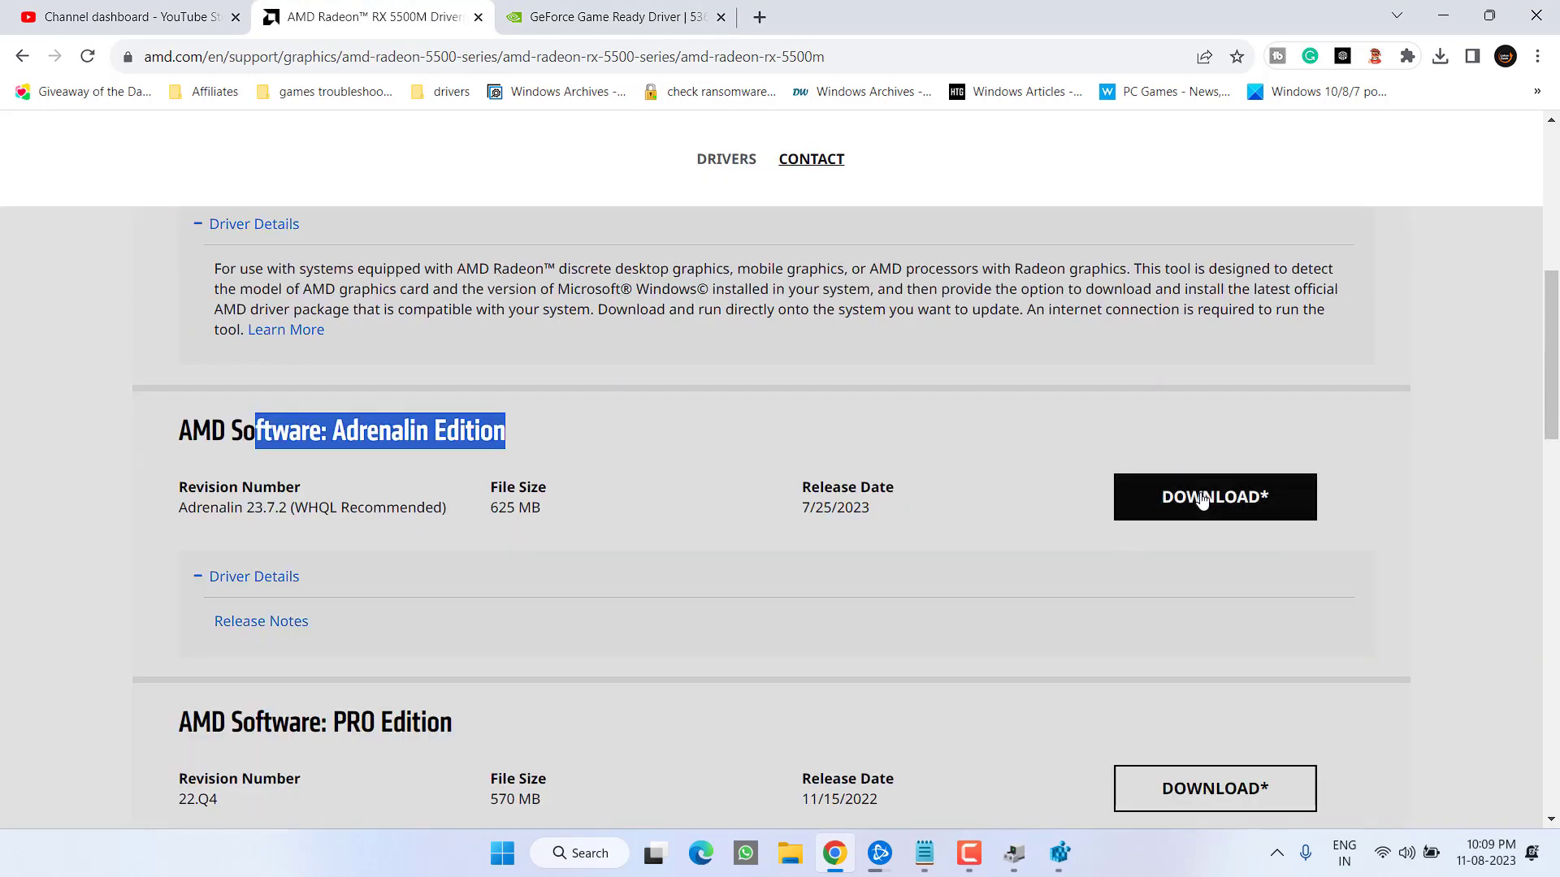
{"action": "left_click", "coordinate": [1213, 496]}
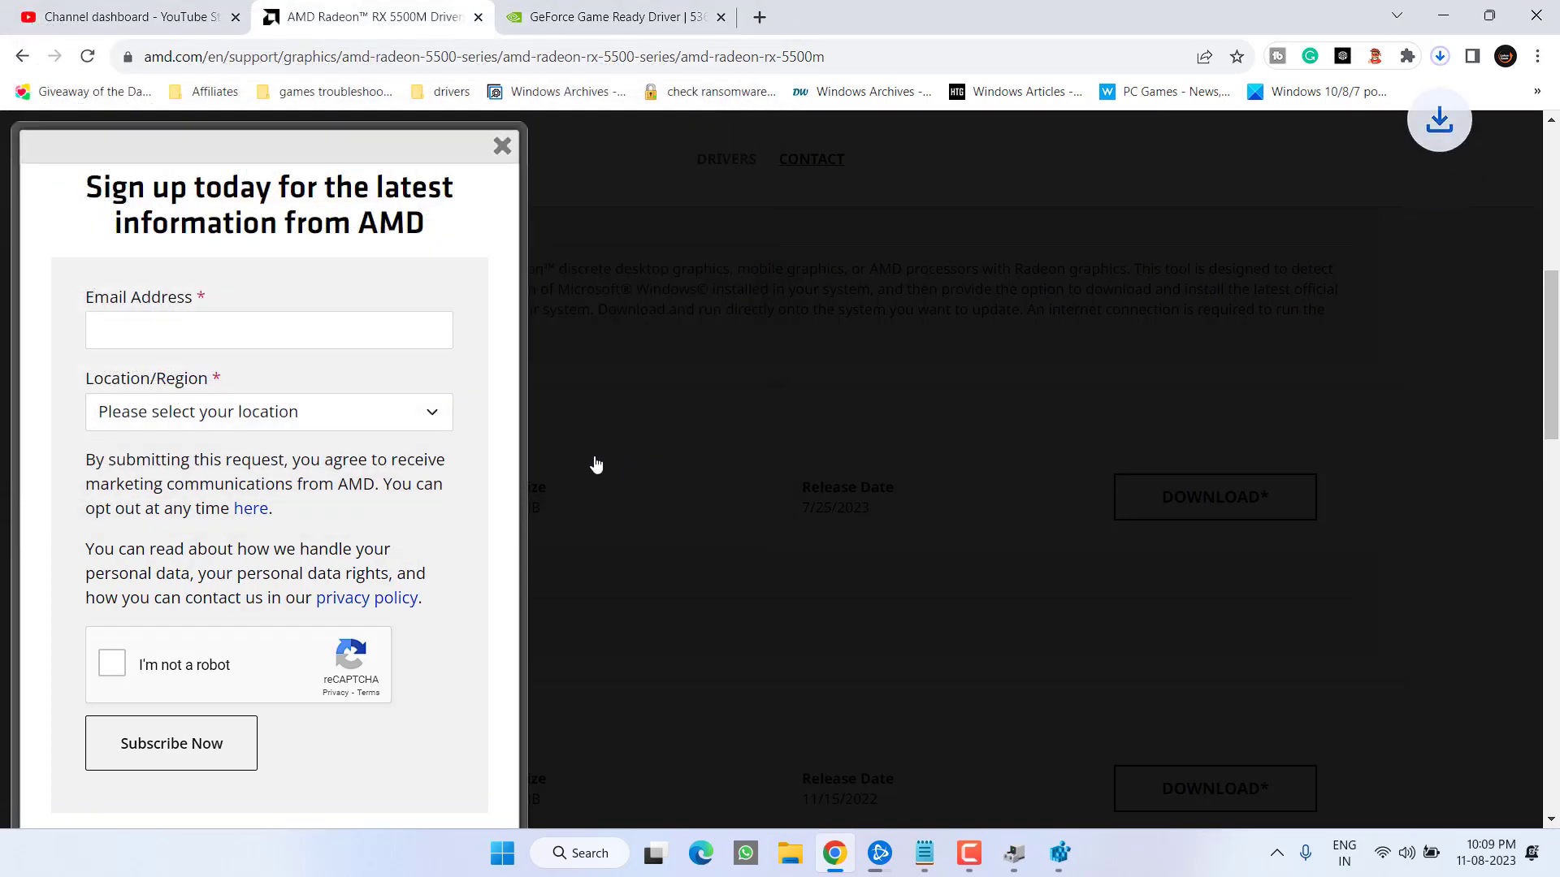
{"action": "left_click", "coordinate": [1437, 56]}
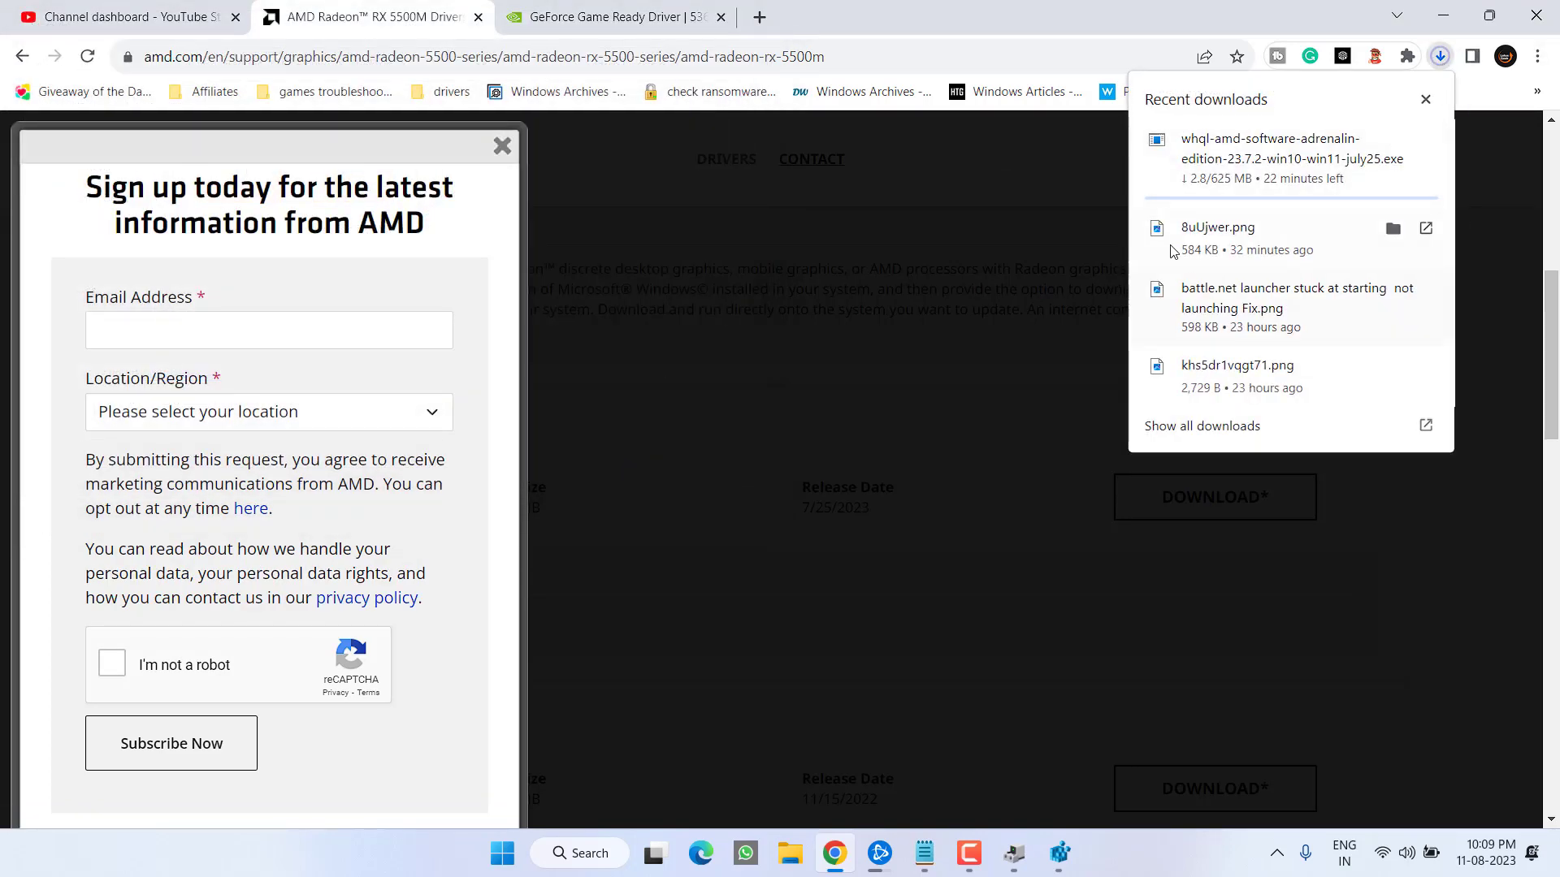
{"action": "mouse_move", "coordinate": [1002, 213]}
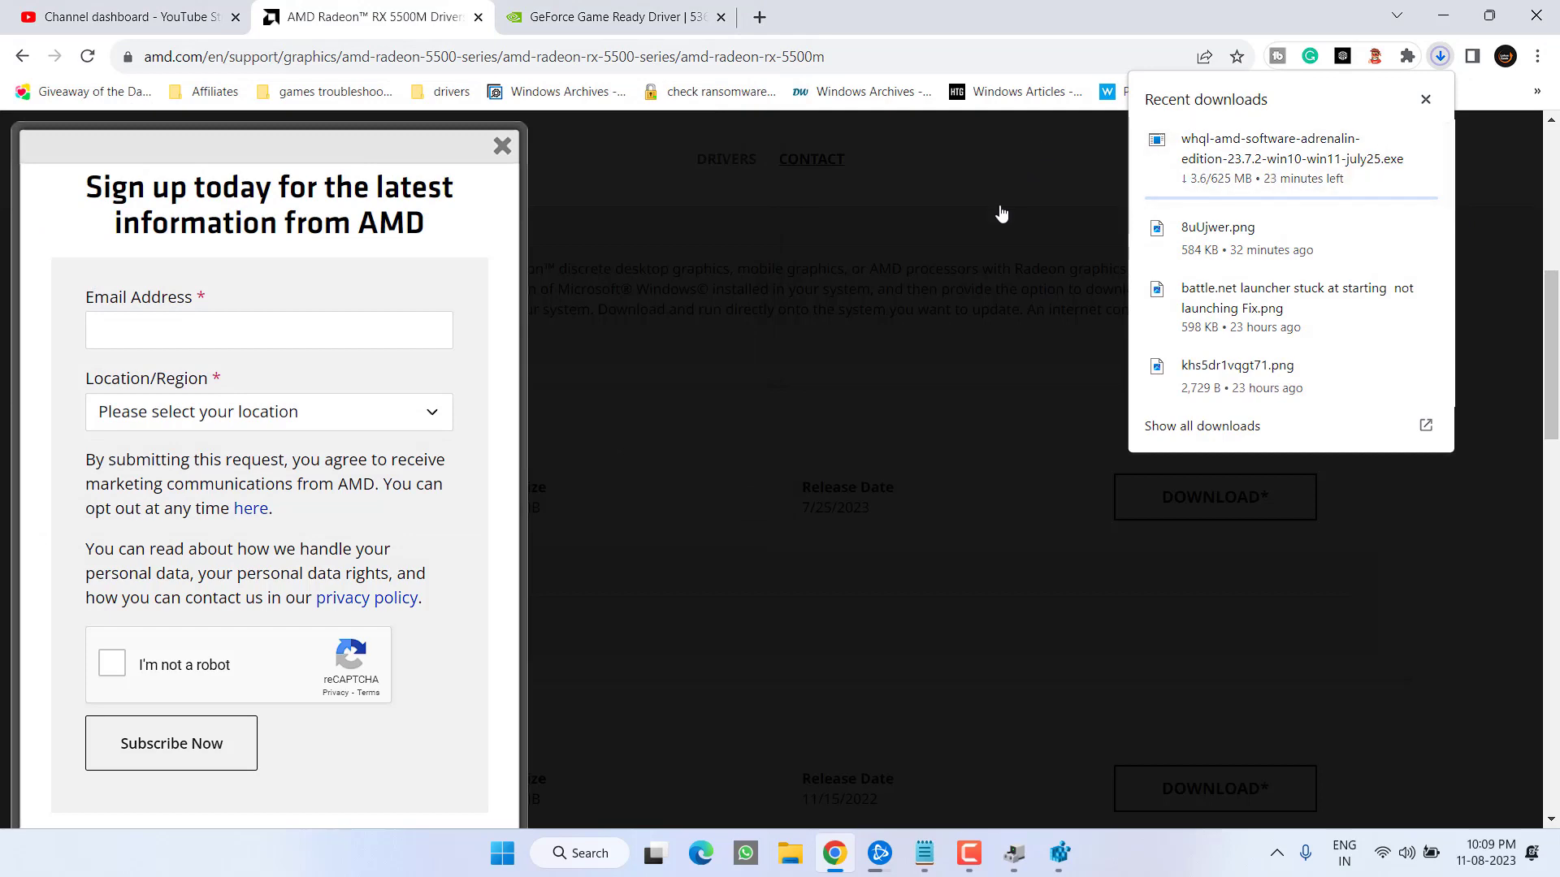
{"action": "left_click", "coordinate": [1424, 99]}
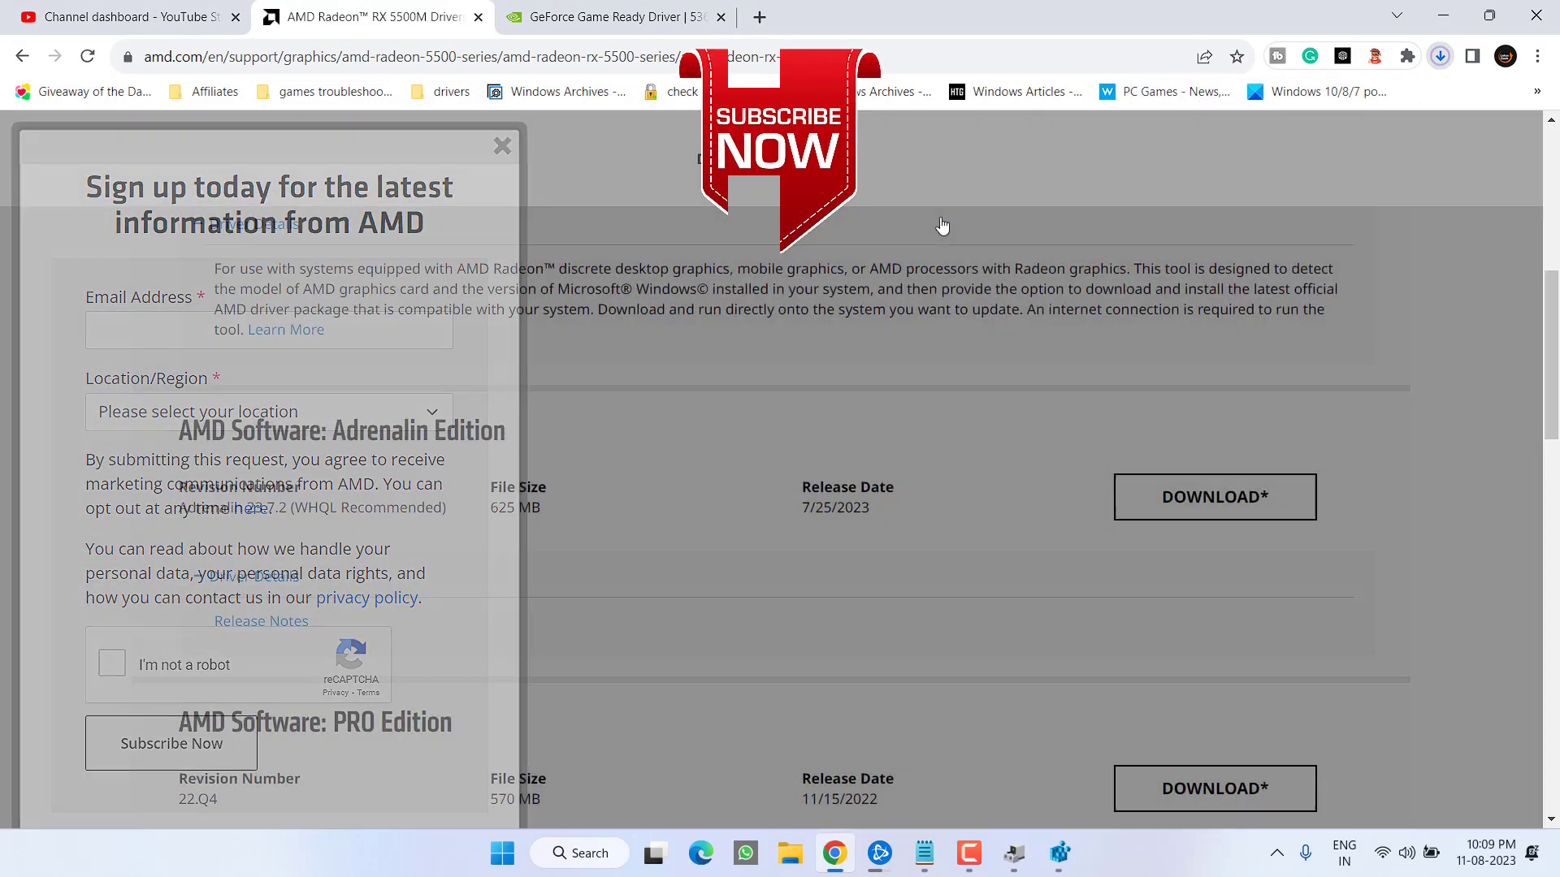
- Dismiss the 'Sign up today' popup on the AMD RX 5500M driver page
{"action": "left_click", "coordinate": [502, 146]}
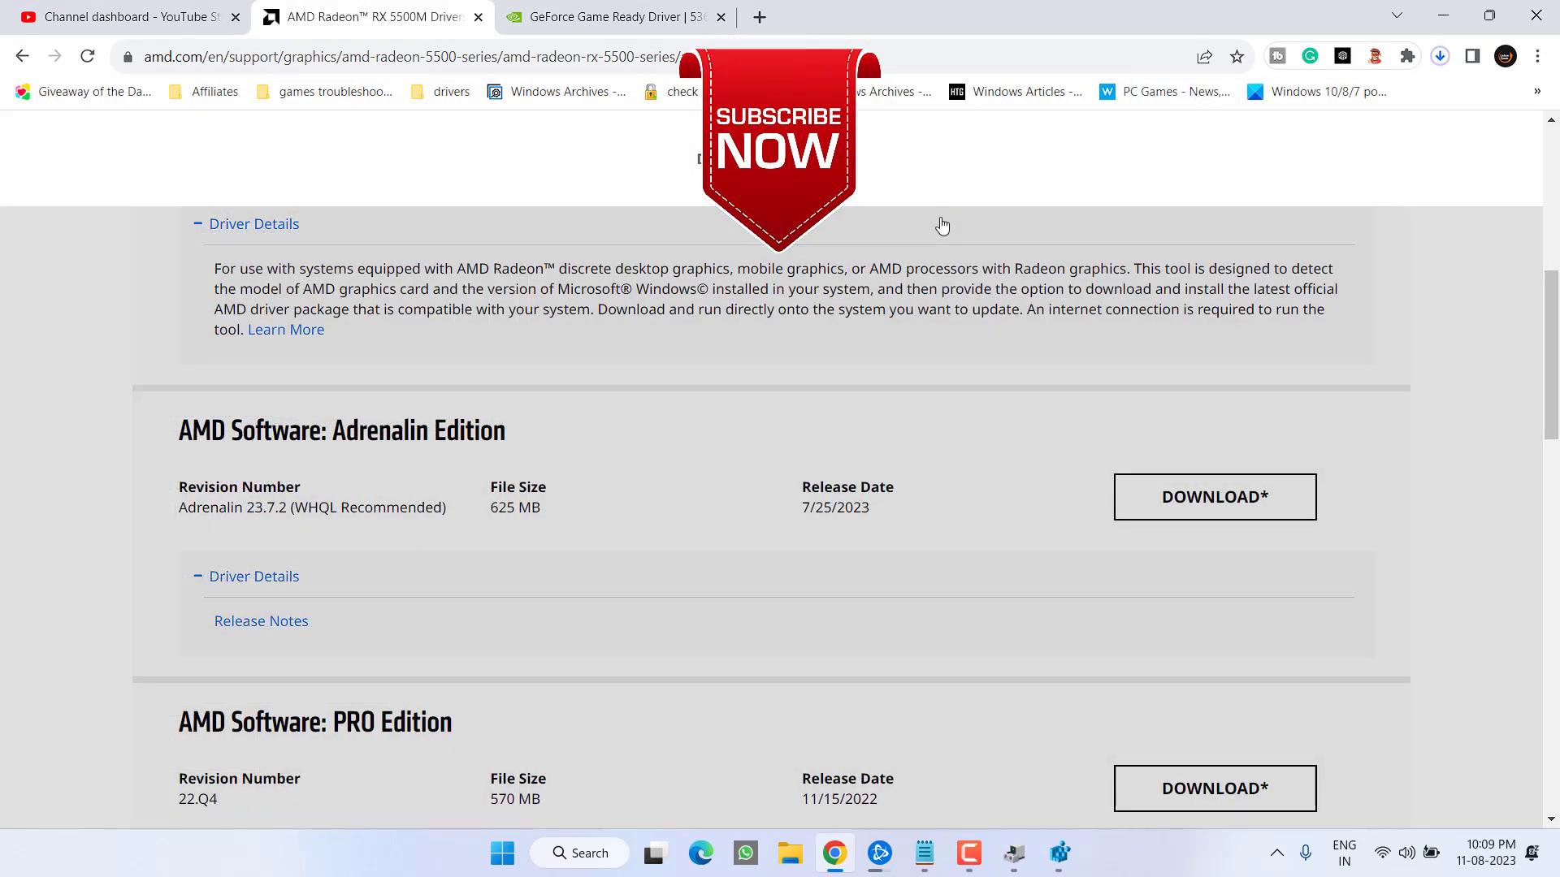
{"action": "mouse_move", "coordinate": [1199, 374]}
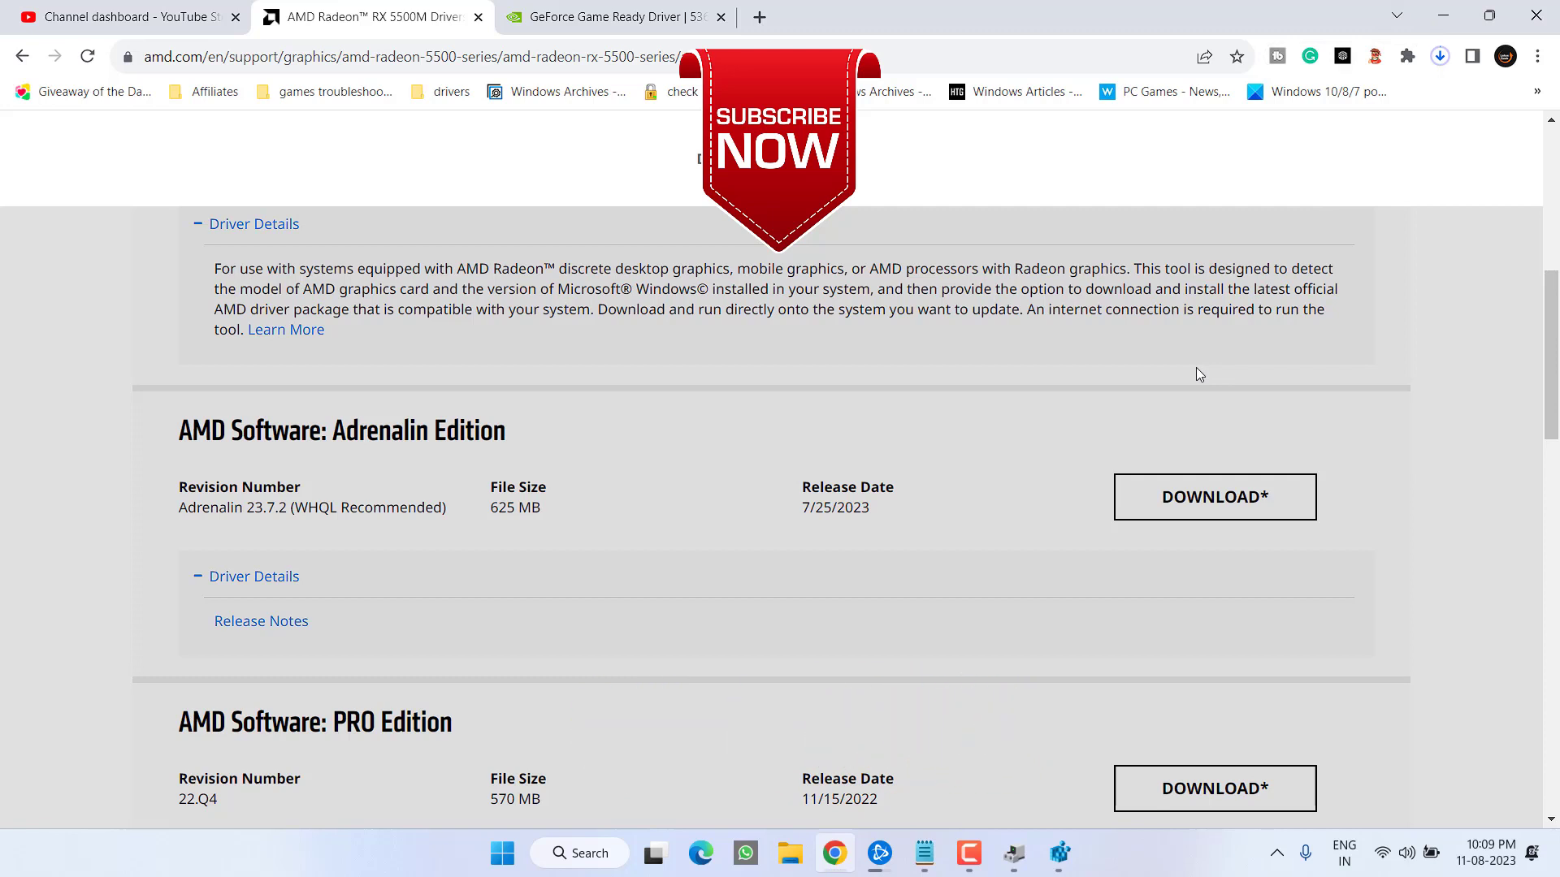
{"action": "mouse_move", "coordinate": [1236, 293]}
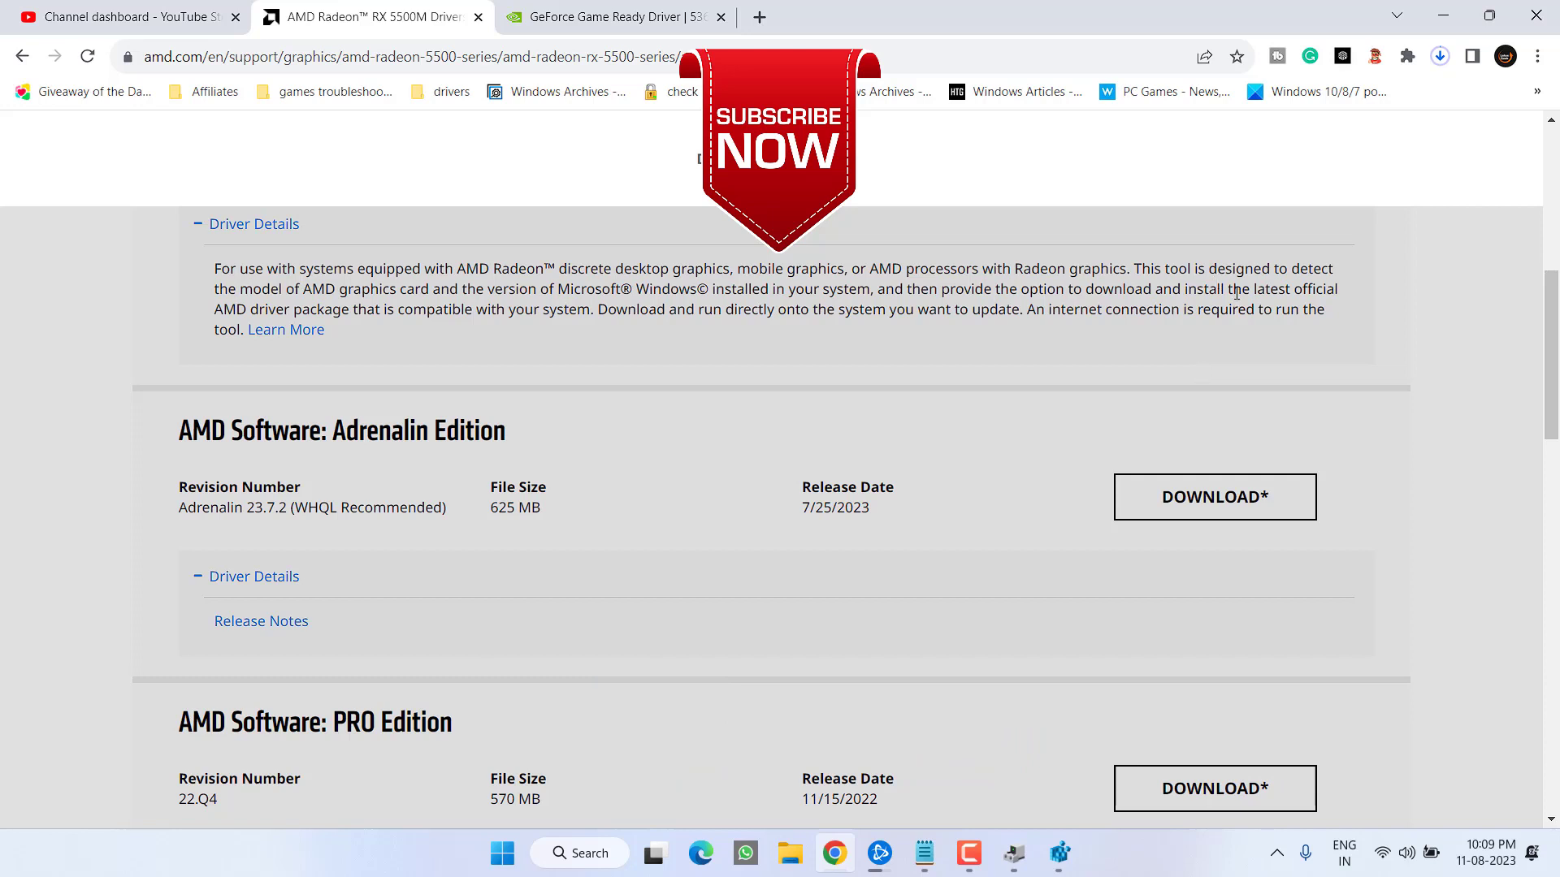